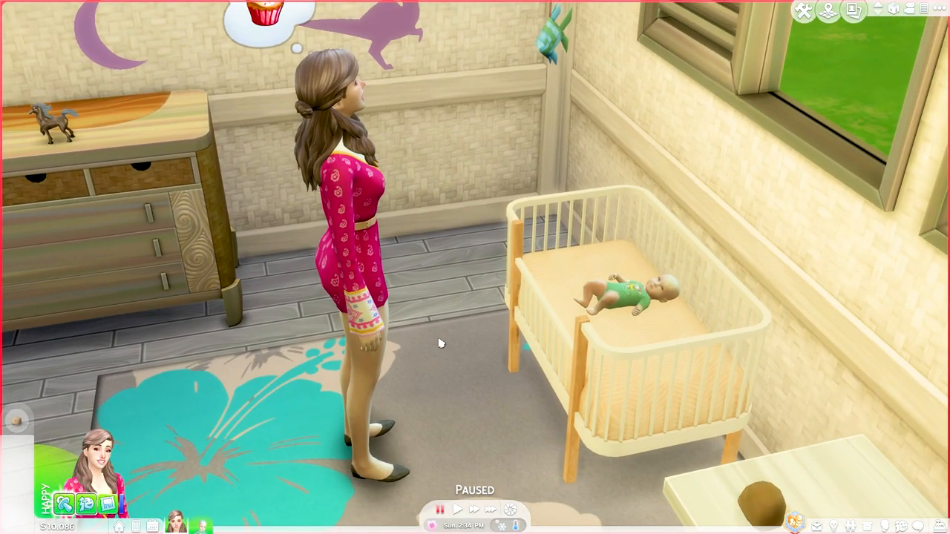
pyautogui.moveTo(441, 341)
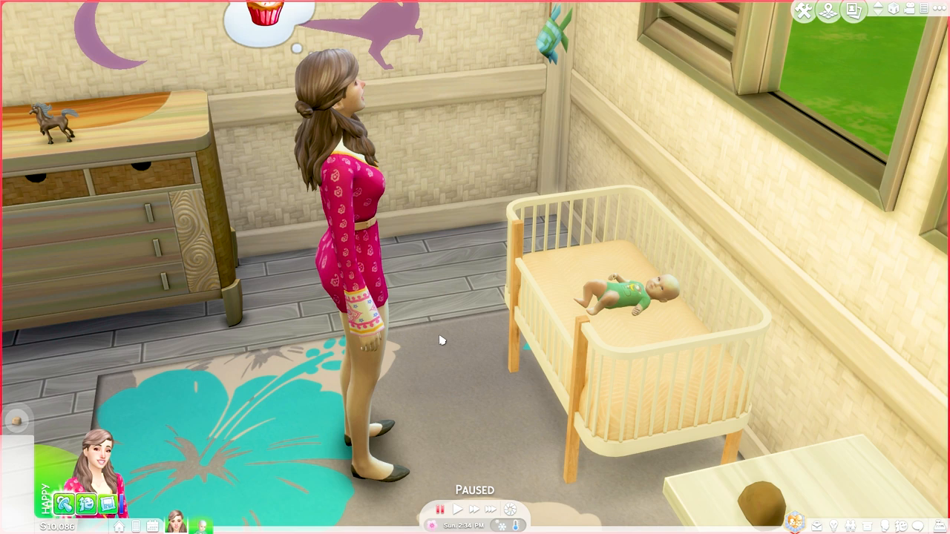
pyautogui.moveTo(475, 333)
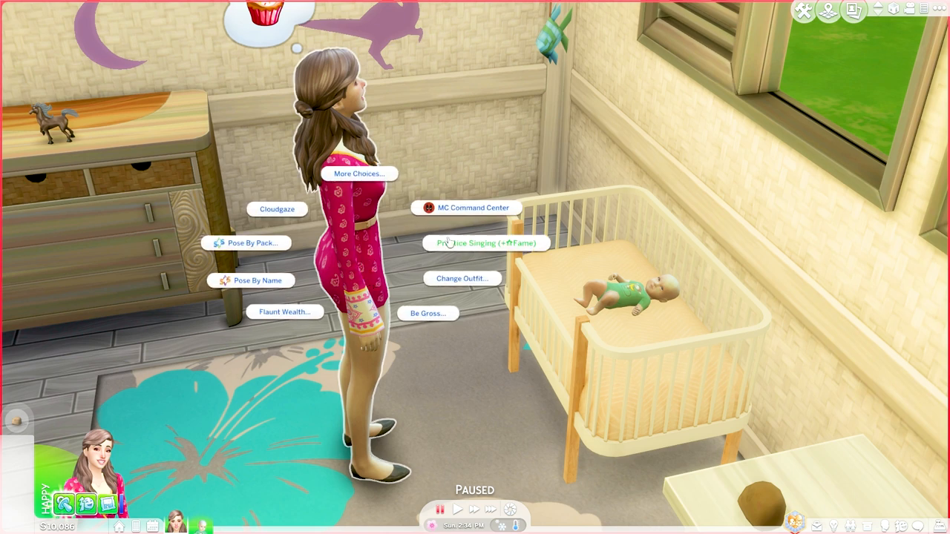
pyautogui.moveTo(477, 210)
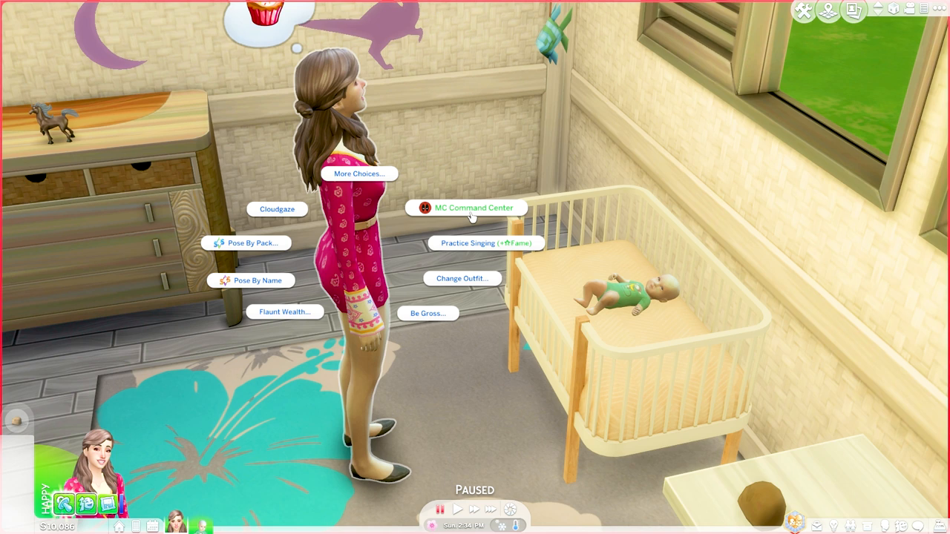
# - Start a pregnancy for Phoebe via MC Command Center's MC Pregnancy > Pregnancy Start
pyautogui.click(468, 207)
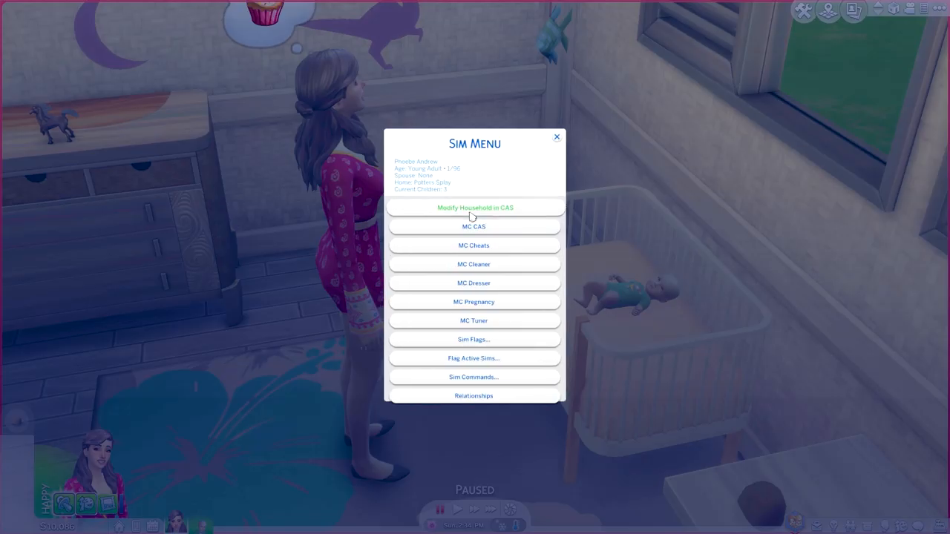
pyautogui.moveTo(496, 307)
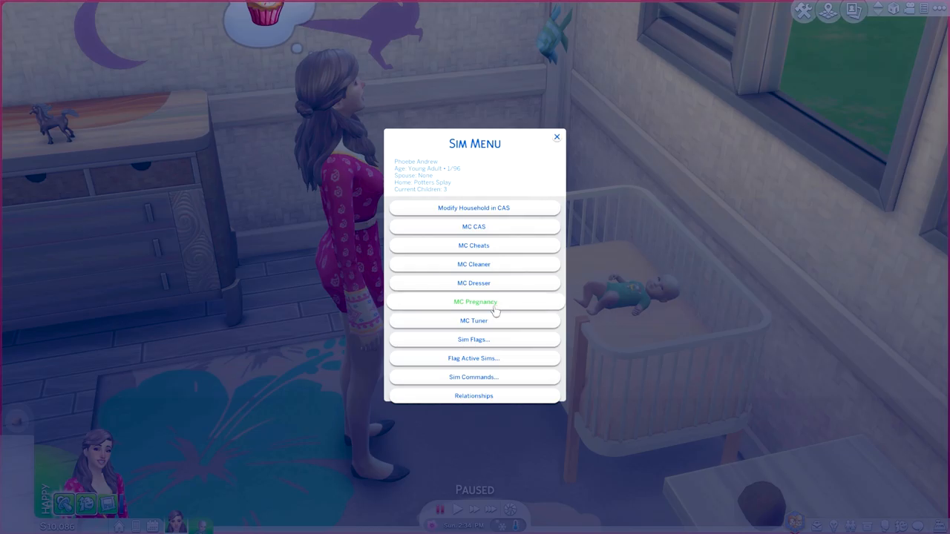
pyautogui.click(473, 301)
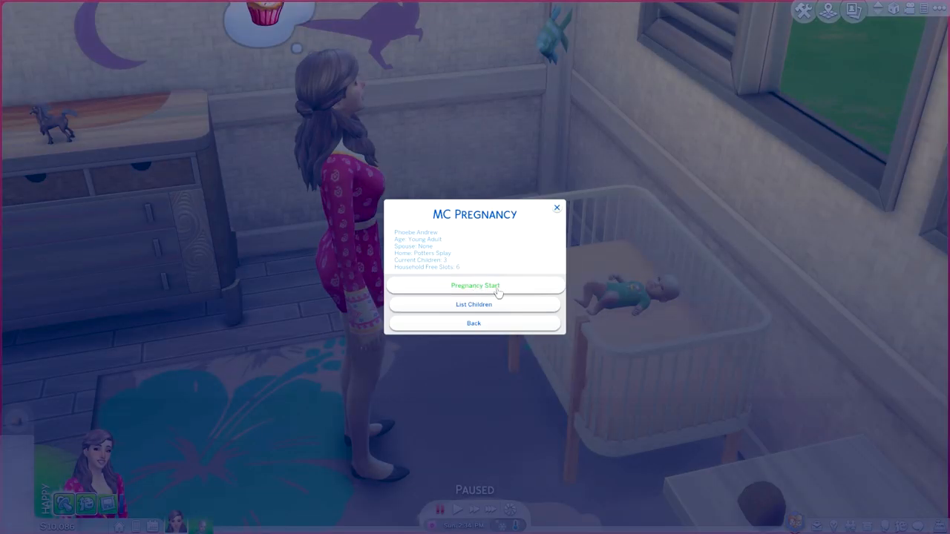
pyautogui.click(474, 286)
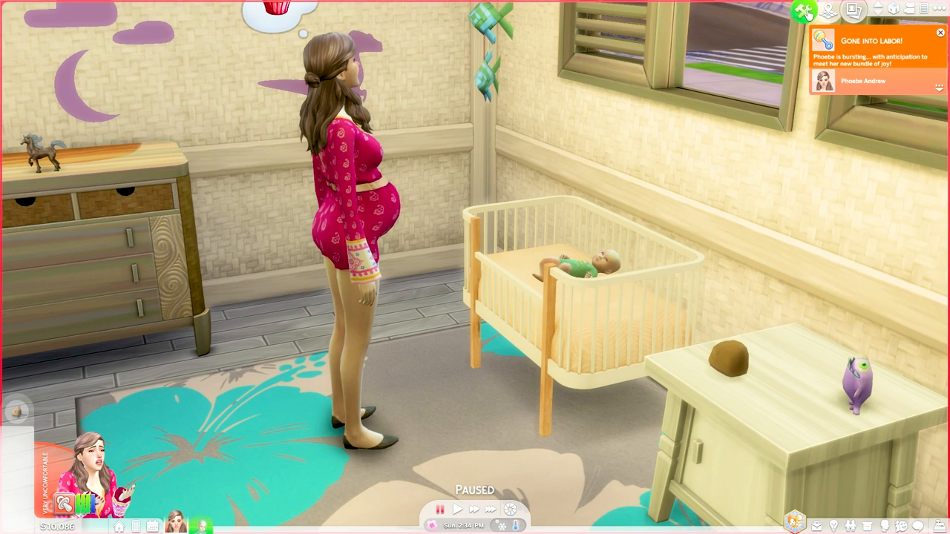
pyautogui.moveTo(805, 11)
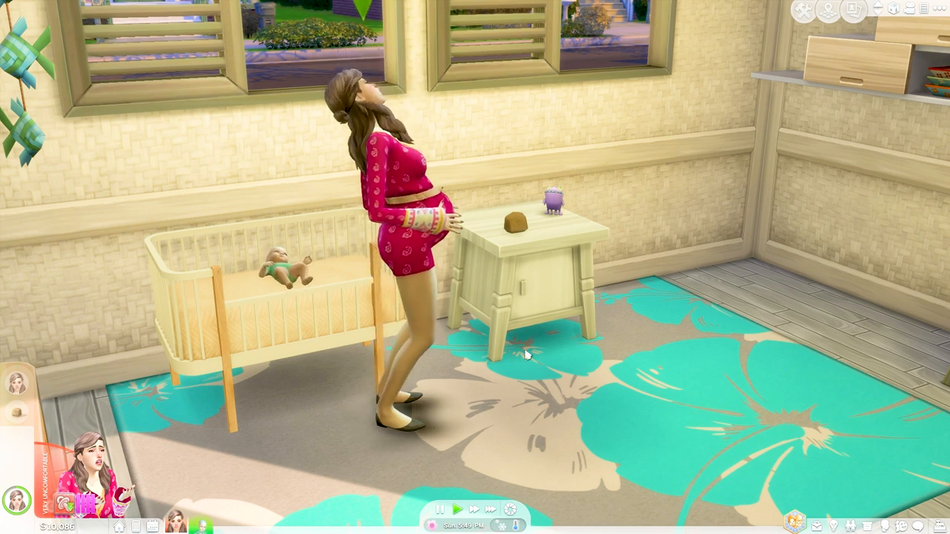
pyautogui.moveTo(728, 342)
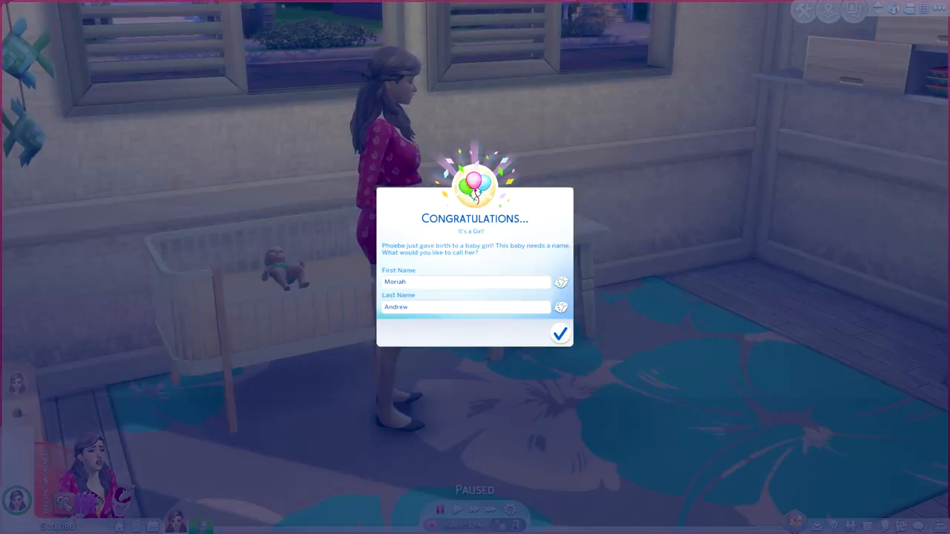
# - Accept the name Moriah Andrew for the newborn baby girl in the Congratulations dialog
pyautogui.click(559, 333)
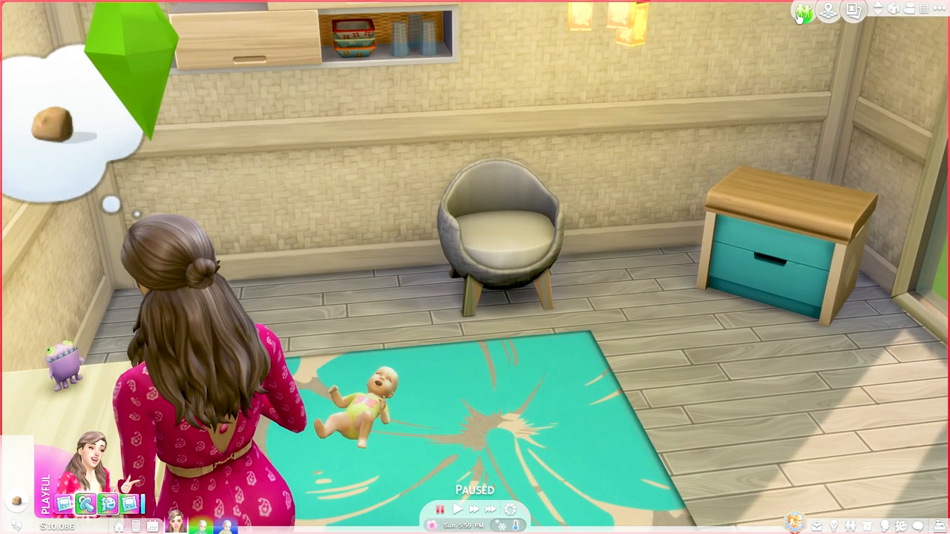
# - Buy a crib from Build/Buy (search 'cribs') and place it beside the armchair for Moriah
pyautogui.click(850, 15)
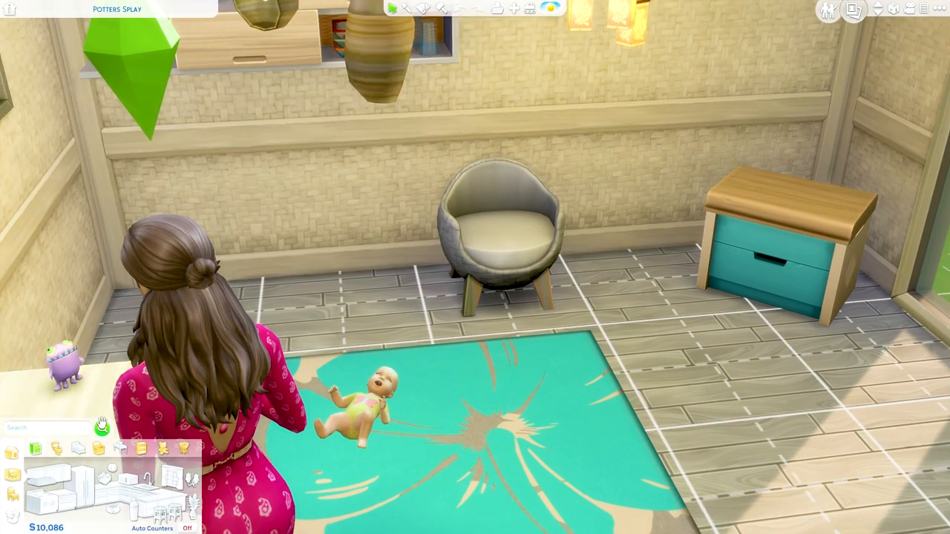
pyautogui.write('cribs')
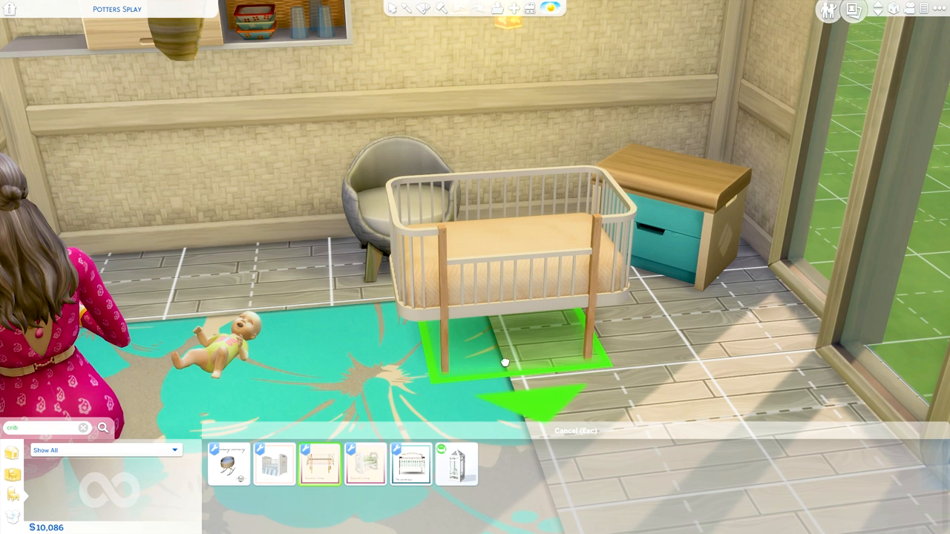
pyautogui.click(505, 363)
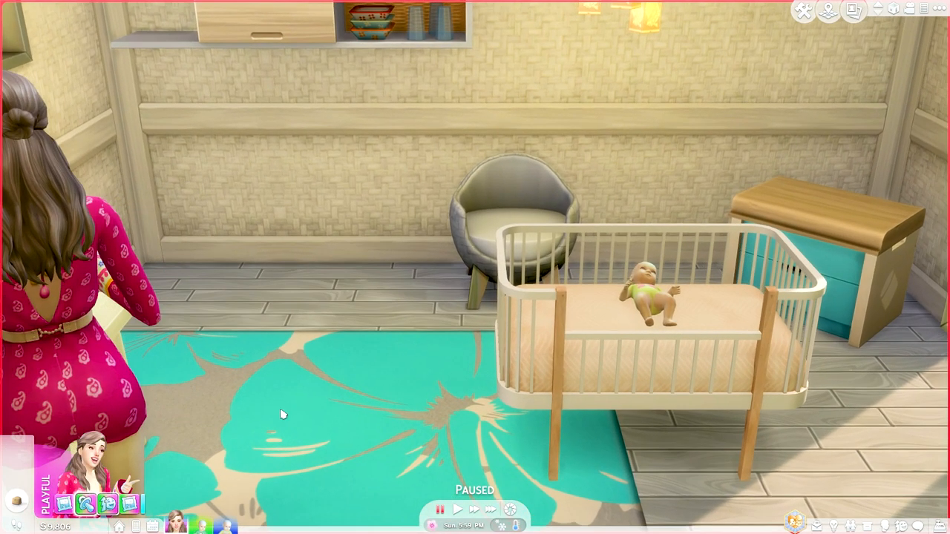
# - Have Phoebe feed the baby in the crib via the Feed... interaction
pyautogui.click(645, 297)
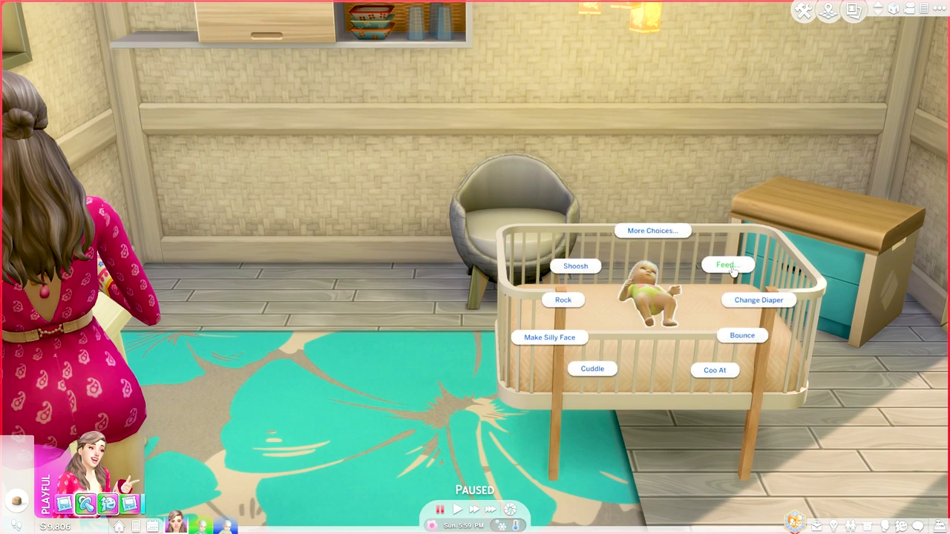
pyautogui.click(726, 265)
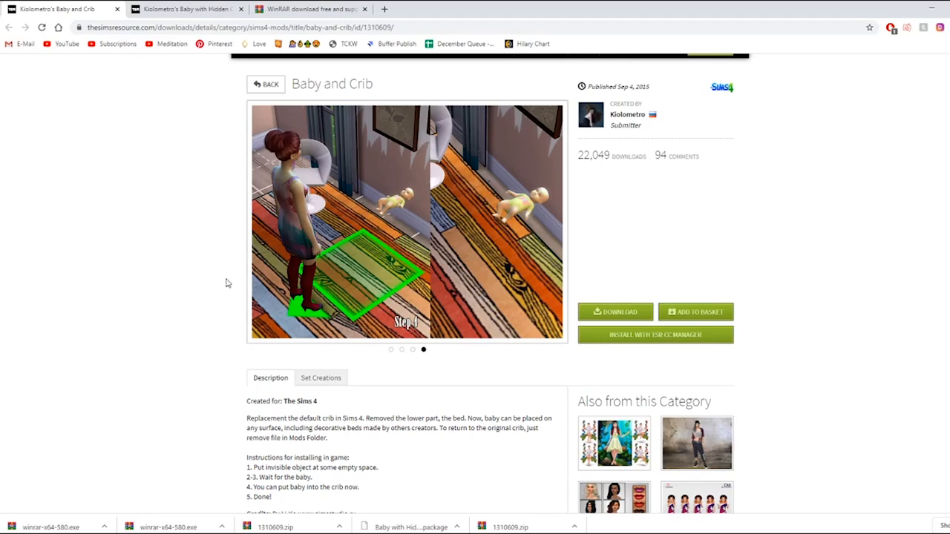
pyautogui.moveTo(86, 320)
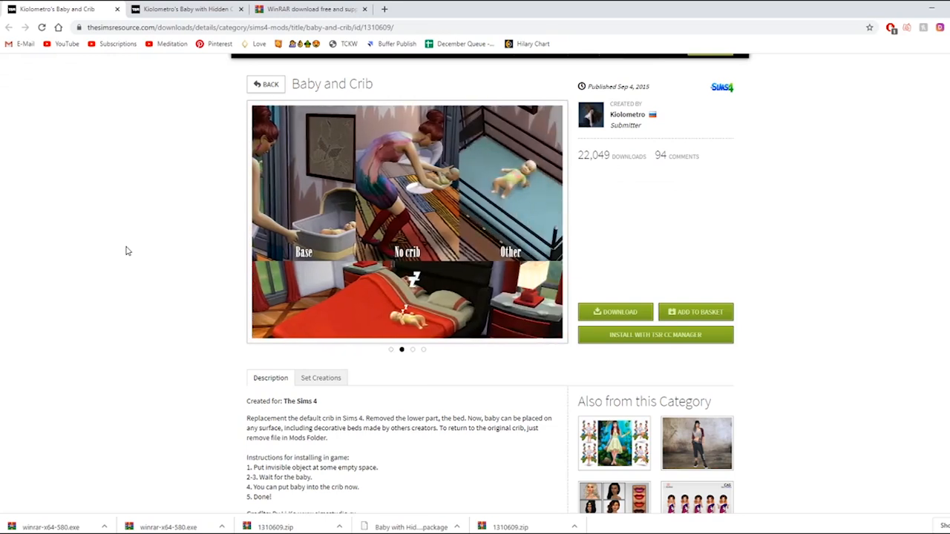
pyautogui.moveTo(126, 257)
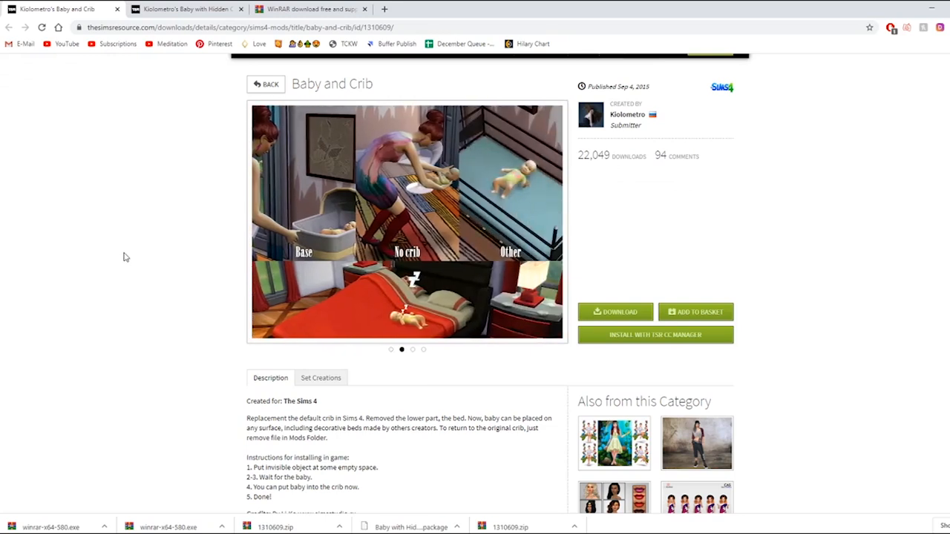
pyautogui.moveTo(134, 250)
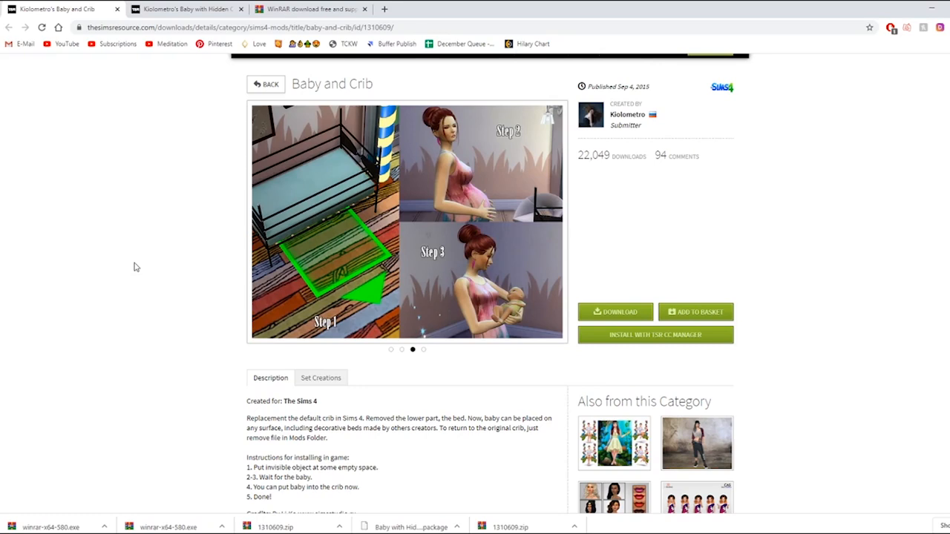
pyautogui.moveTo(495, 229)
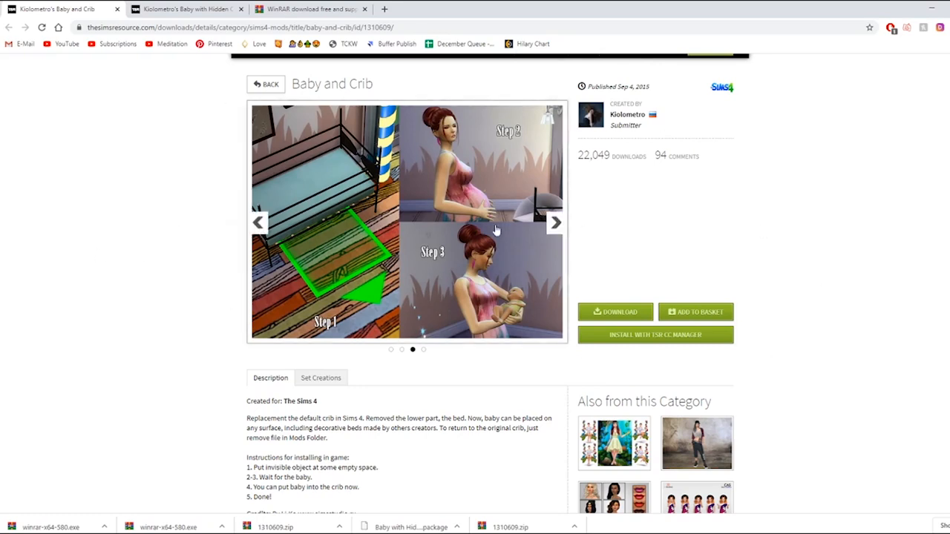
# - Browse through the Baby and Crib mod's preview screenshots on The Sims Resource
pyautogui.click(555, 223)
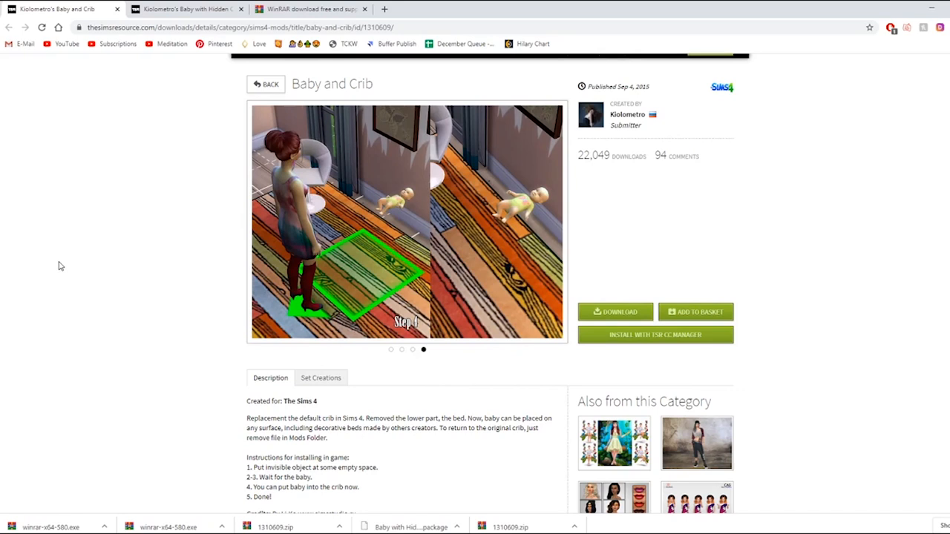
pyautogui.moveTo(151, 213)
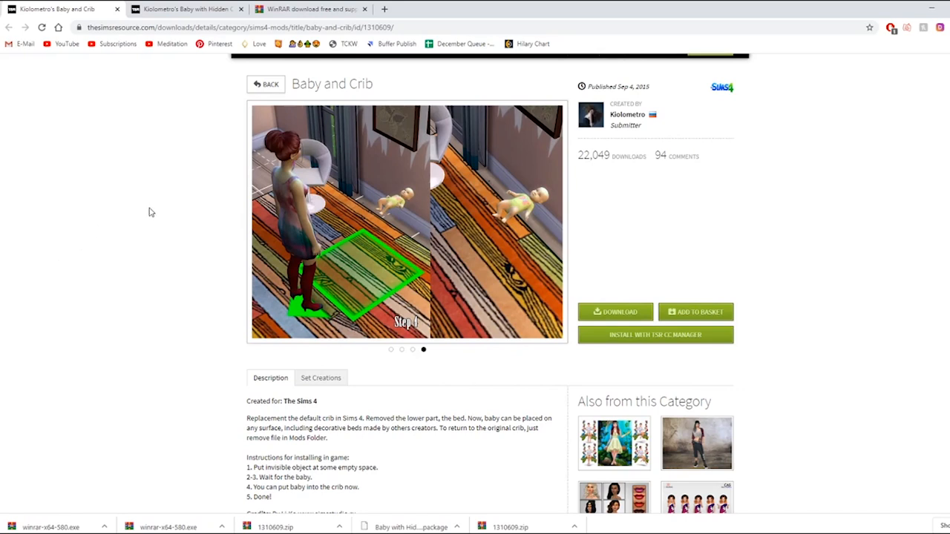
pyautogui.moveTo(256, 345)
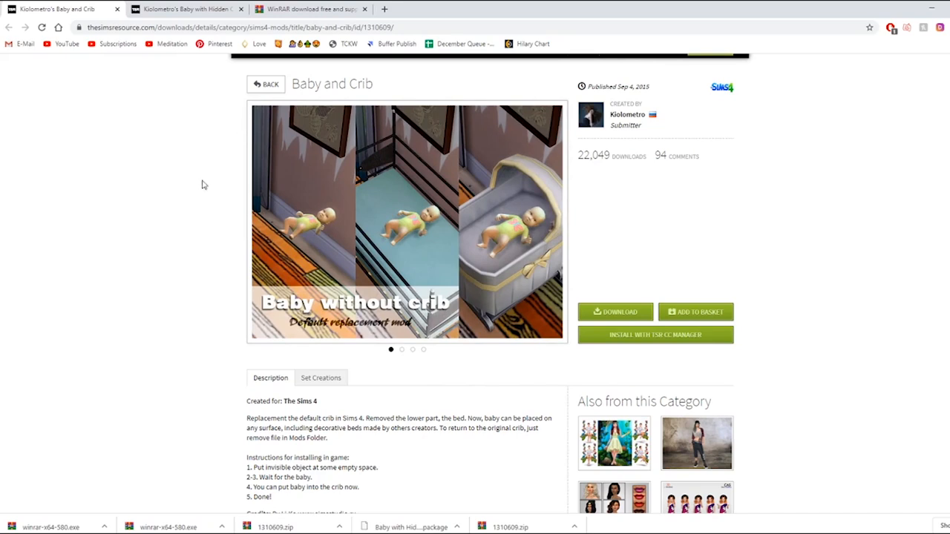
pyautogui.moveTo(168, 316)
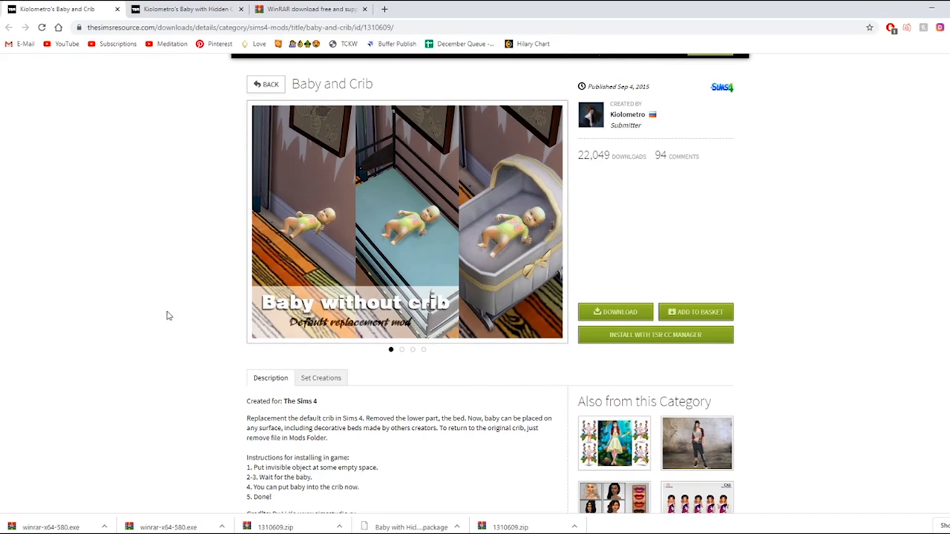
pyautogui.click(402, 350)
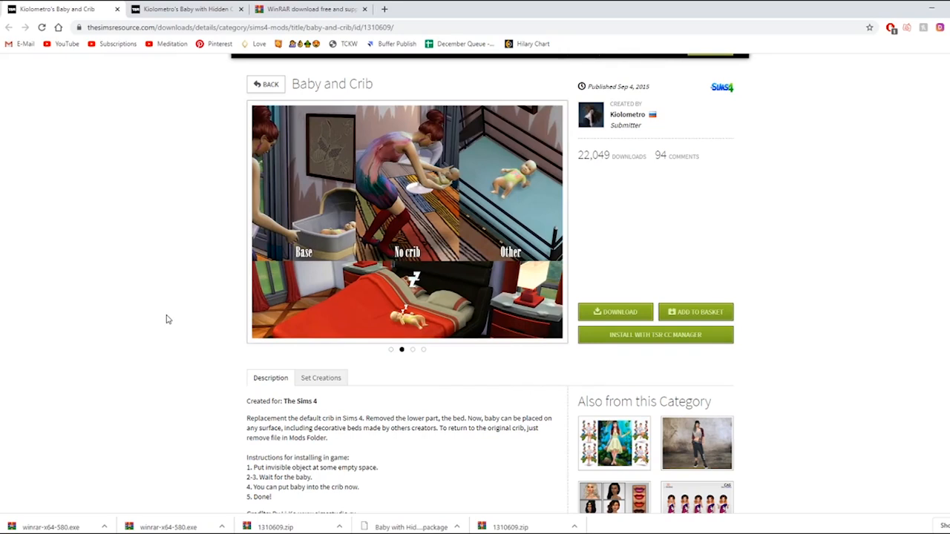
pyautogui.moveTo(534, 228)
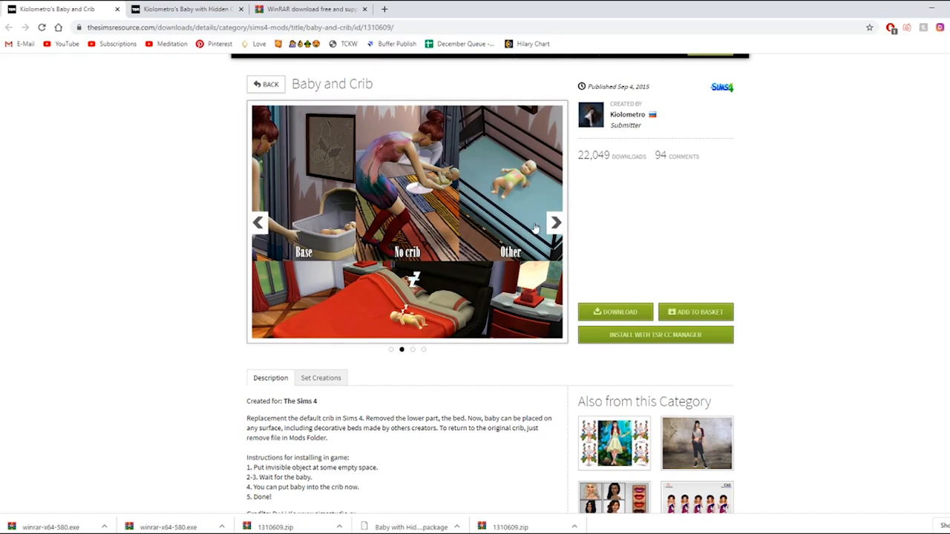
pyautogui.click(554, 223)
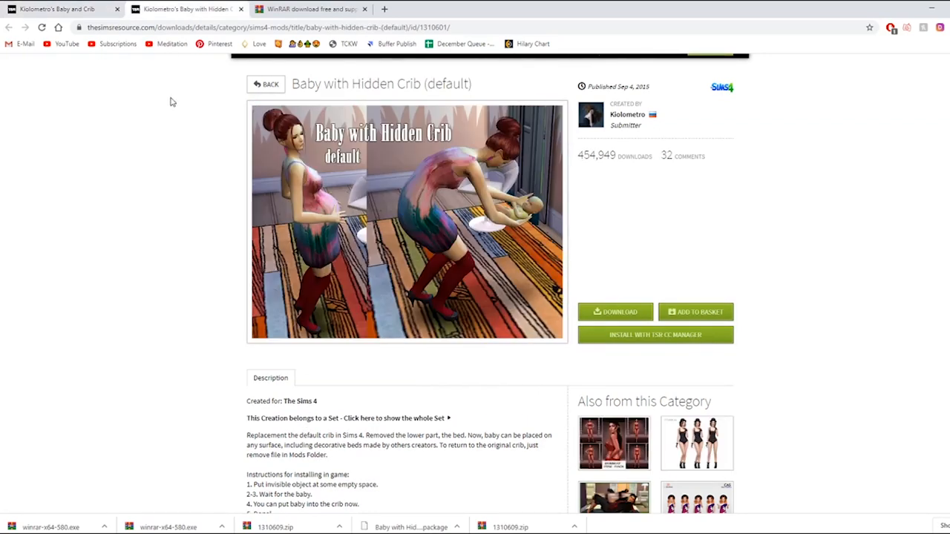
pyautogui.moveTo(431, 105)
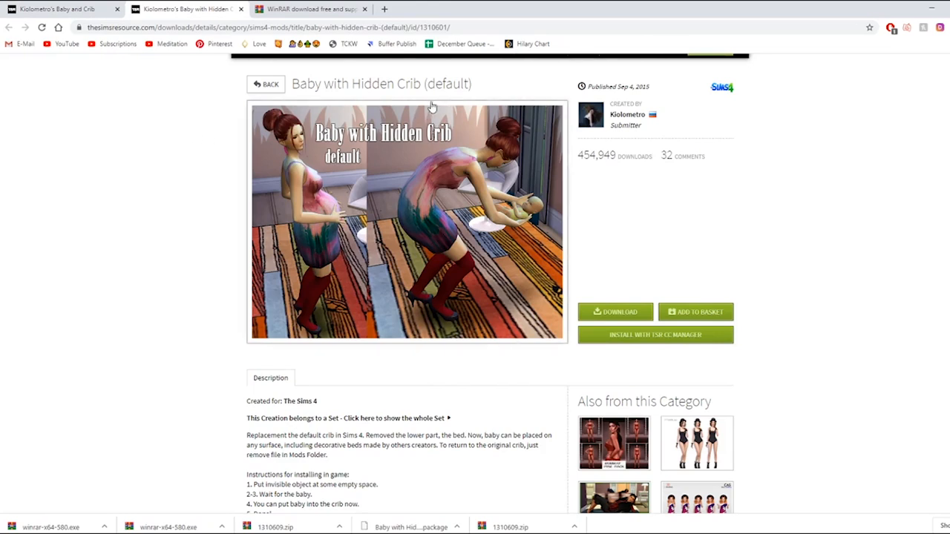
pyautogui.moveTo(500, 95)
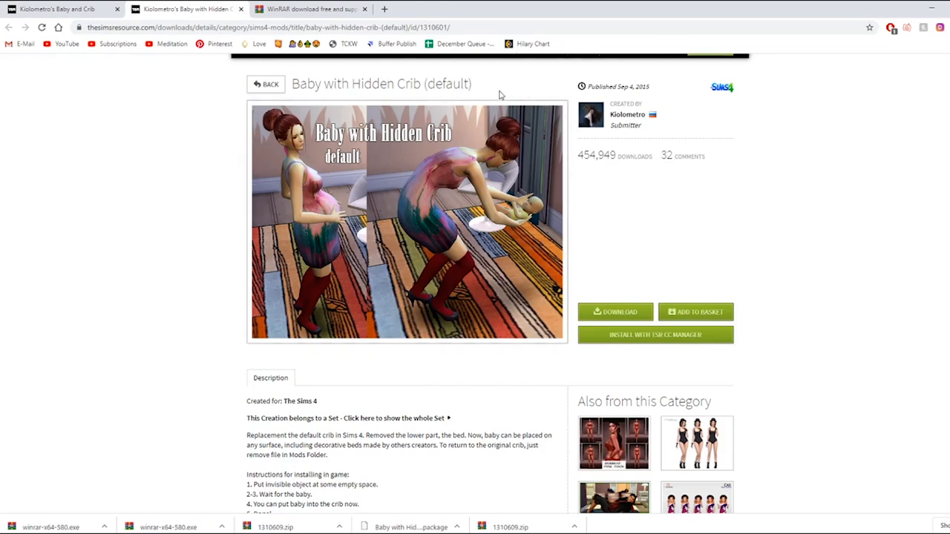
pyautogui.moveTo(190, 206)
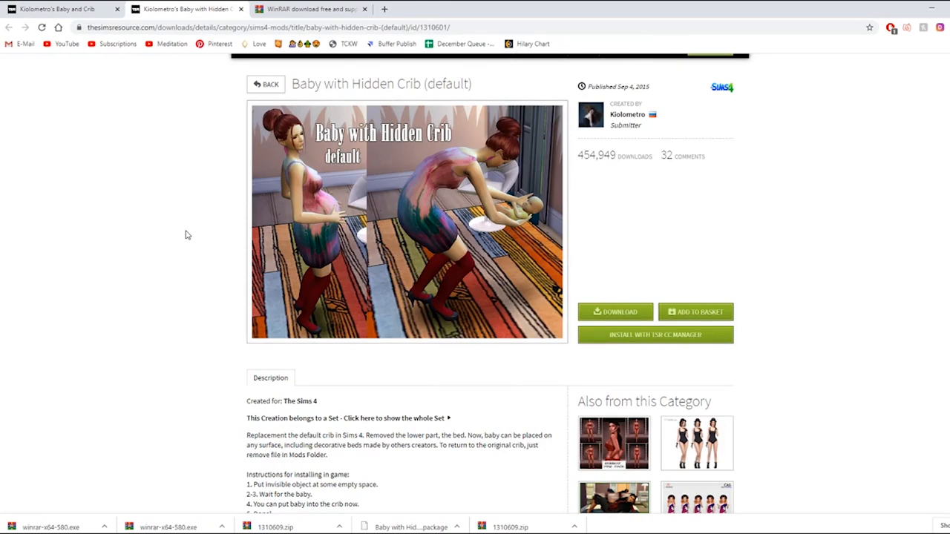
pyautogui.moveTo(179, 218)
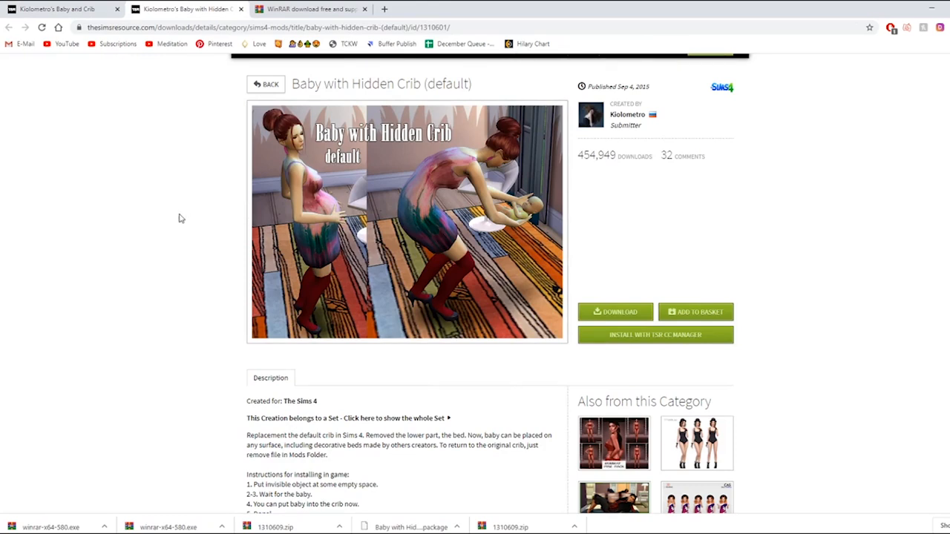
pyautogui.moveTo(133, 266)
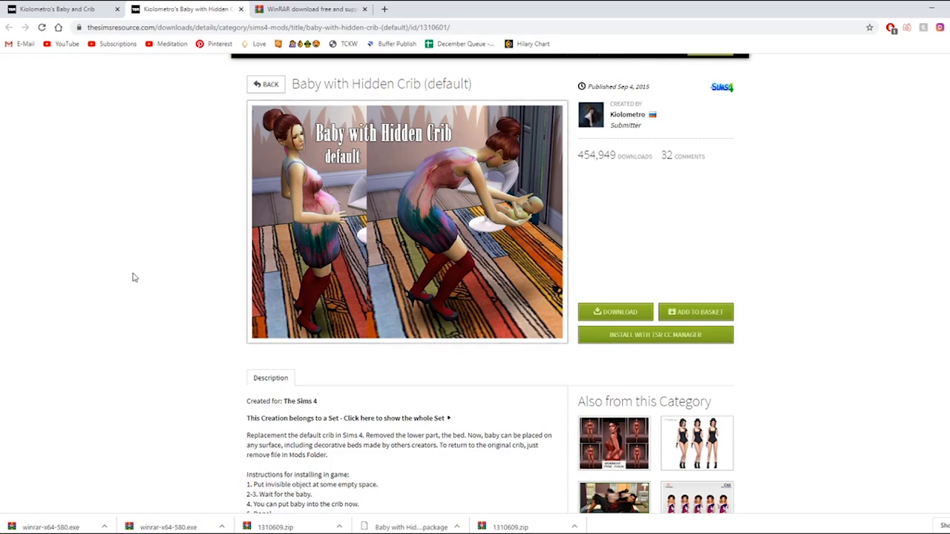
pyautogui.moveTo(195, 259)
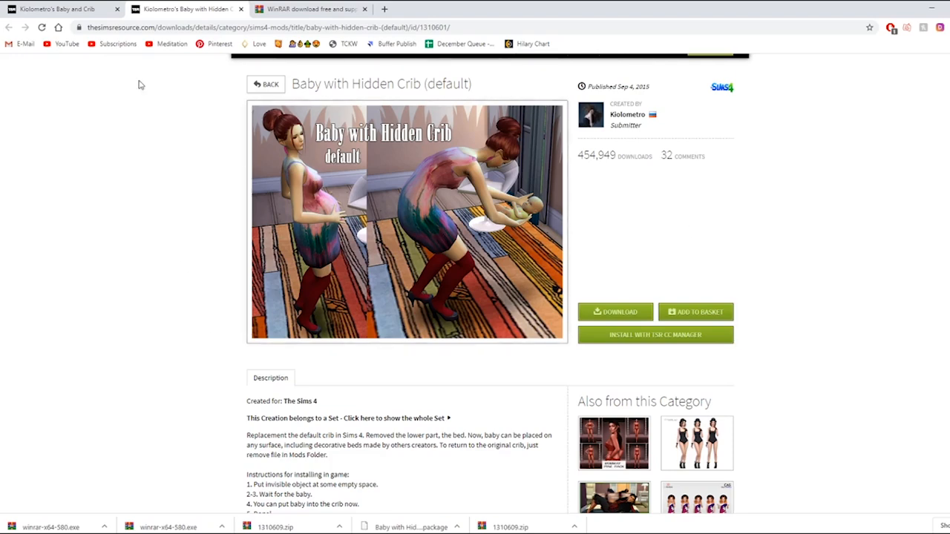
pyautogui.moveTo(217, 152)
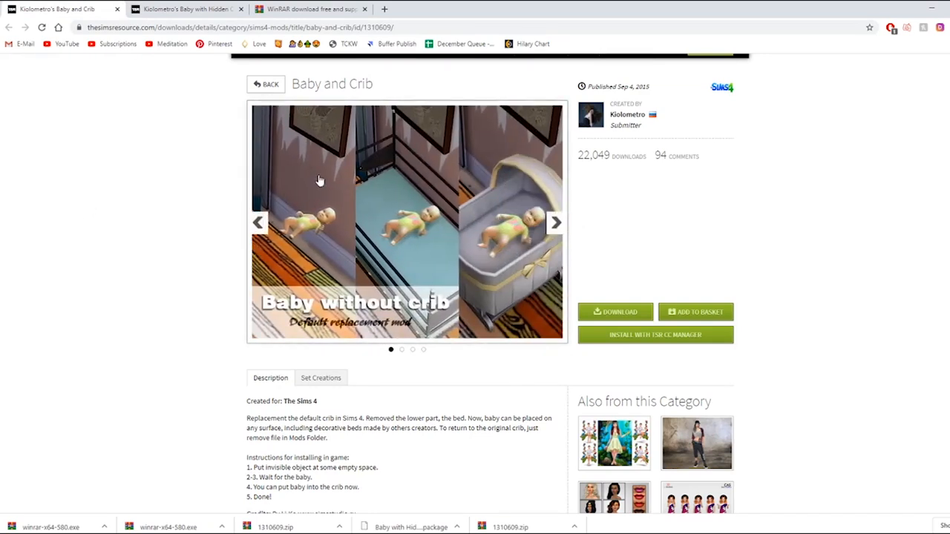
pyautogui.moveTo(313, 198)
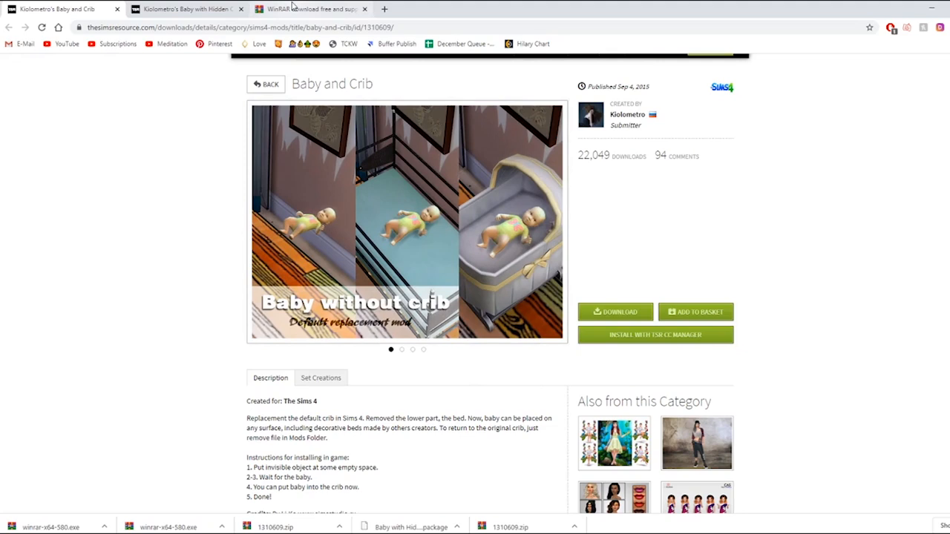
# - Download the 64-bit WinRAR installer from win-rar.com
pyautogui.click(308, 8)
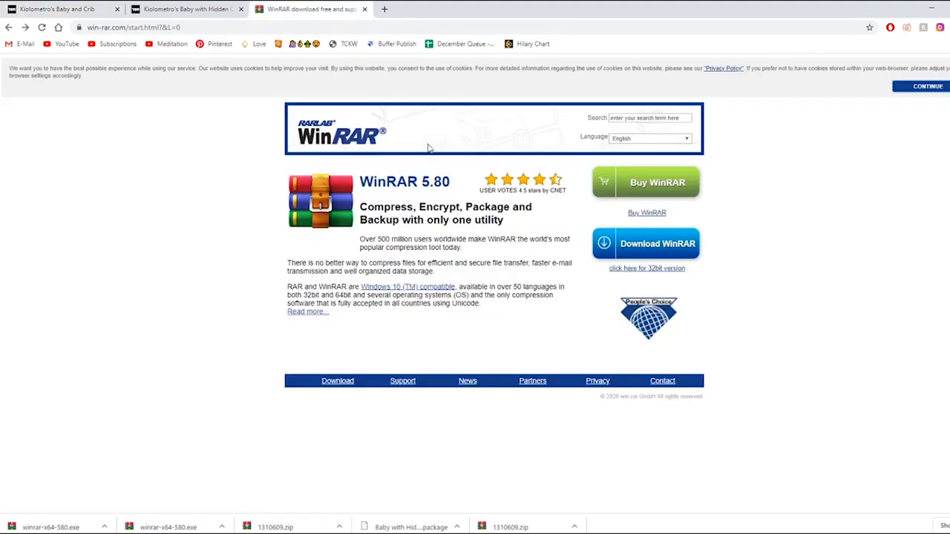
pyautogui.moveTo(115, 240)
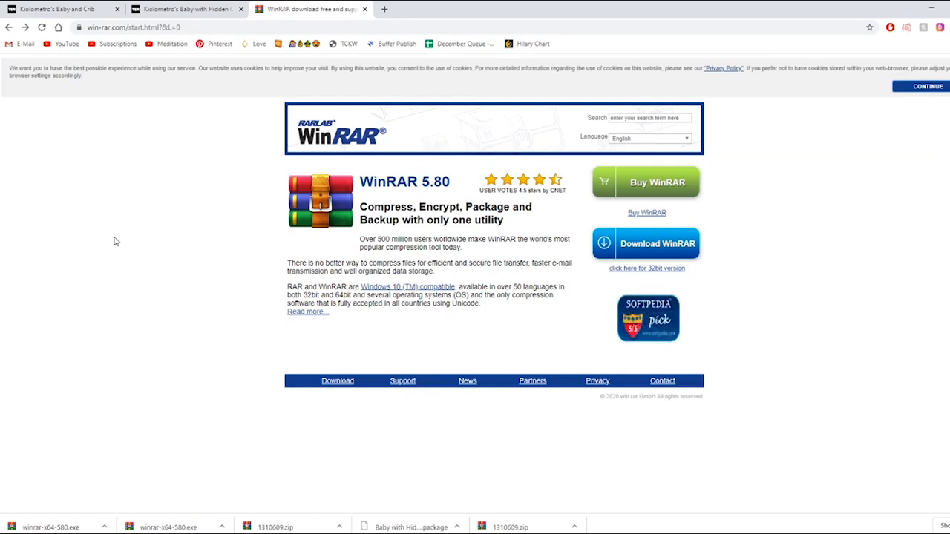
pyautogui.moveTo(121, 371)
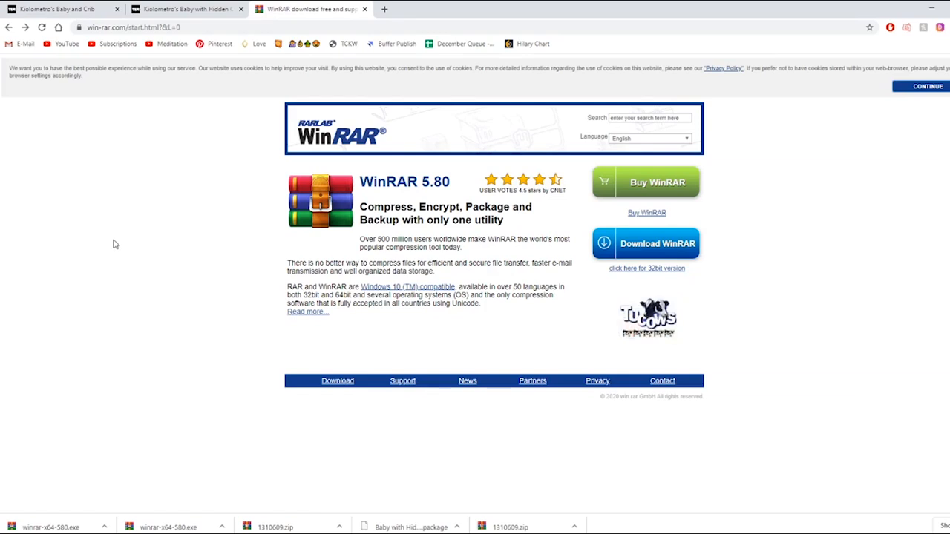
pyautogui.moveTo(683, 254)
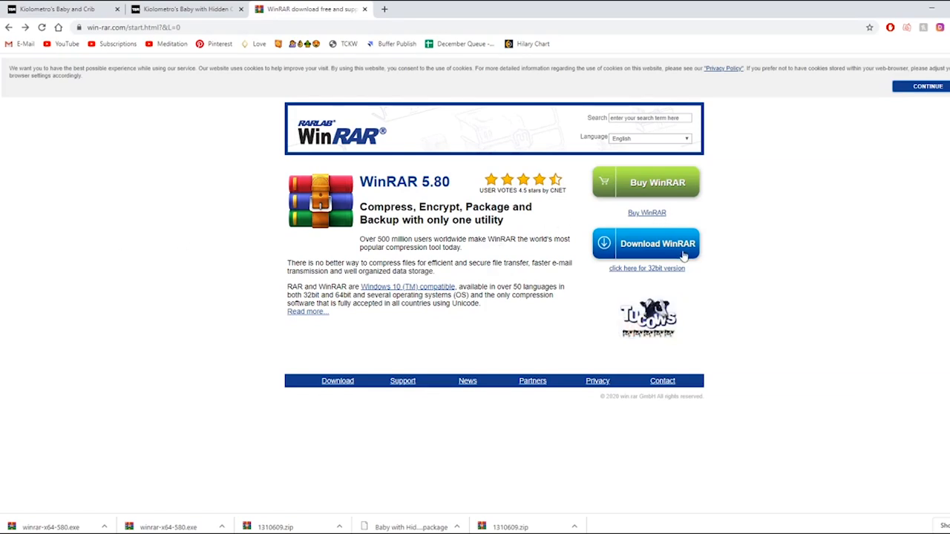
pyautogui.click(656, 243)
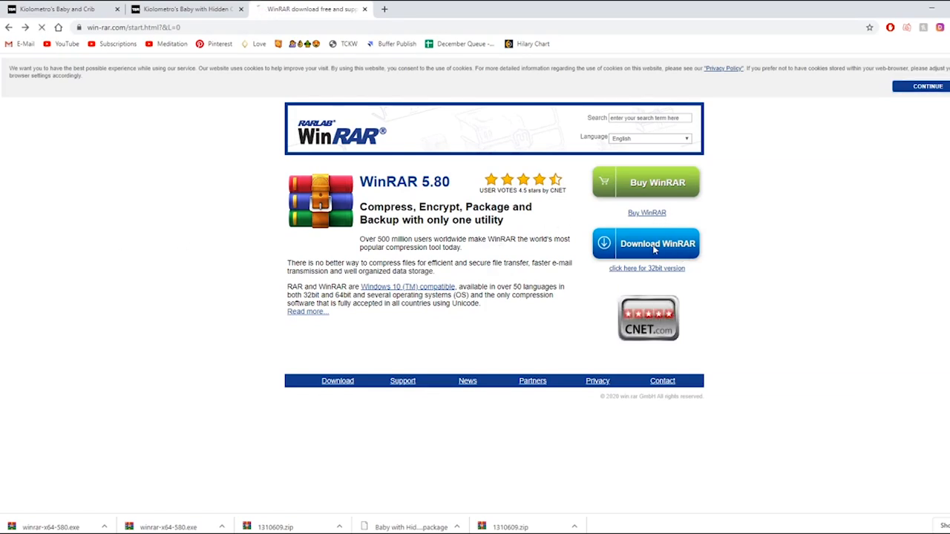
pyautogui.click(645, 243)
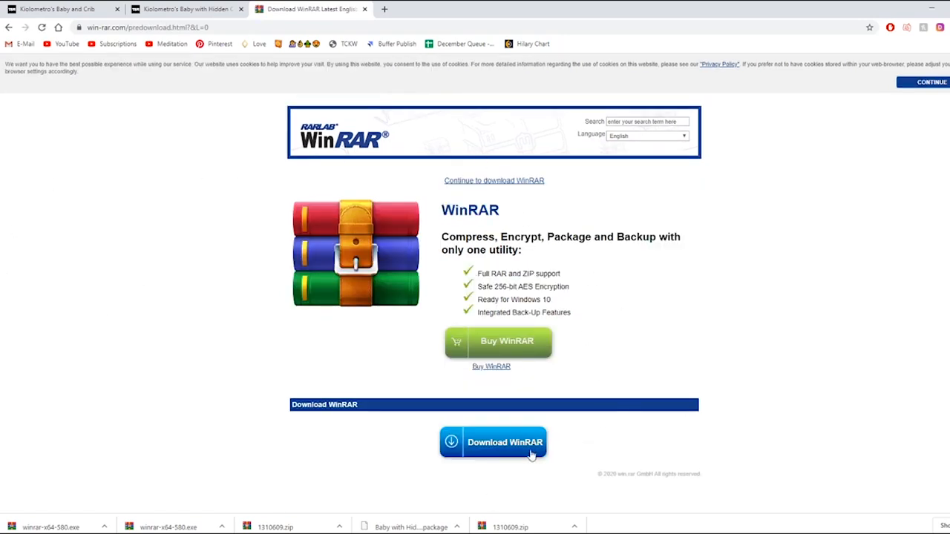
pyautogui.moveTo(501, 451)
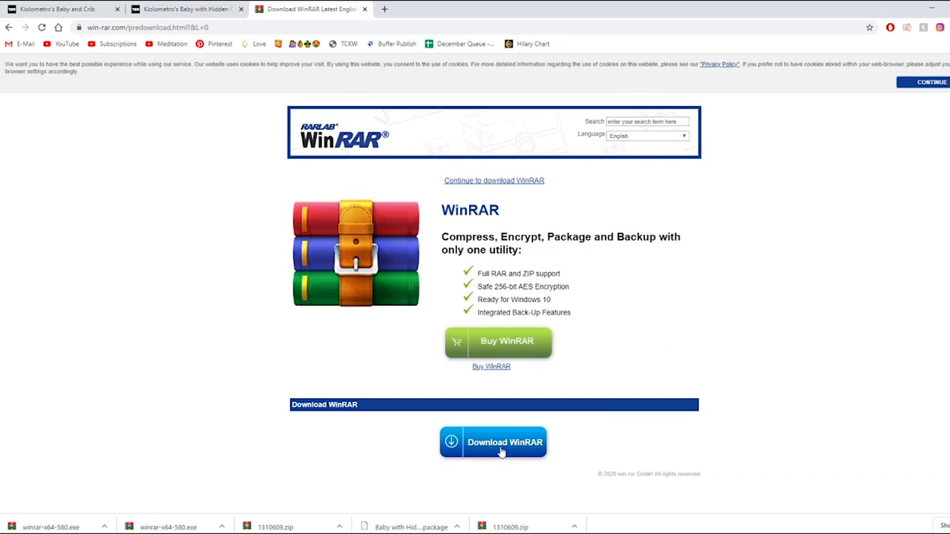
pyautogui.moveTo(509, 345)
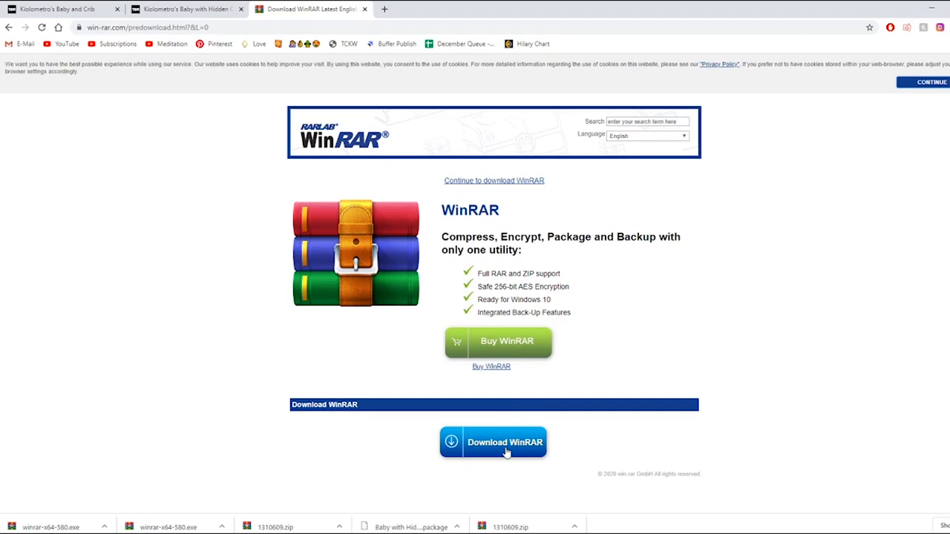
pyautogui.click(503, 442)
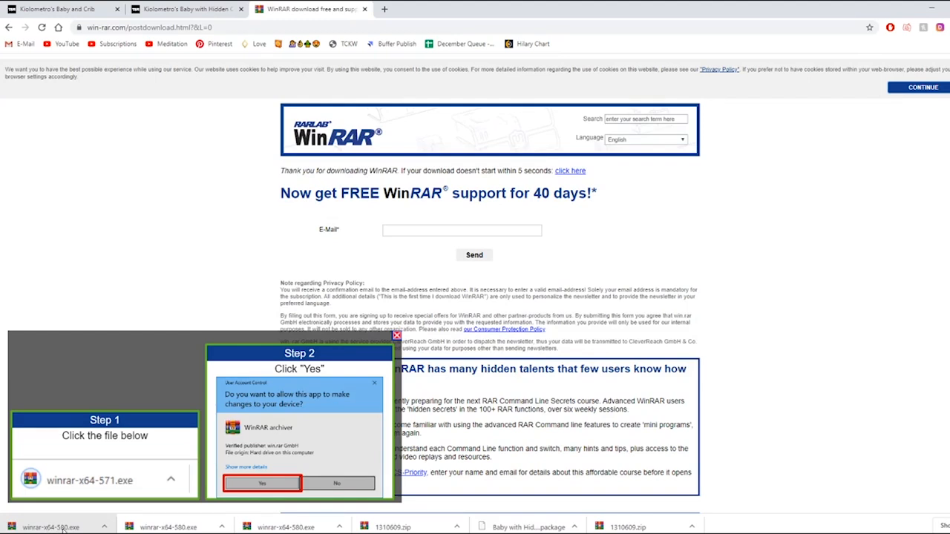
pyautogui.moveTo(26, 524)
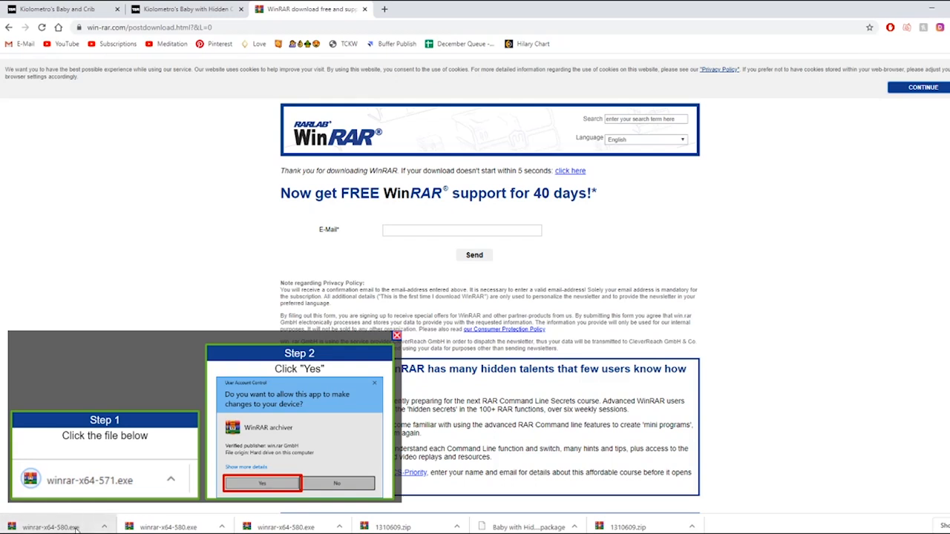
pyautogui.moveTo(82, 524)
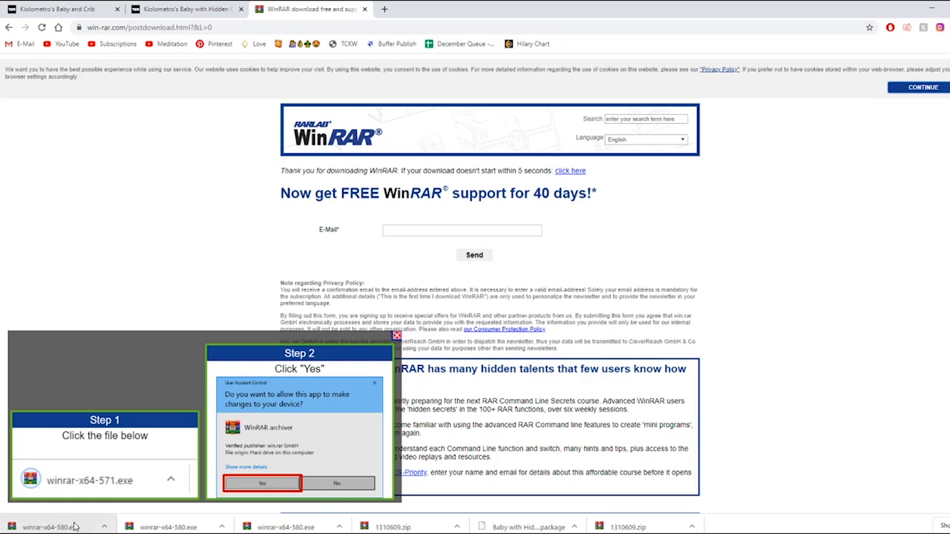
pyautogui.moveTo(214, 306)
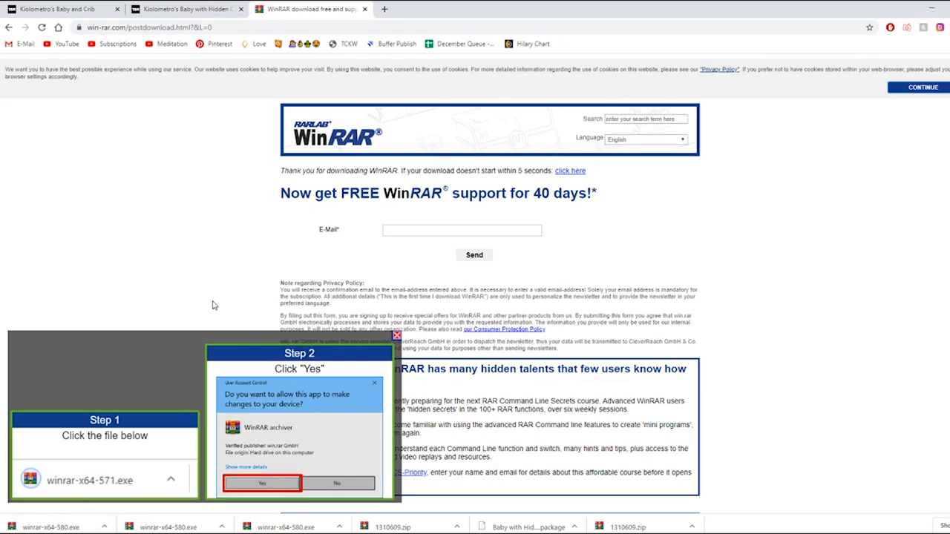
pyautogui.moveTo(173, 153)
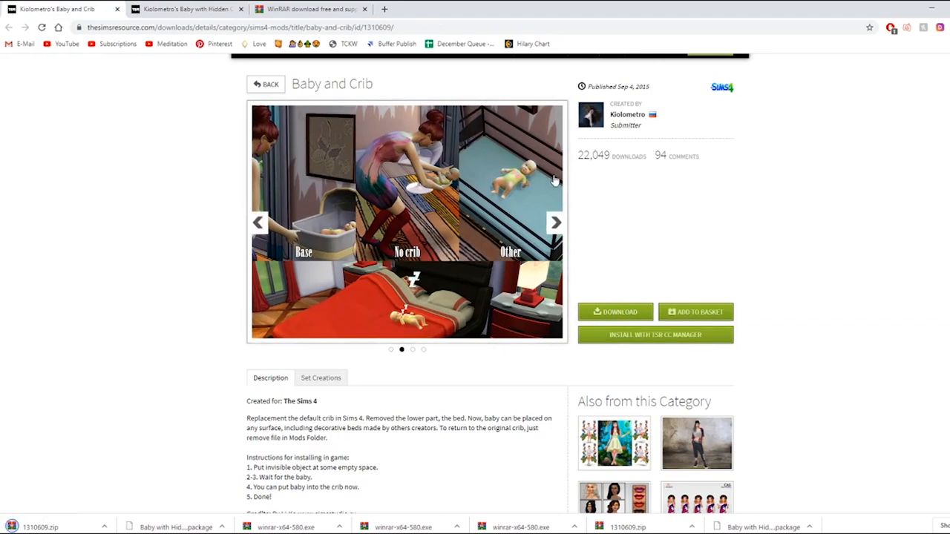
# - Back on the Baby and Crib page, advance through its preview images
pyautogui.click(555, 222)
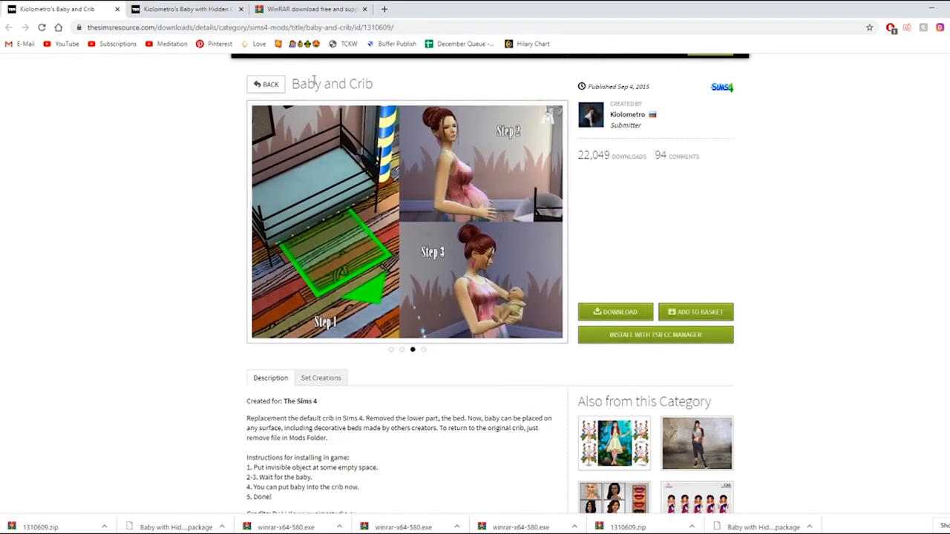
pyautogui.moveTo(380, 269)
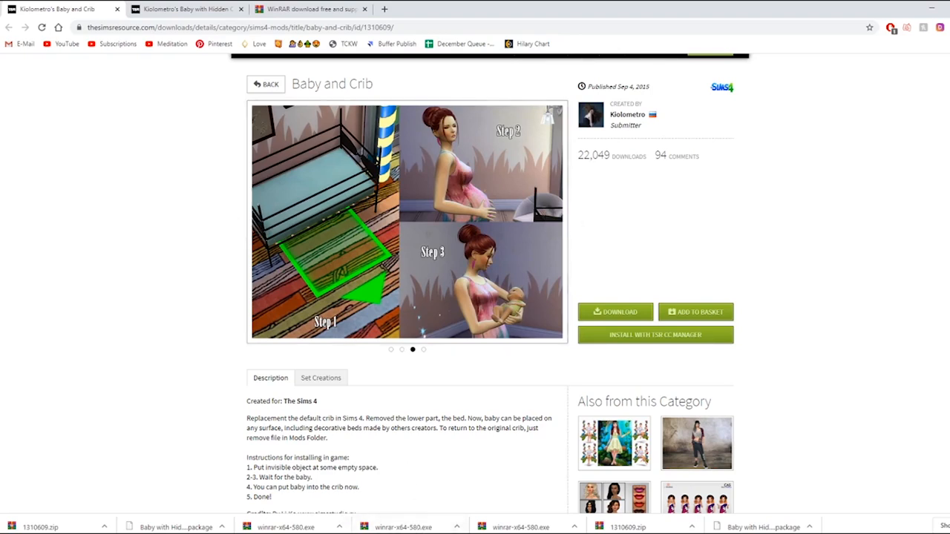
pyautogui.click(423, 350)
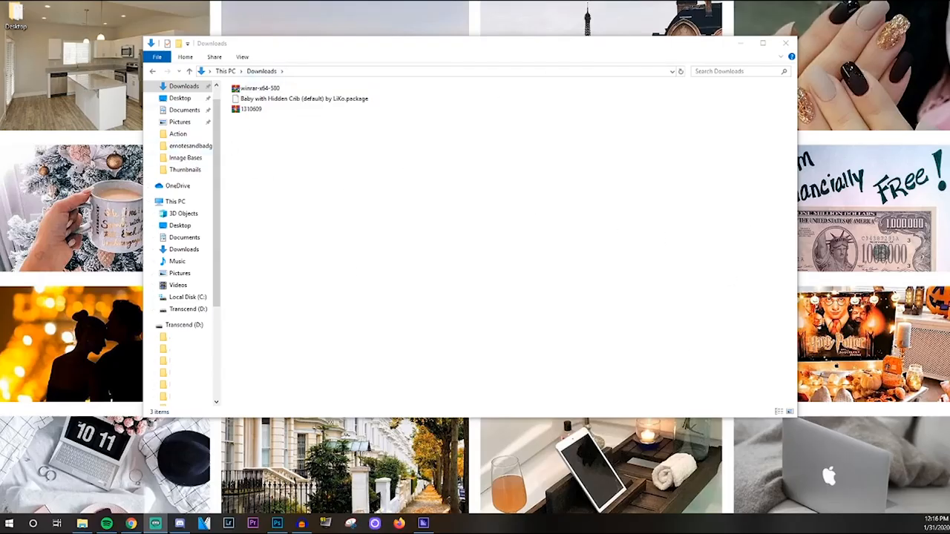
pyautogui.moveTo(502, 194)
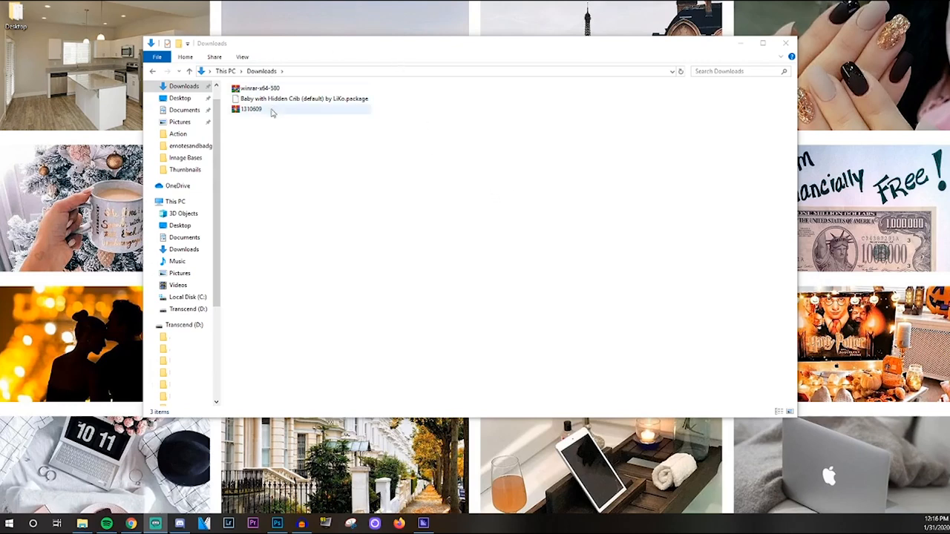
# - Extract the 1310609 archive with WinRAR into a 1310609 folder in Downloads
pyautogui.click(259, 88)
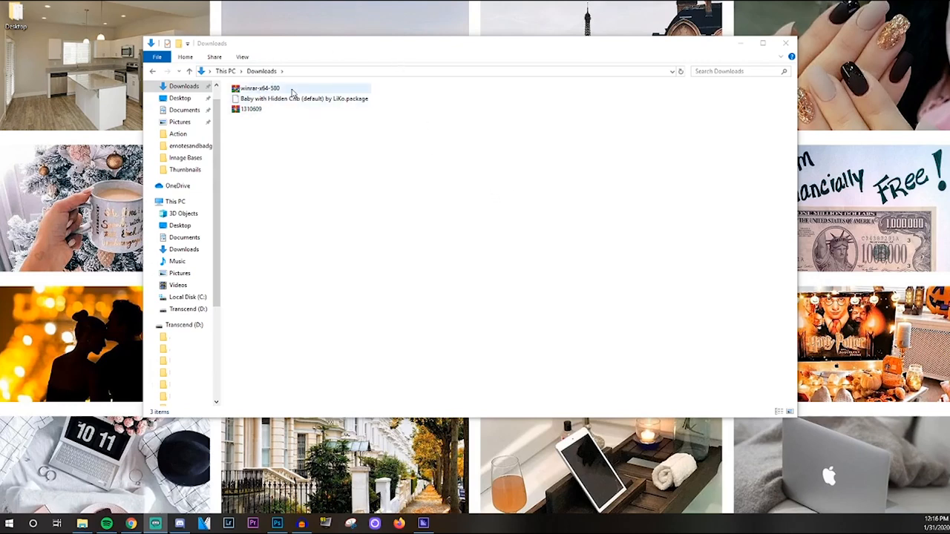
pyautogui.moveTo(267, 98)
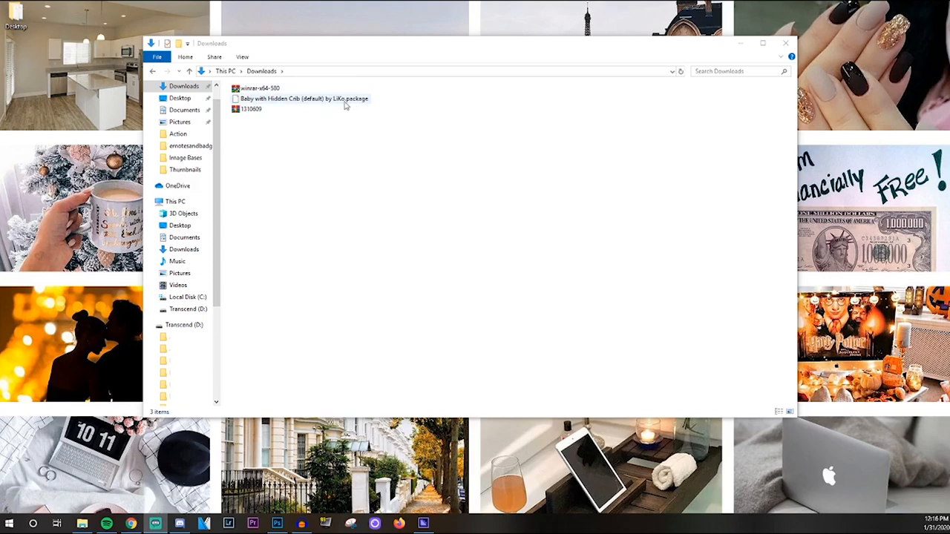
pyautogui.click(251, 109)
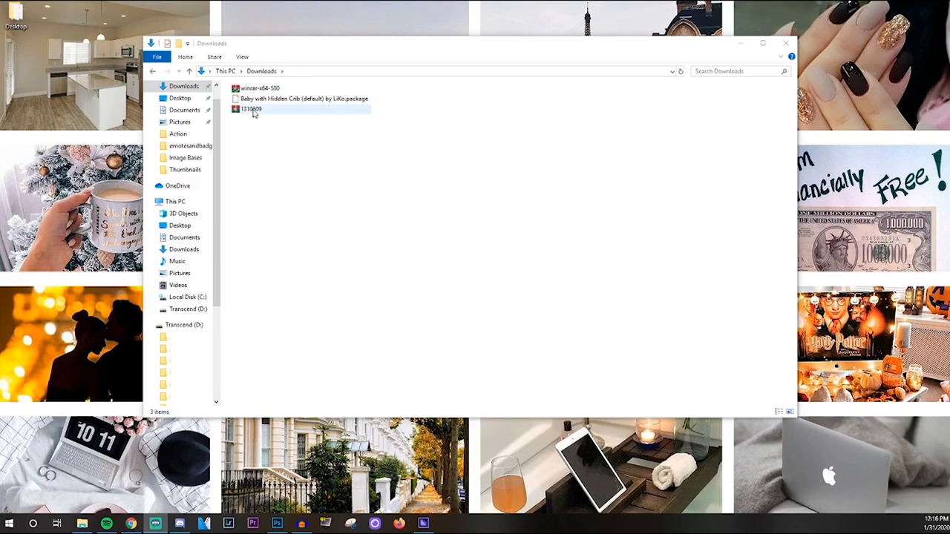
pyautogui.click(251, 109)
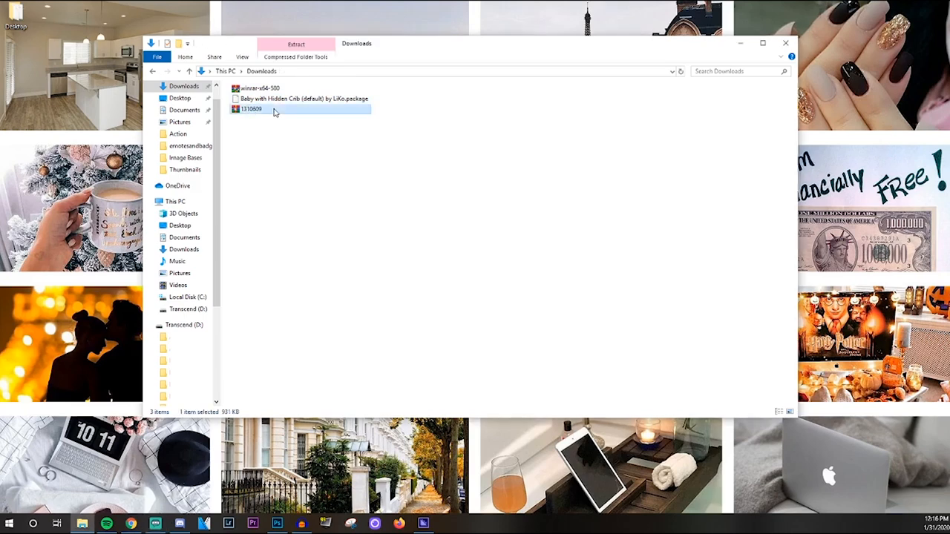
pyautogui.rightClick(275, 111)
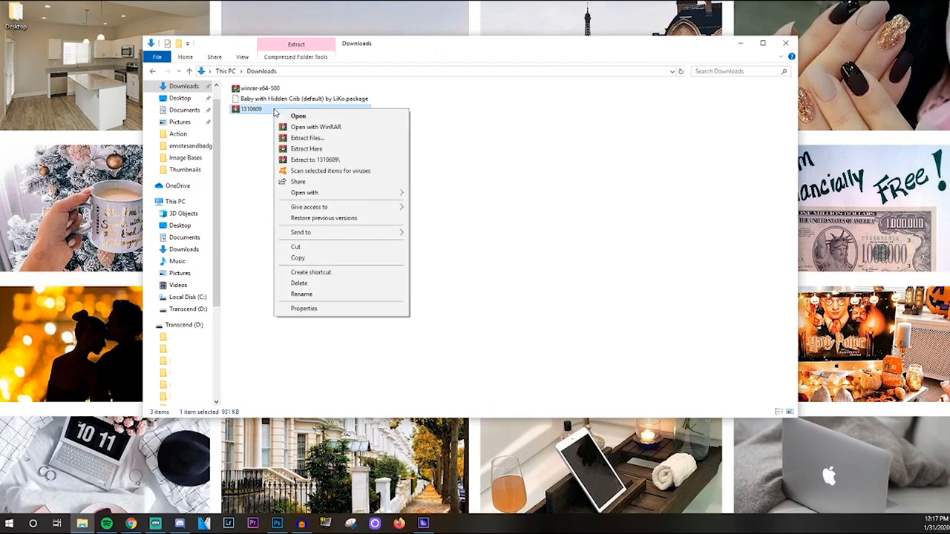
pyautogui.moveTo(308, 116)
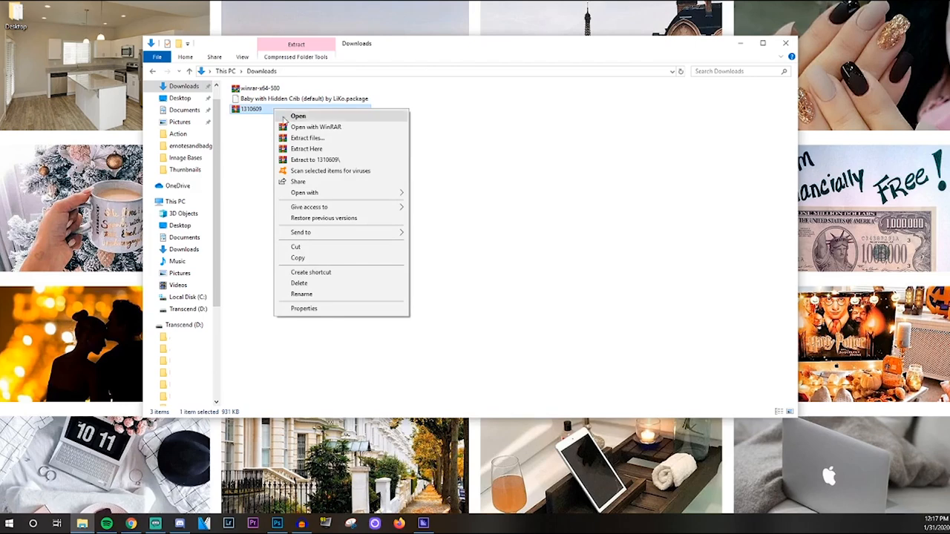
pyautogui.moveTo(328, 141)
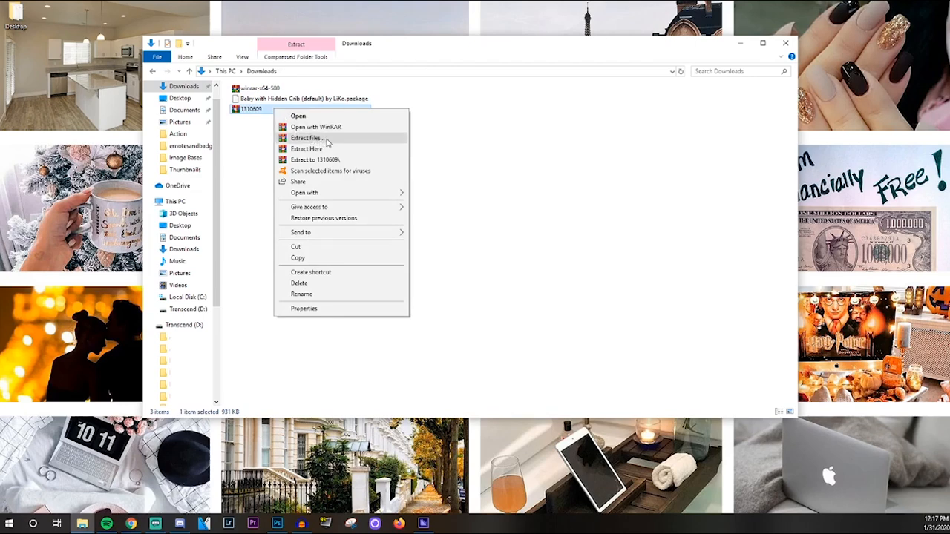
pyautogui.click(306, 138)
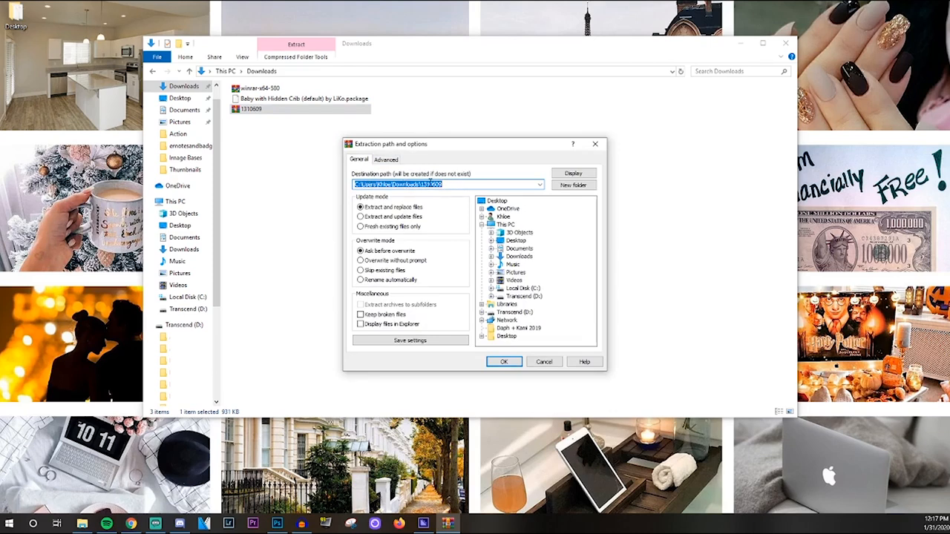
pyautogui.click(505, 362)
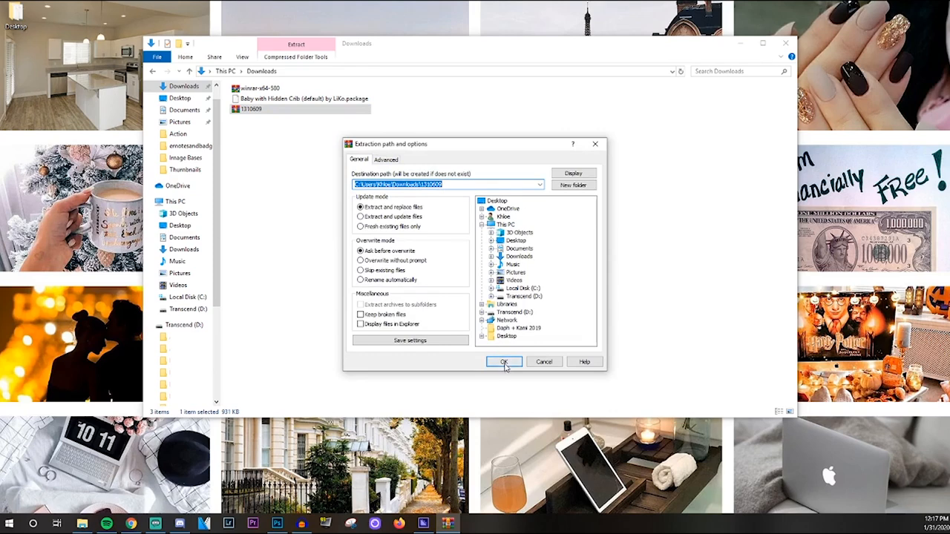
pyautogui.click(504, 361)
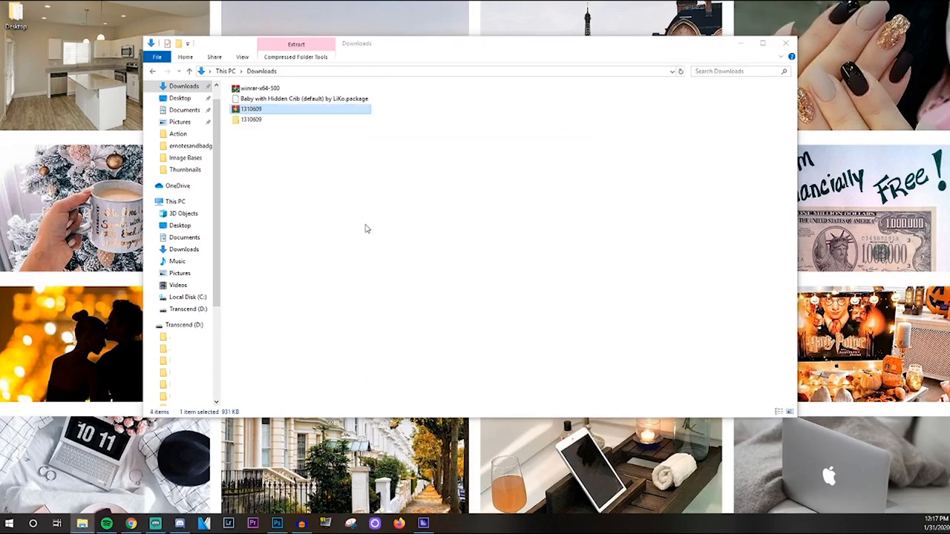
pyautogui.moveTo(249, 123)
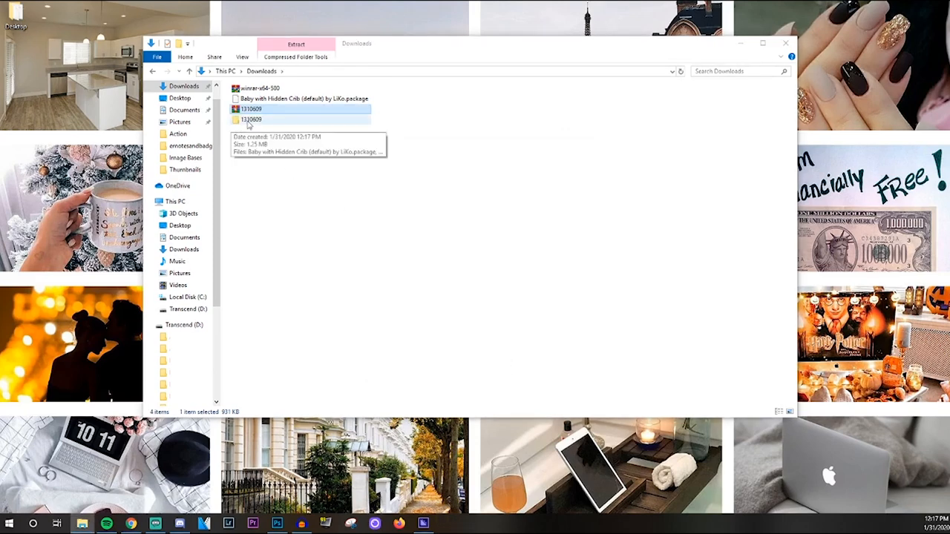
# - Open the extracted 1310609 folder holding the Hidden Crib and Crib Good Night packages
pyautogui.doubleClick(251, 118)
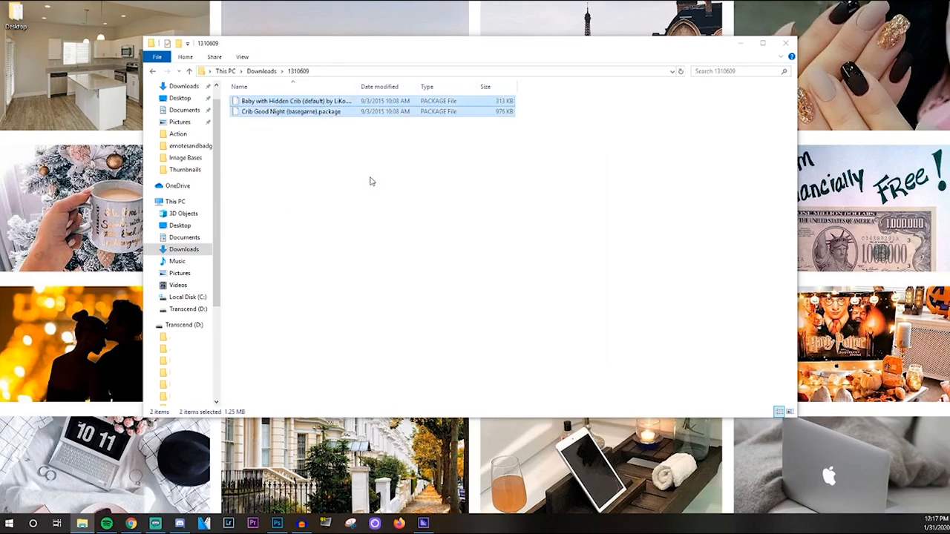
# - In Downloads, cut the Baby with Hidden Crib (default) by LiKo package and maximize the window
pyautogui.click(373, 181)
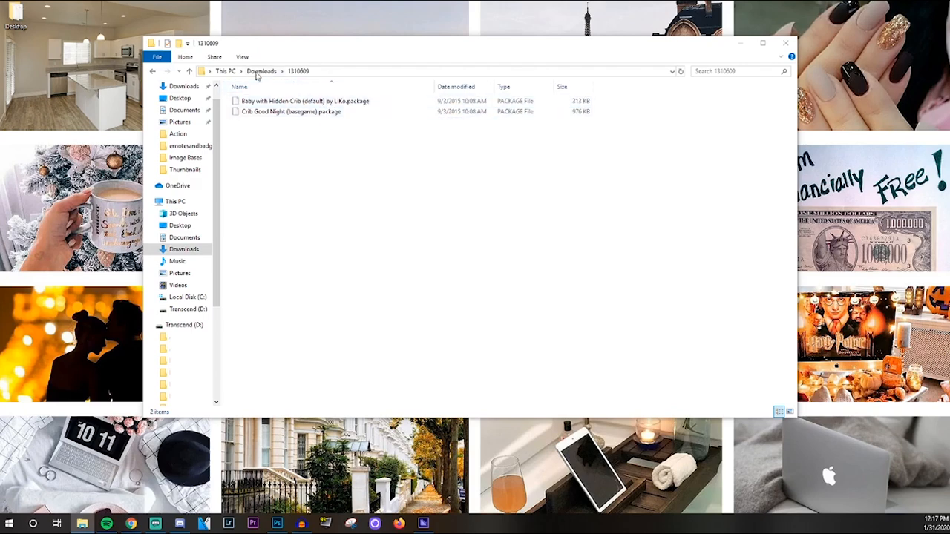
pyautogui.click(264, 71)
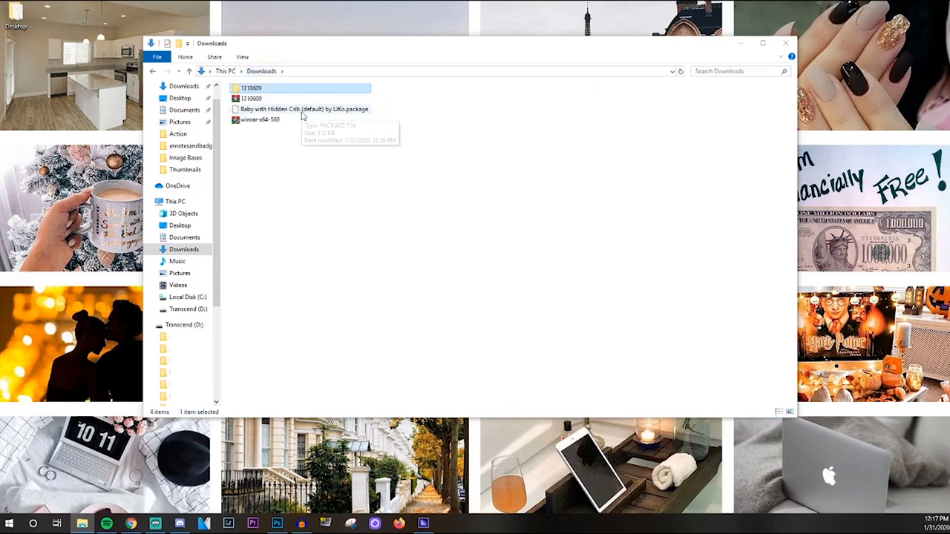
pyautogui.click(301, 109)
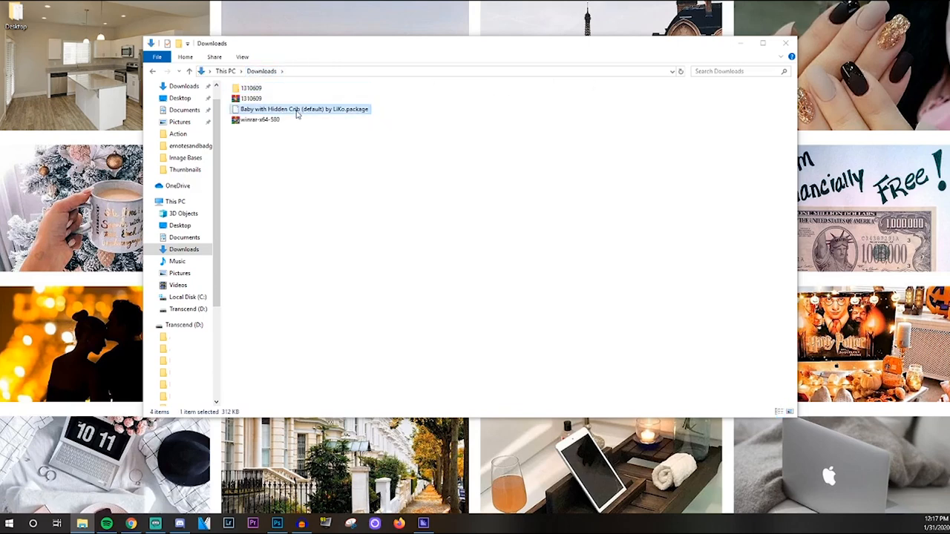
pyautogui.rightClick(297, 109)
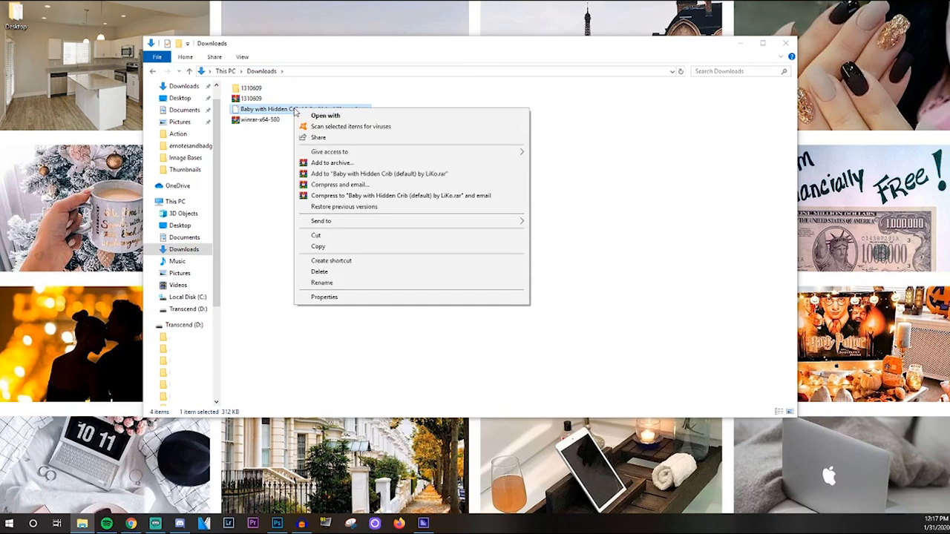
pyautogui.moveTo(342, 237)
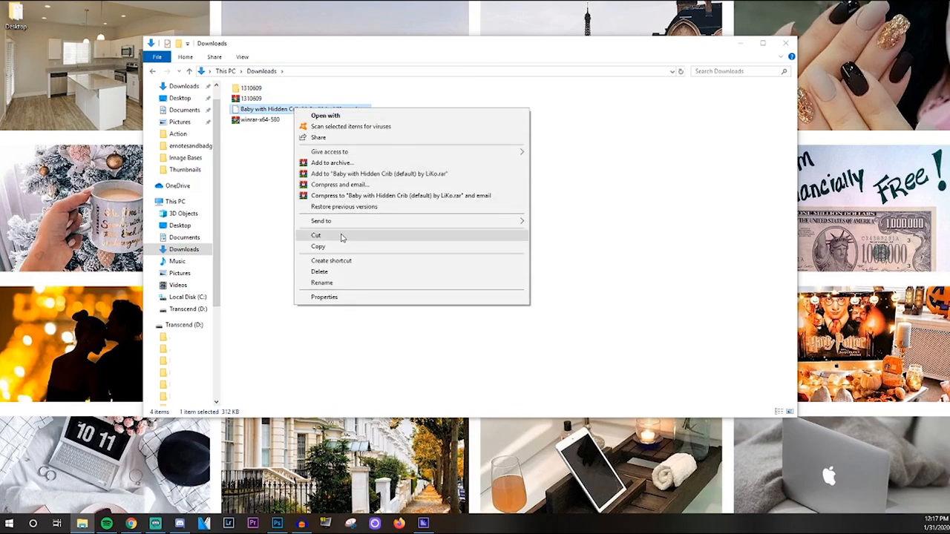
pyautogui.click(315, 235)
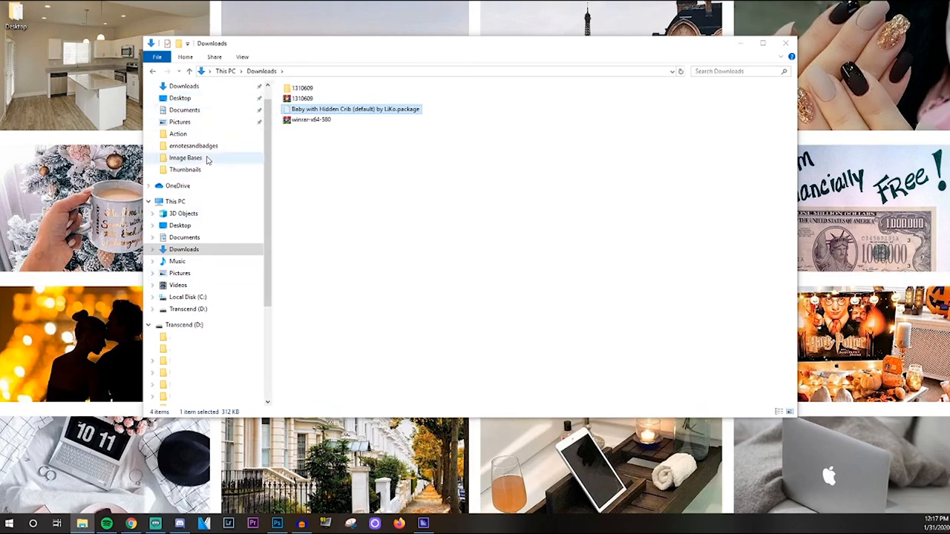
pyautogui.moveTo(672, 86)
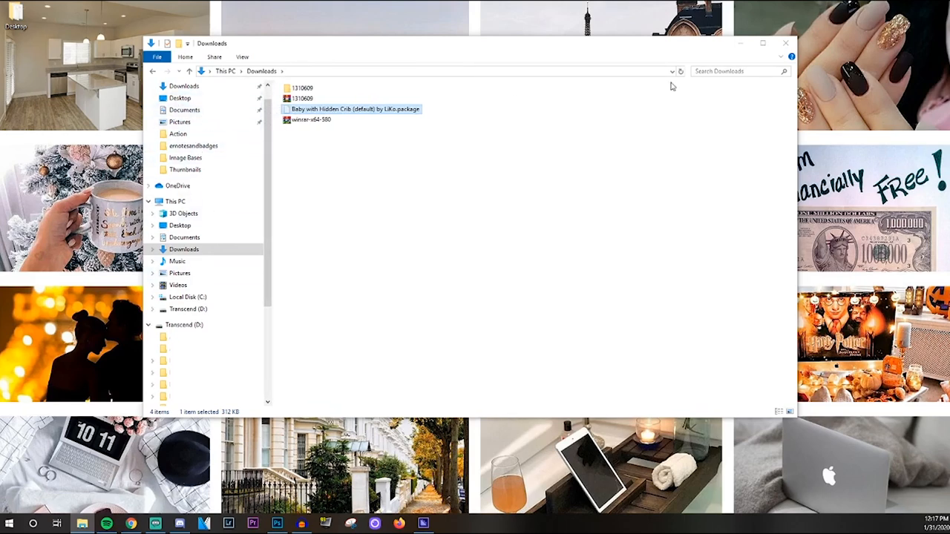
pyautogui.click(760, 42)
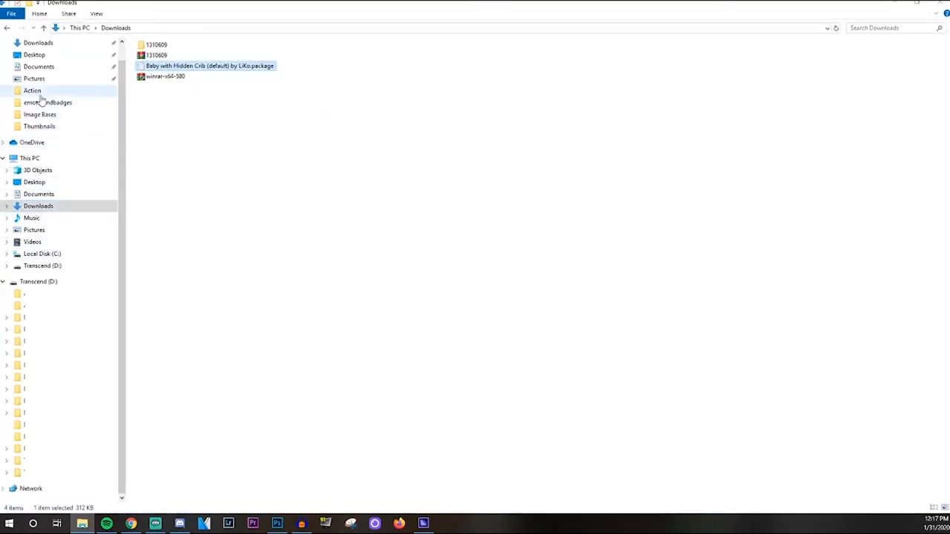
# - Navigate to Documents > Electronic Arts > The Sims 4 > Mods
pyautogui.click(41, 66)
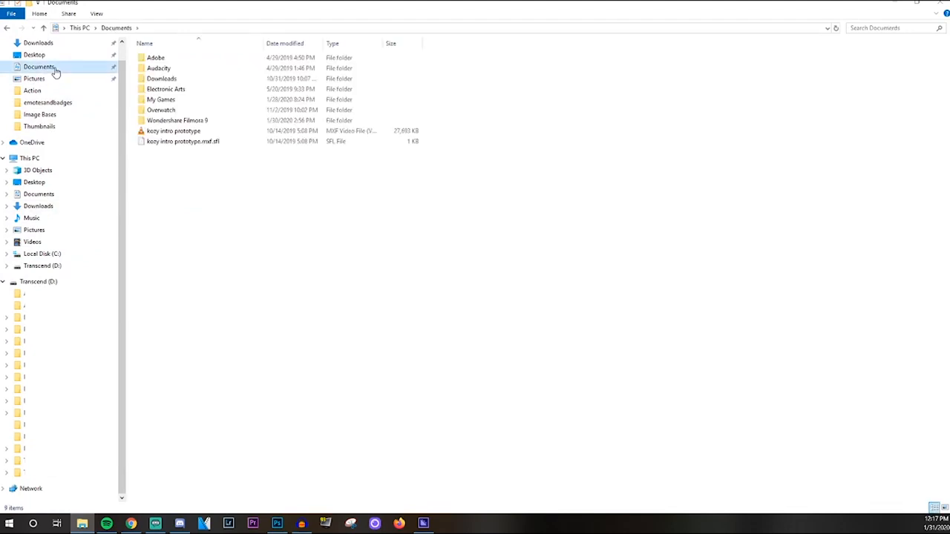
pyautogui.doubleClick(165, 88)
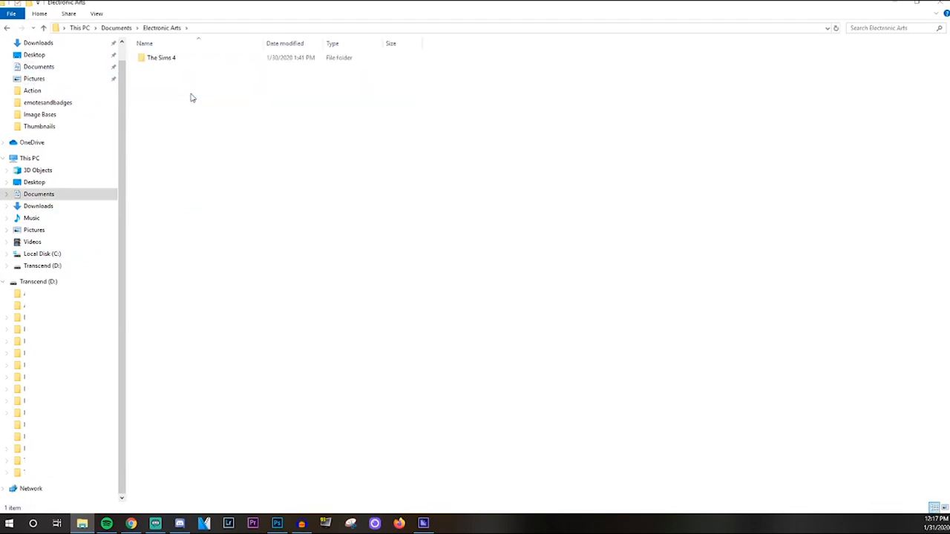
pyautogui.doubleClick(159, 57)
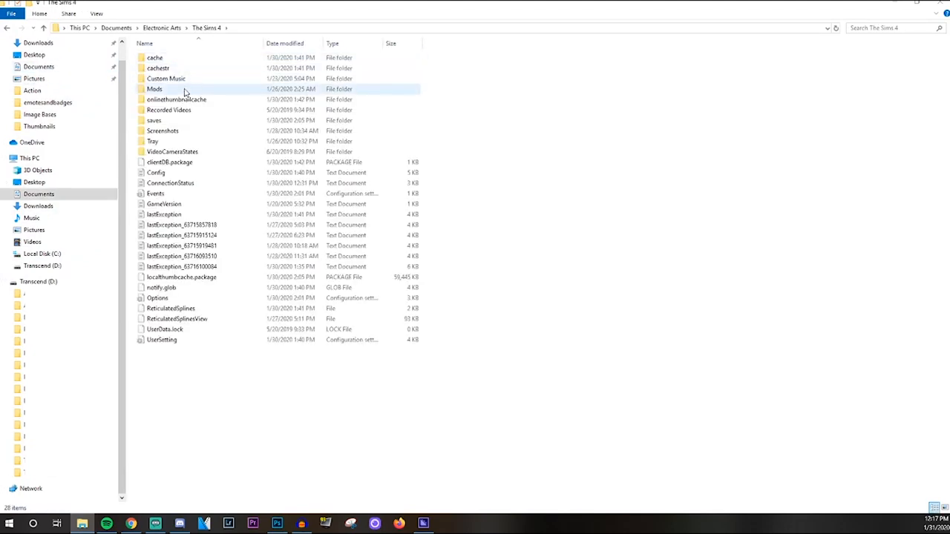
pyautogui.moveTo(156, 89)
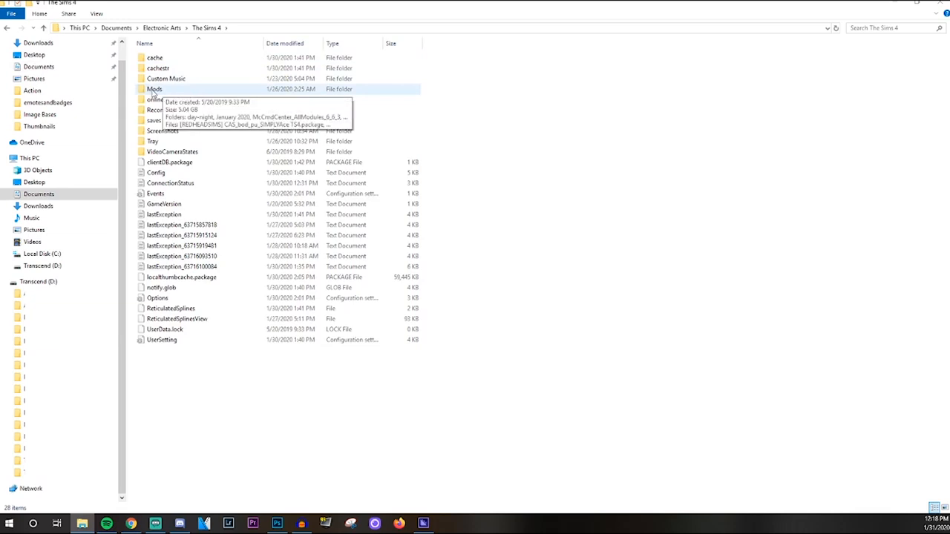
pyautogui.moveTo(174, 93)
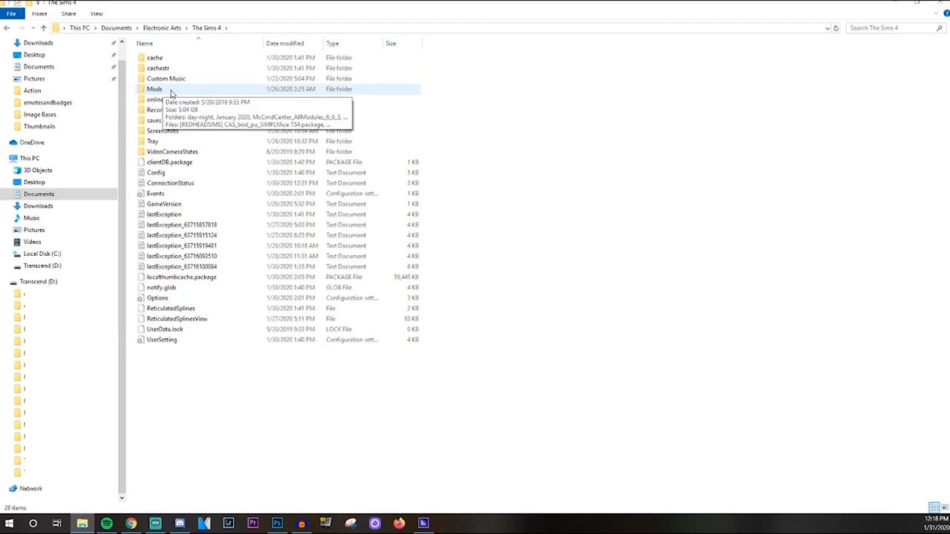
pyautogui.moveTo(68, 458)
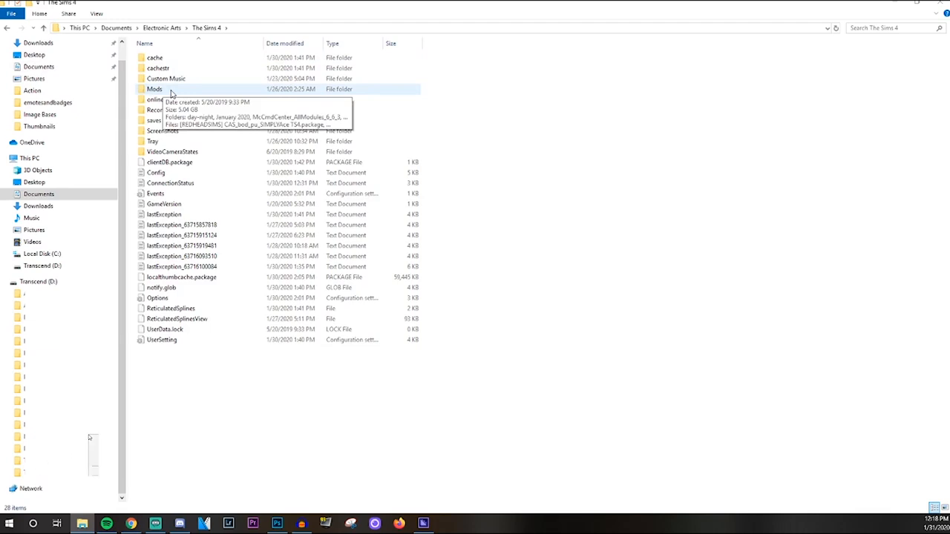
pyautogui.moveTo(202, 89)
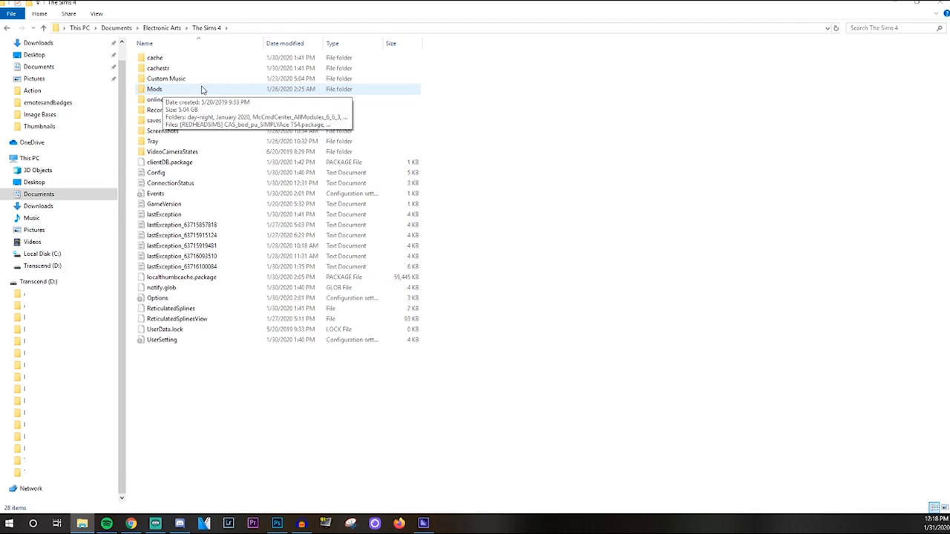
pyautogui.doubleClick(158, 88)
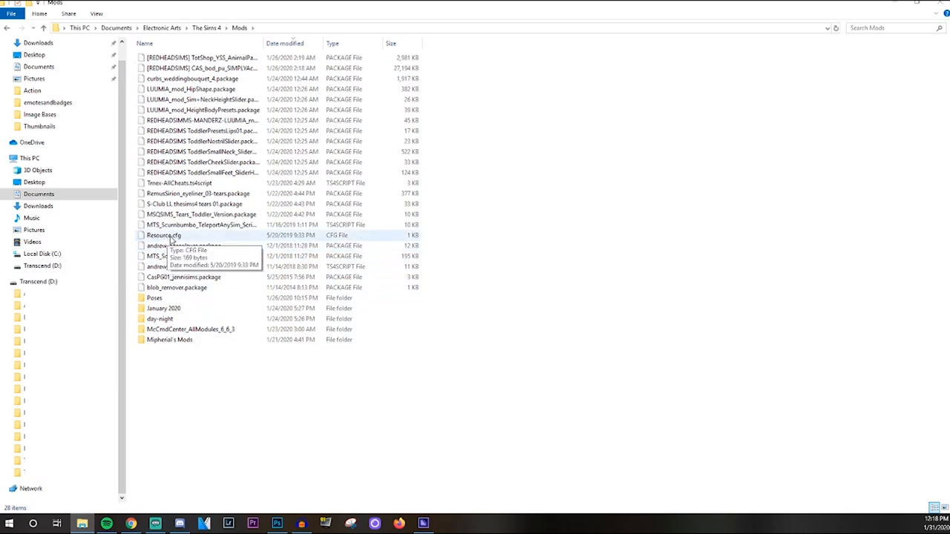
pyautogui.moveTo(173, 245)
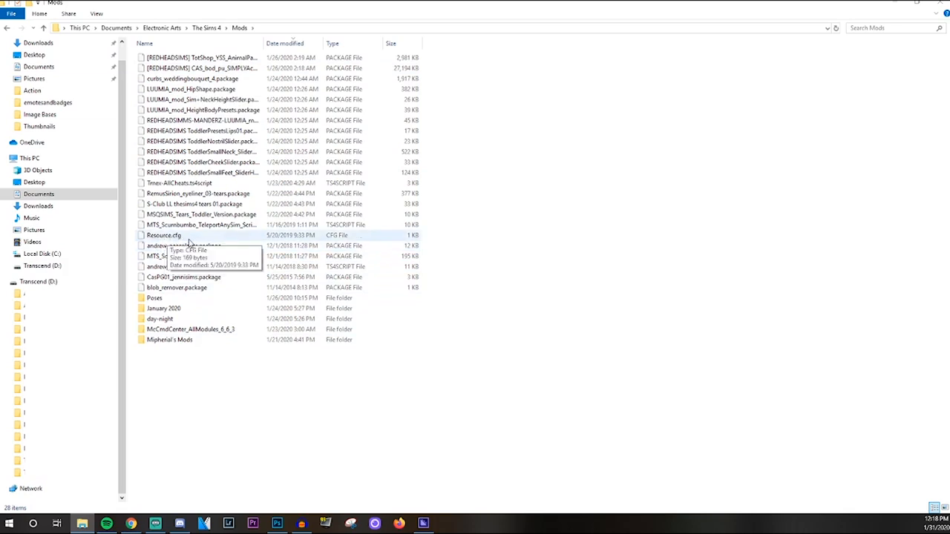
pyautogui.moveTo(210, 405)
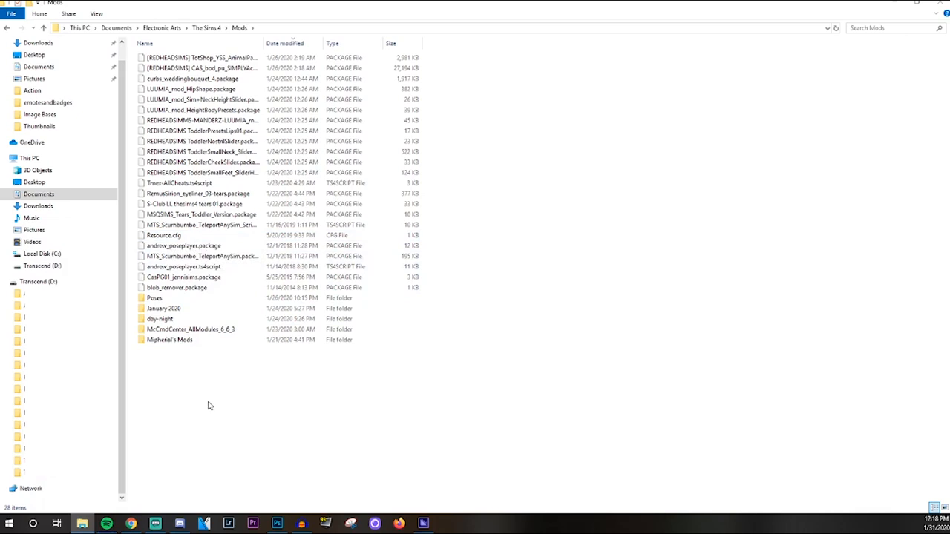
pyautogui.moveTo(209, 401)
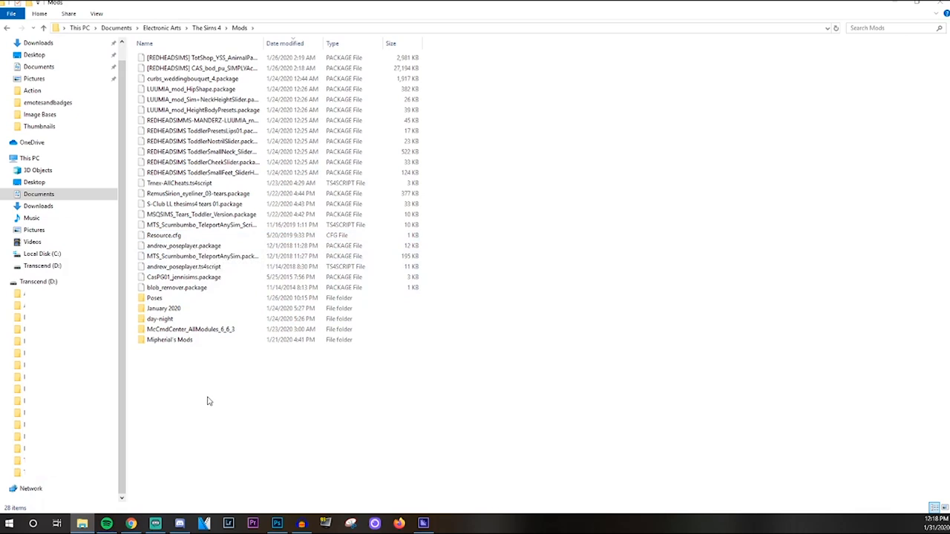
pyautogui.moveTo(608, 271)
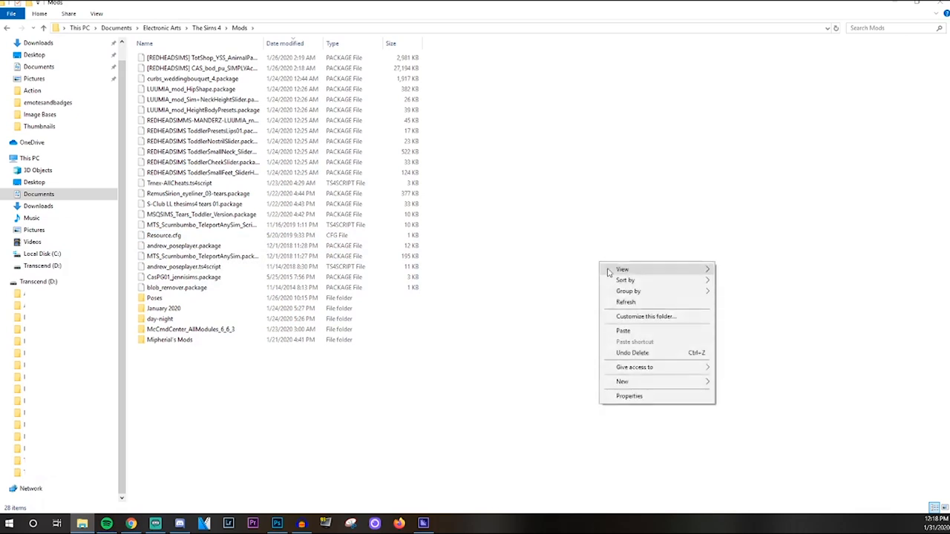
# - Paste the Baby with Hidden Crib package into Mods, check Poses, and return to Mods
pyautogui.click(623, 330)
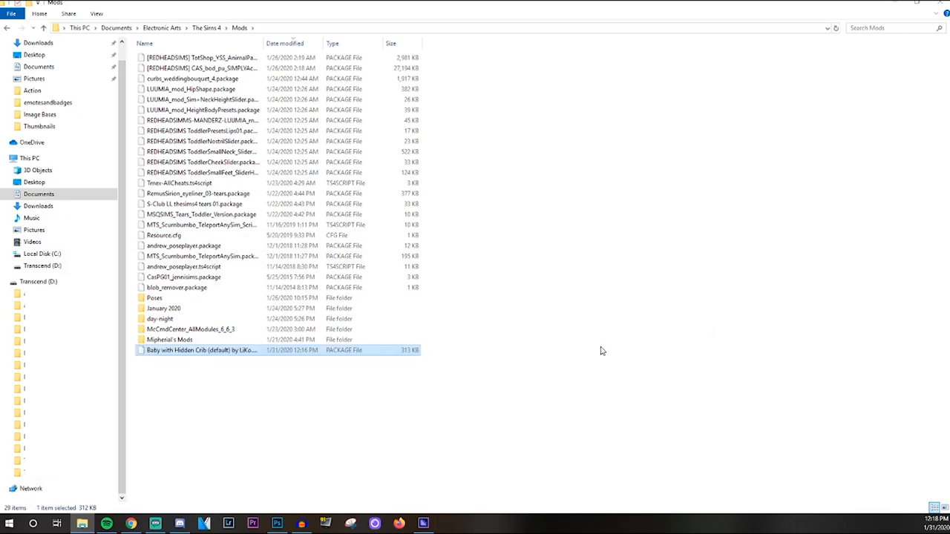
pyautogui.click(172, 396)
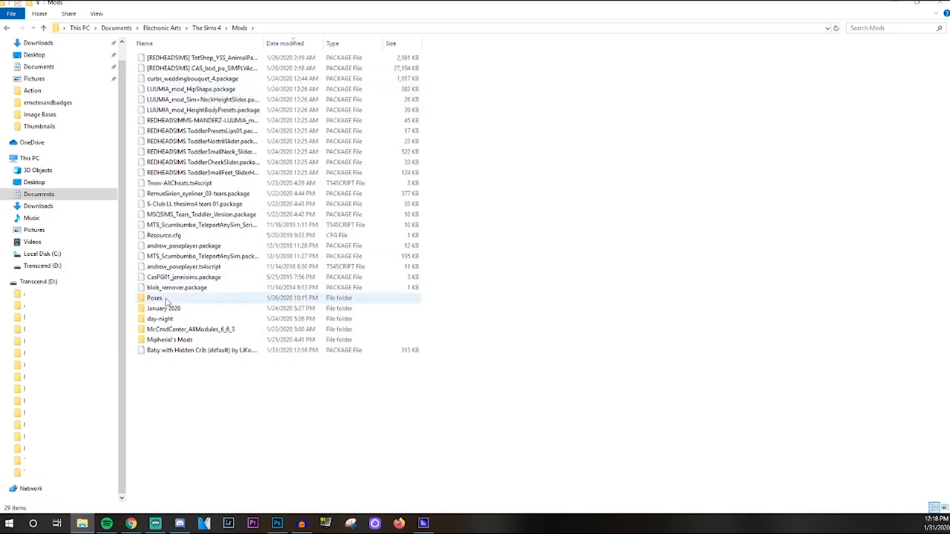
pyautogui.moveTo(182, 302)
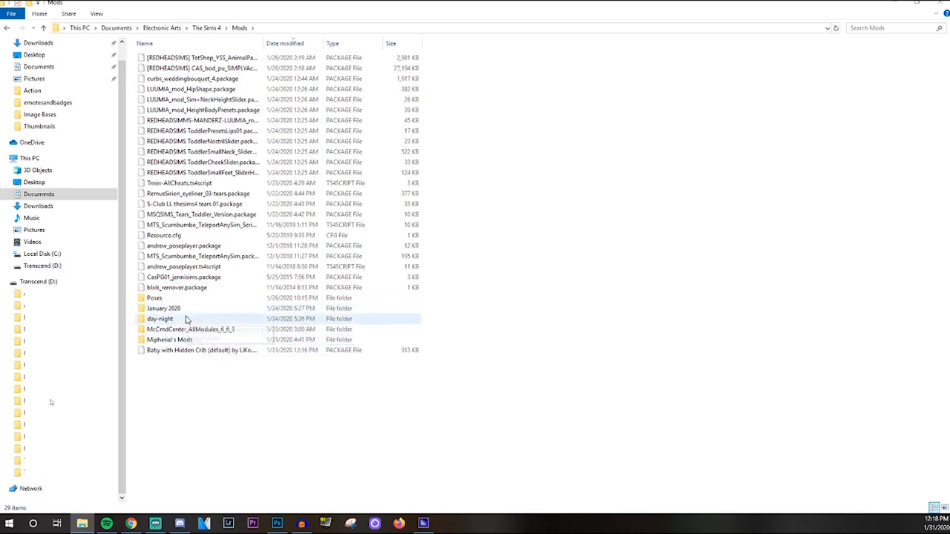
pyautogui.moveTo(171, 308)
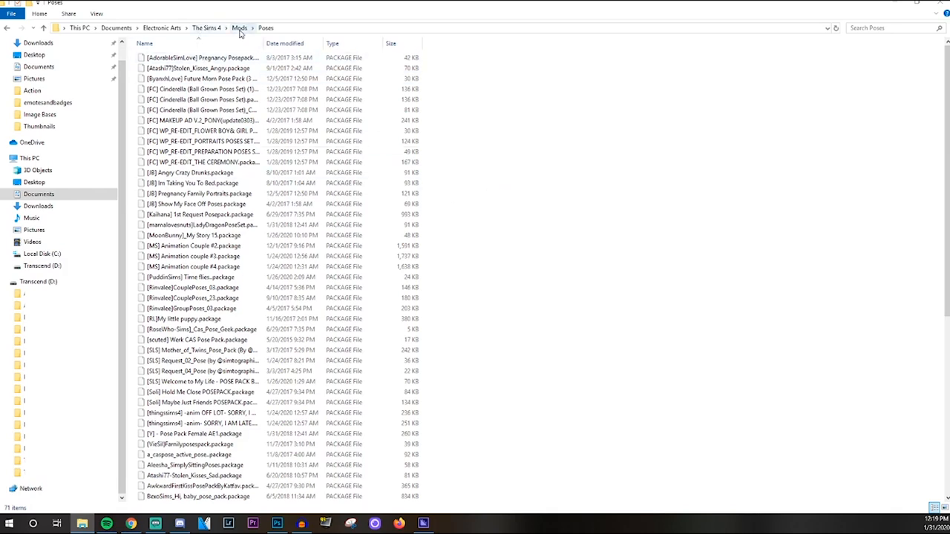
pyautogui.click(239, 26)
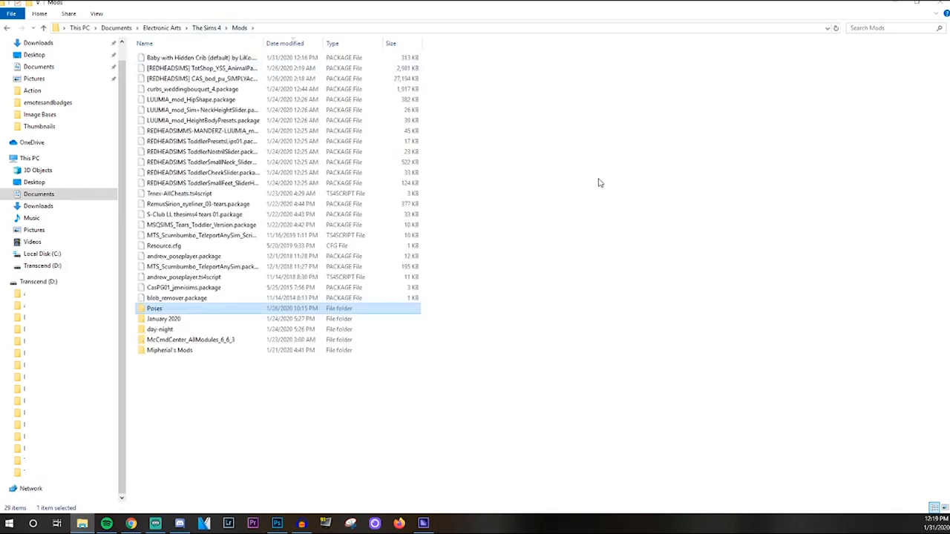
pyautogui.click(593, 181)
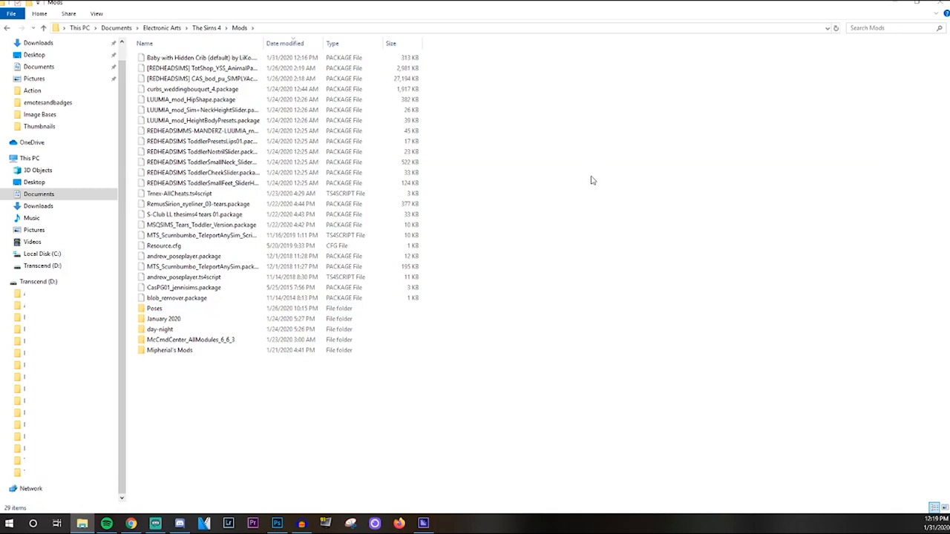
pyautogui.moveTo(543, 214)
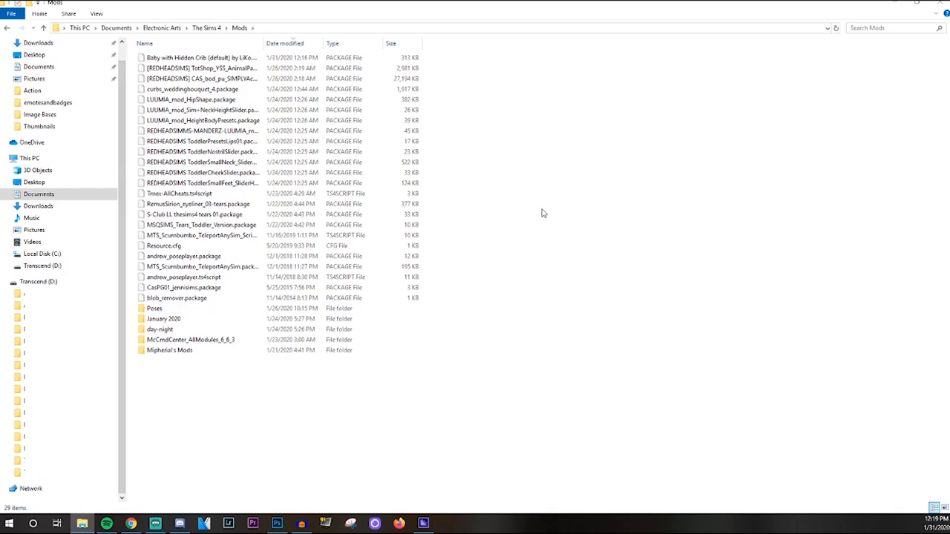
pyautogui.moveTo(551, 208)
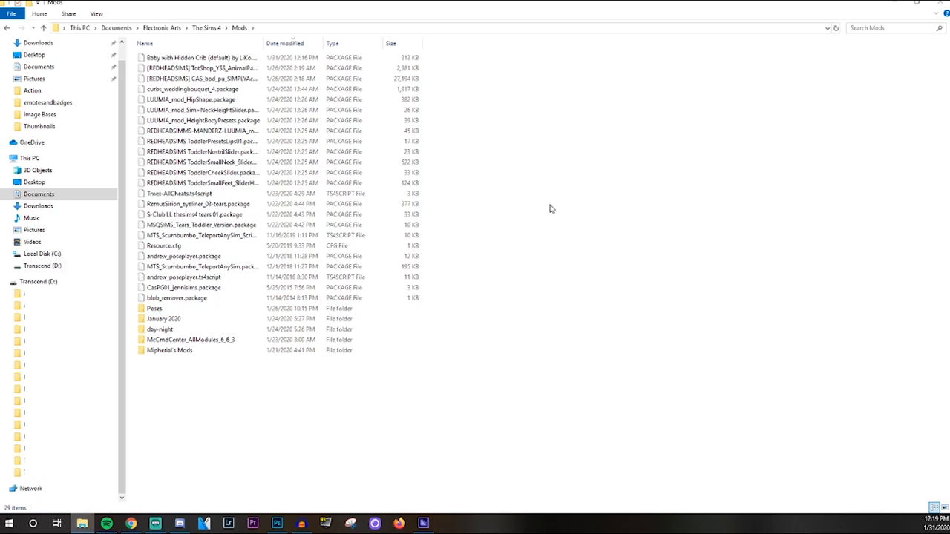
pyautogui.moveTo(553, 203)
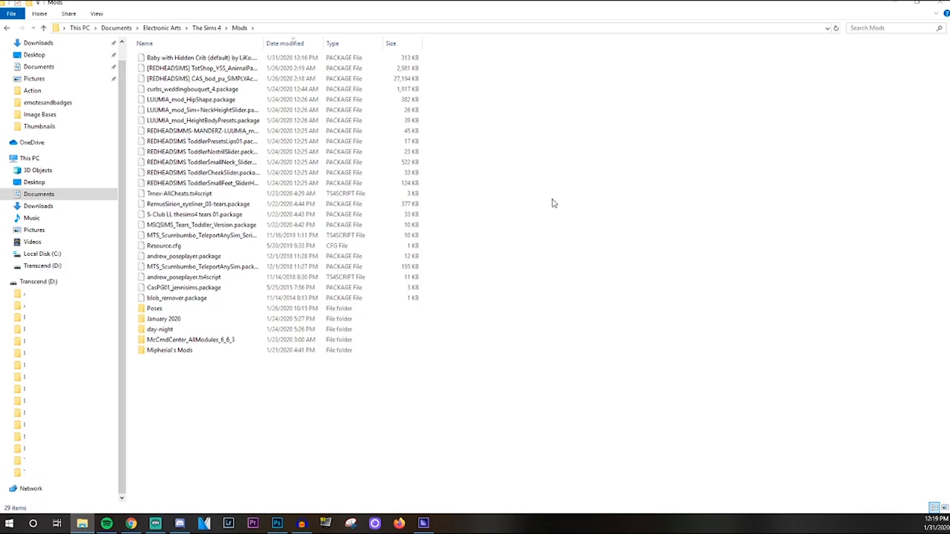
pyautogui.moveTo(47, 459)
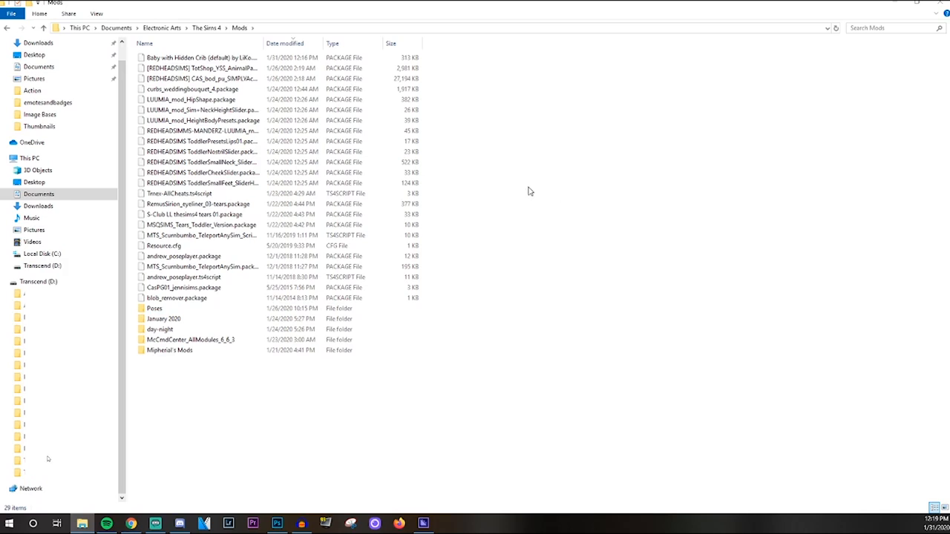
pyautogui.moveTo(712, 177)
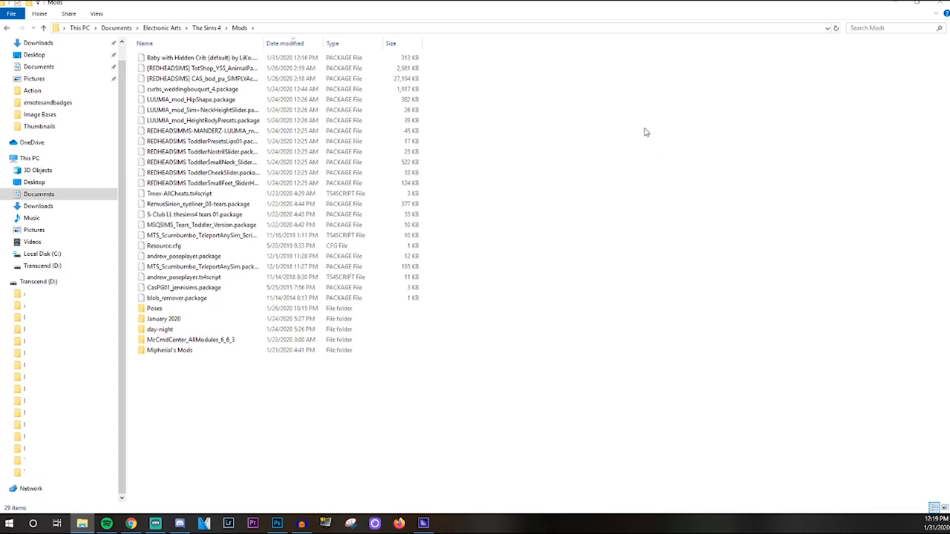
pyautogui.moveTo(637, 134)
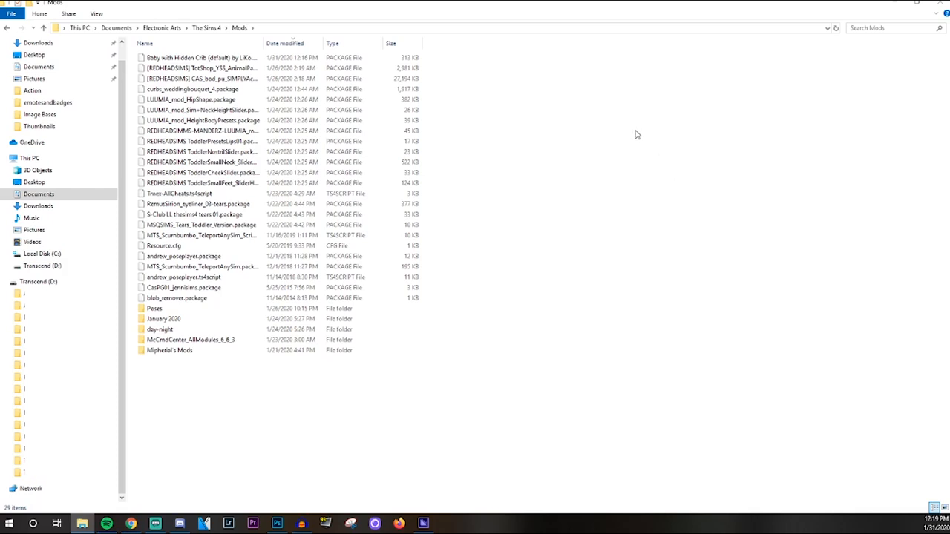
pyautogui.moveTo(687, 231)
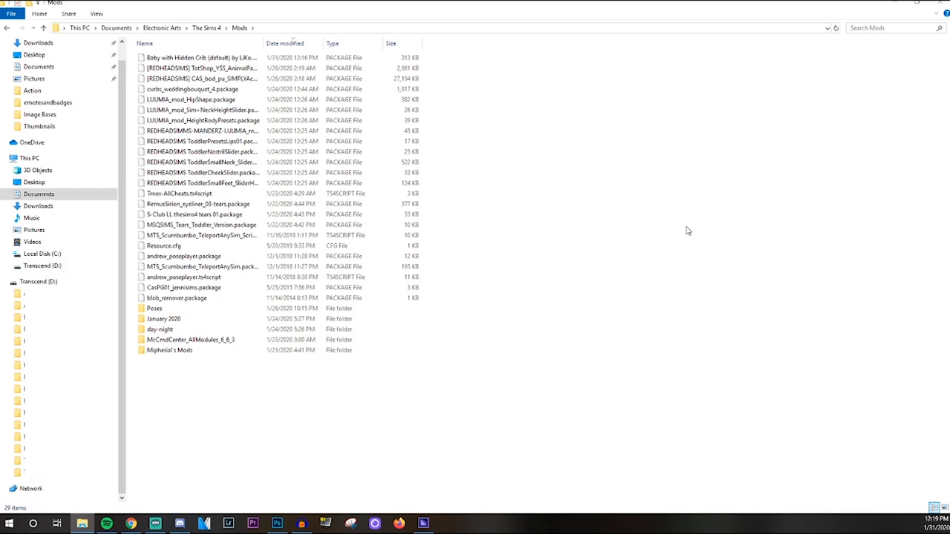
pyautogui.moveTo(746, 209)
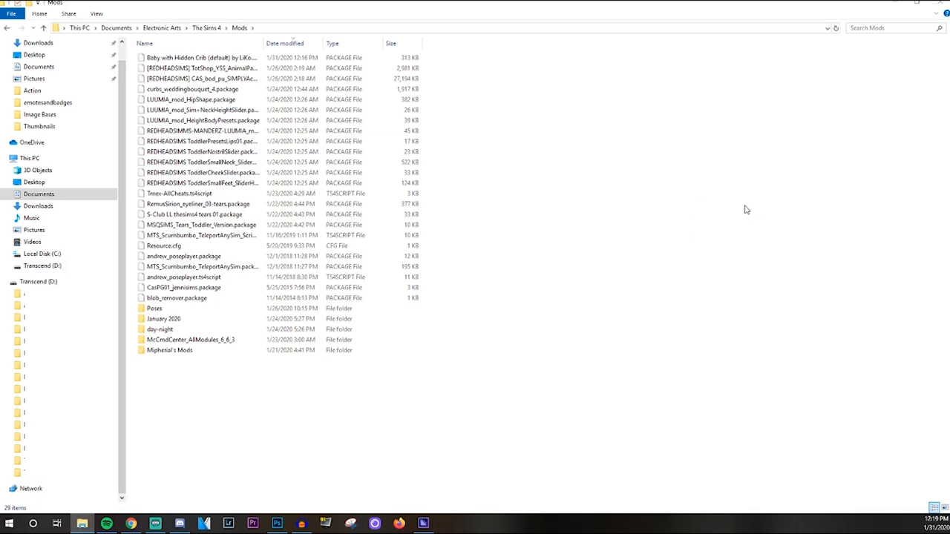
pyautogui.moveTo(736, 212)
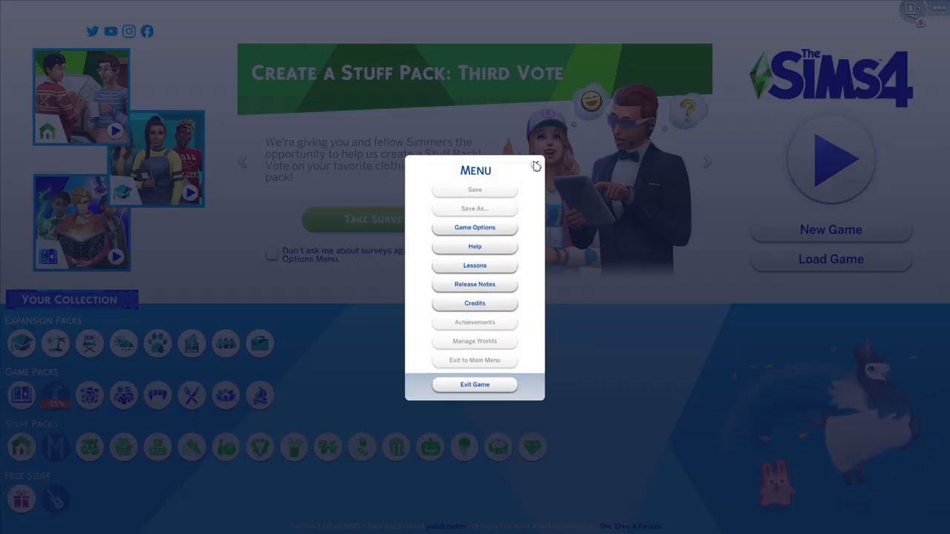
# - Confirm Enable Custom Content and Script Mods are ticked under Game Options > Other, then return to the lot
pyautogui.click(535, 165)
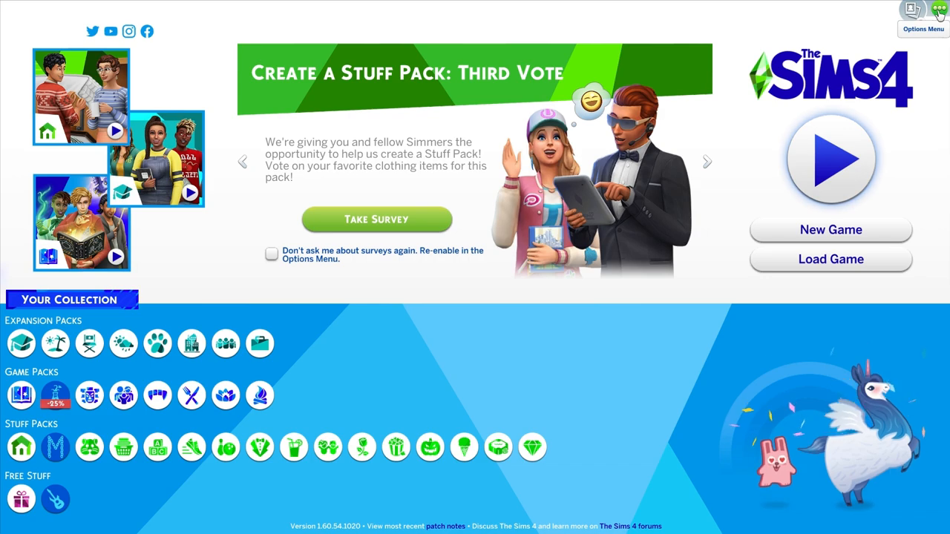
pyautogui.click(938, 8)
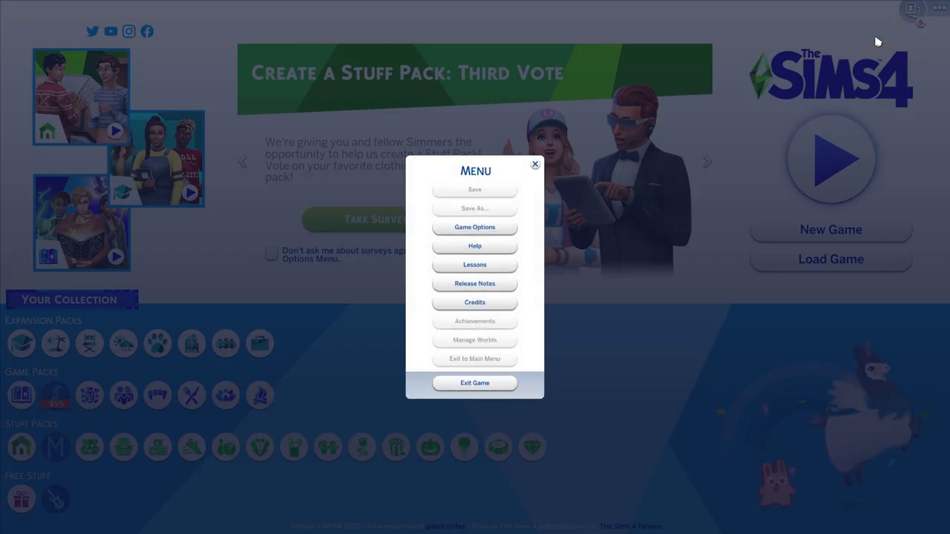
pyautogui.click(474, 227)
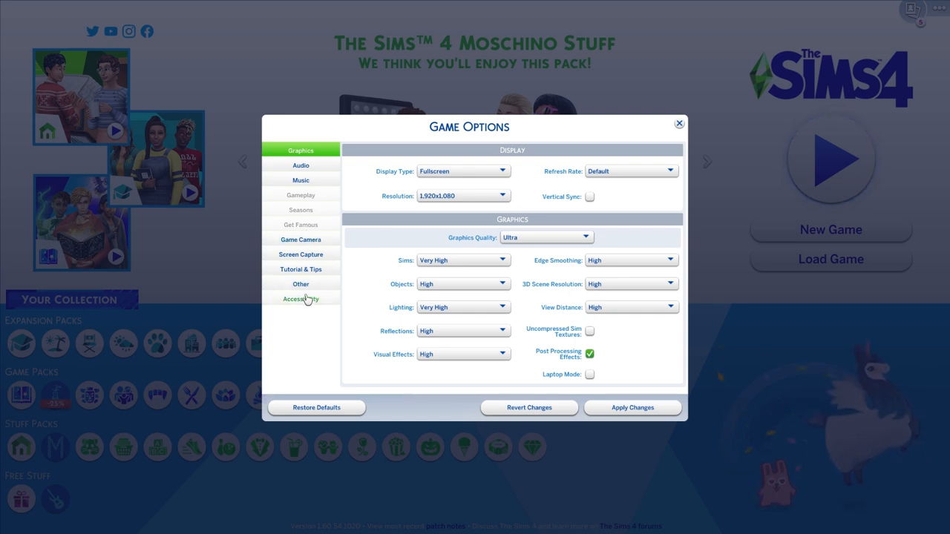
pyautogui.click(300, 283)
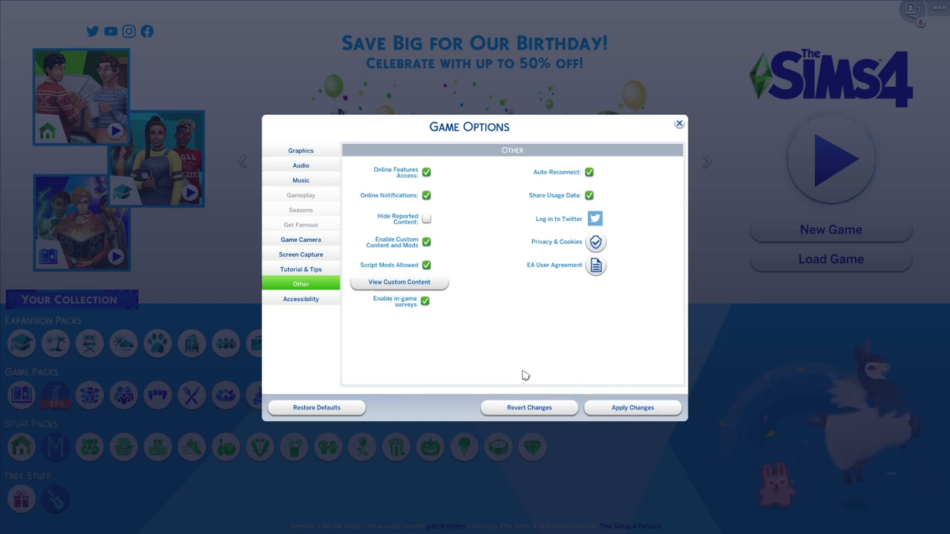
pyautogui.moveTo(459, 339)
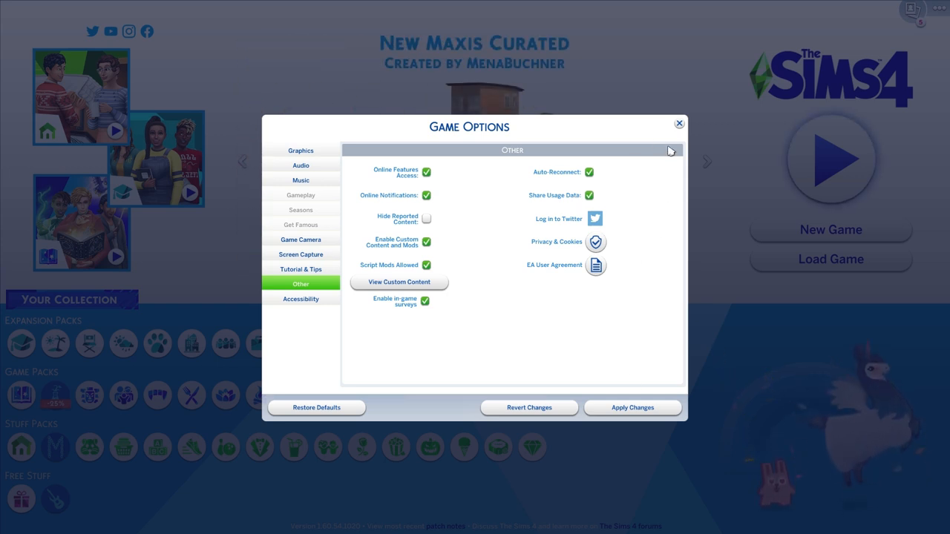
pyautogui.moveTo(679, 123)
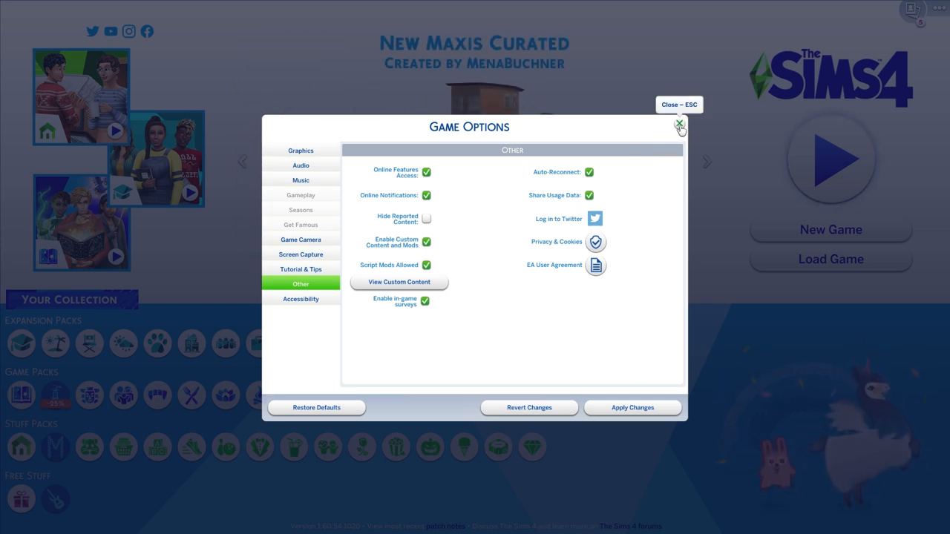
pyautogui.moveTo(383, 254)
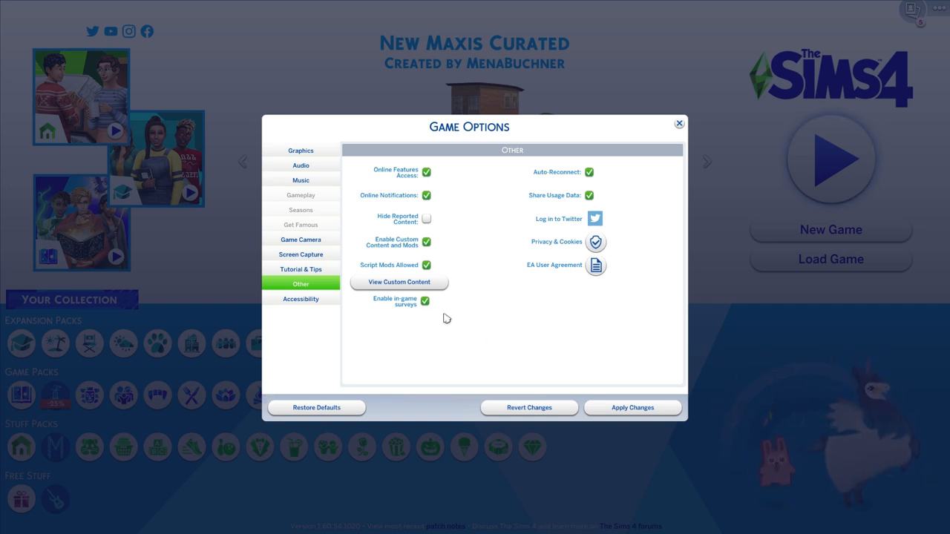
pyautogui.moveTo(469, 339)
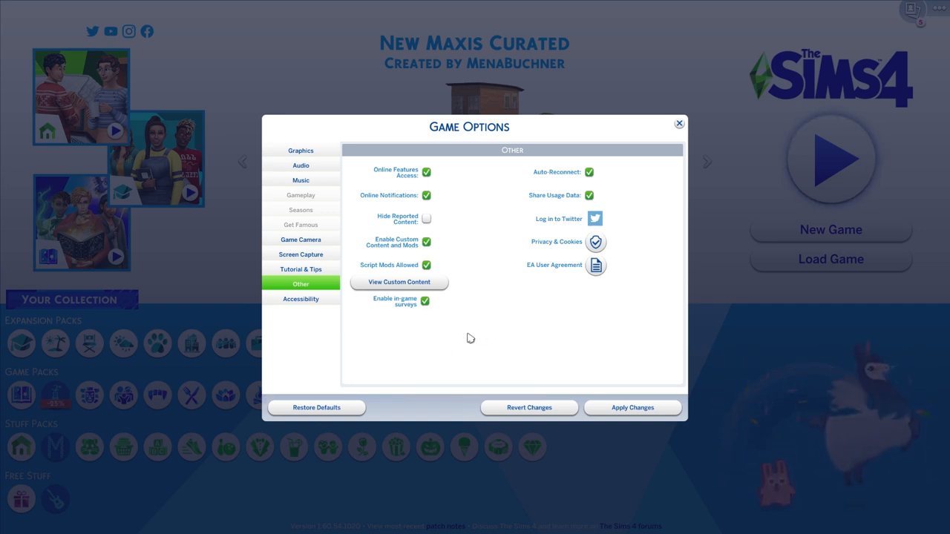
pyautogui.moveTo(492, 335)
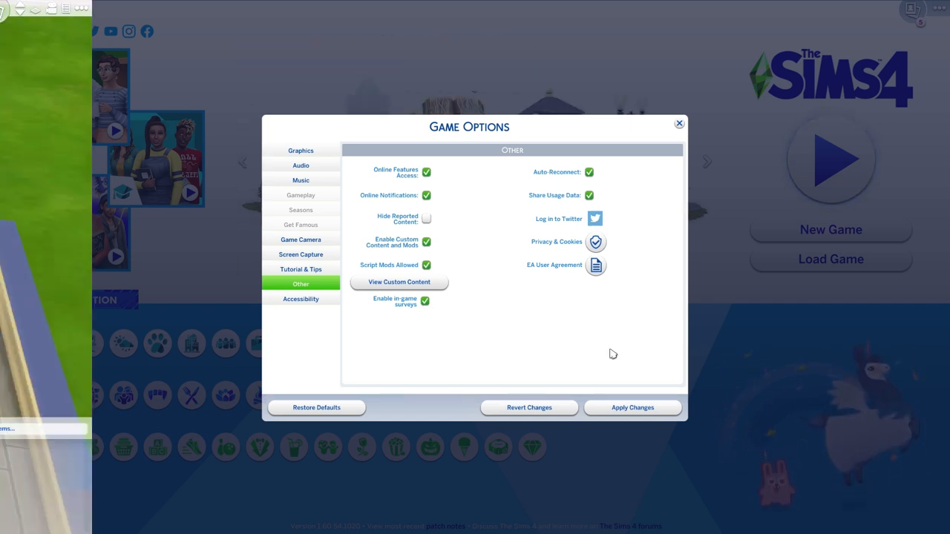
pyautogui.click(678, 122)
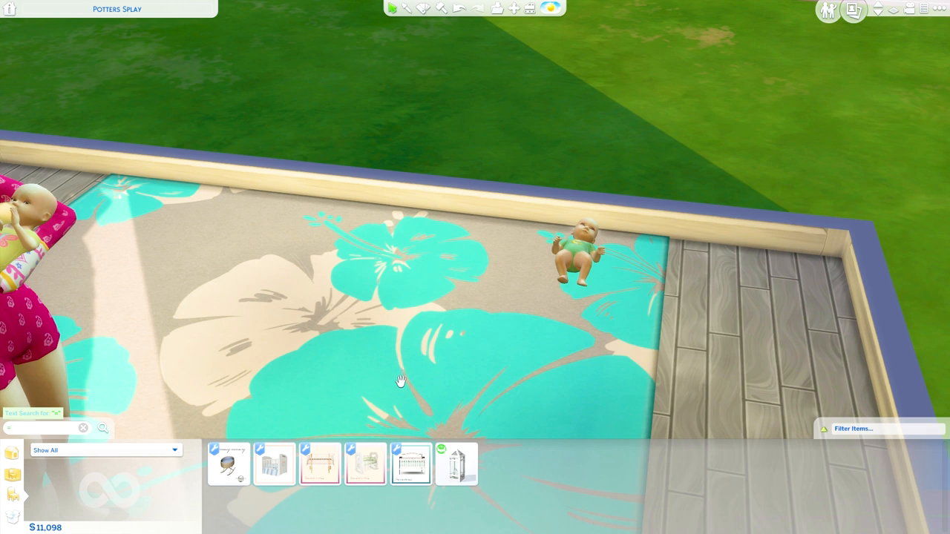
pyautogui.moveTo(229, 464)
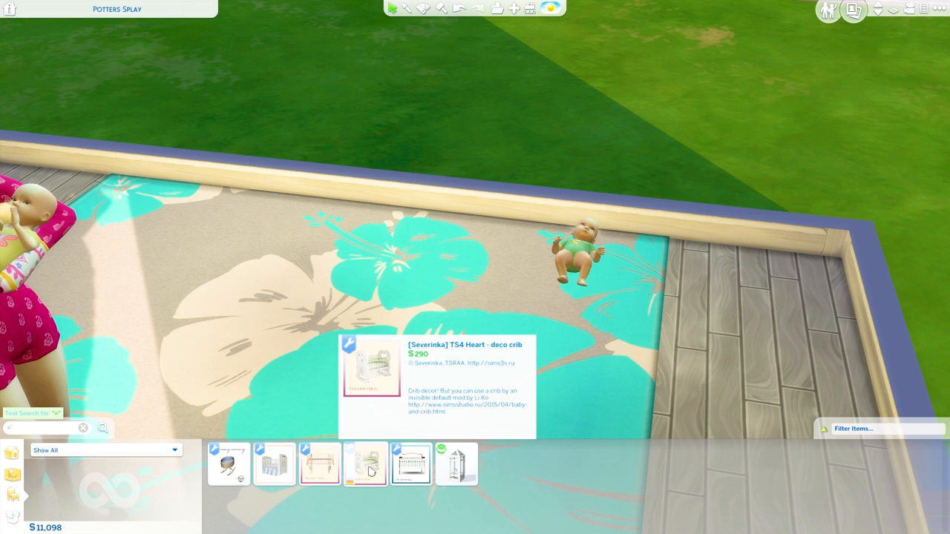
pyautogui.moveTo(228, 464)
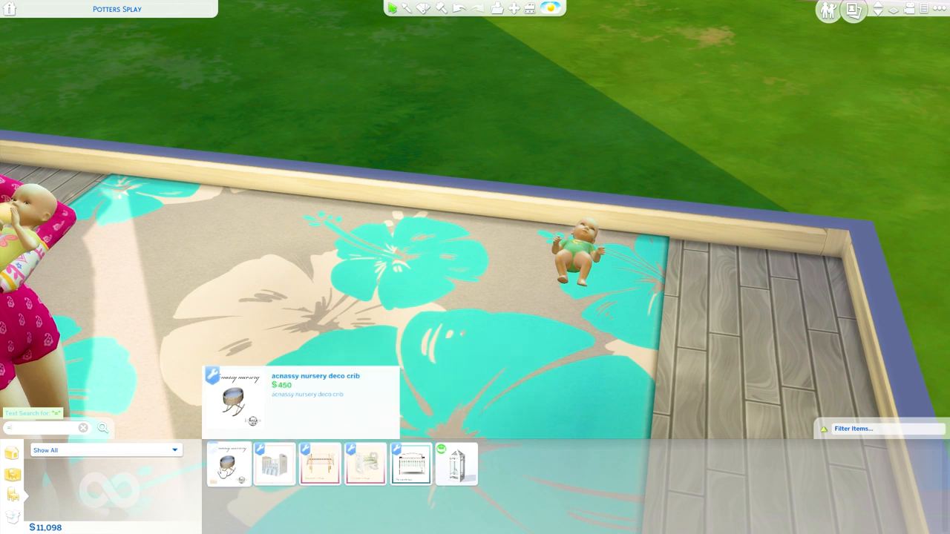
pyautogui.click(229, 464)
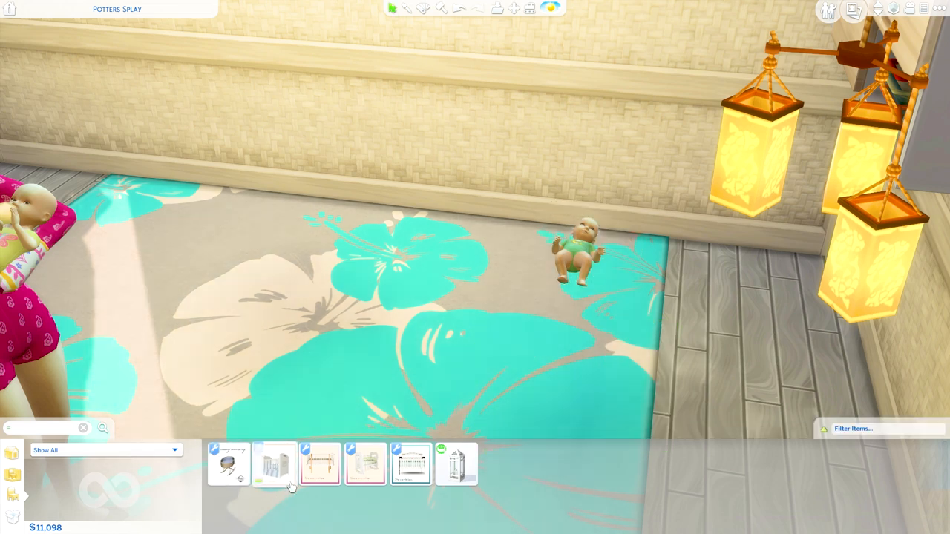
pyautogui.click(273, 464)
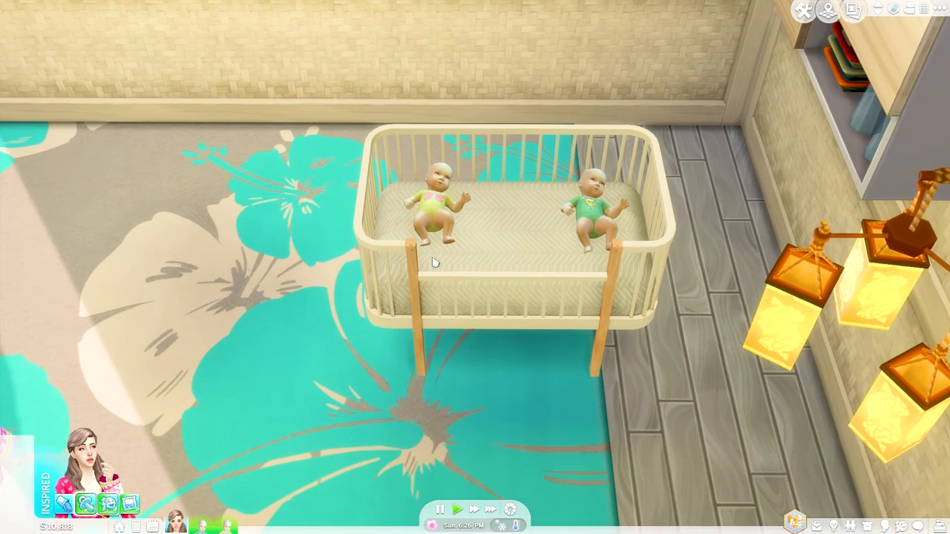
# - Switch back to buy mode after the twins share the light wooden crib
pyautogui.click(436, 208)
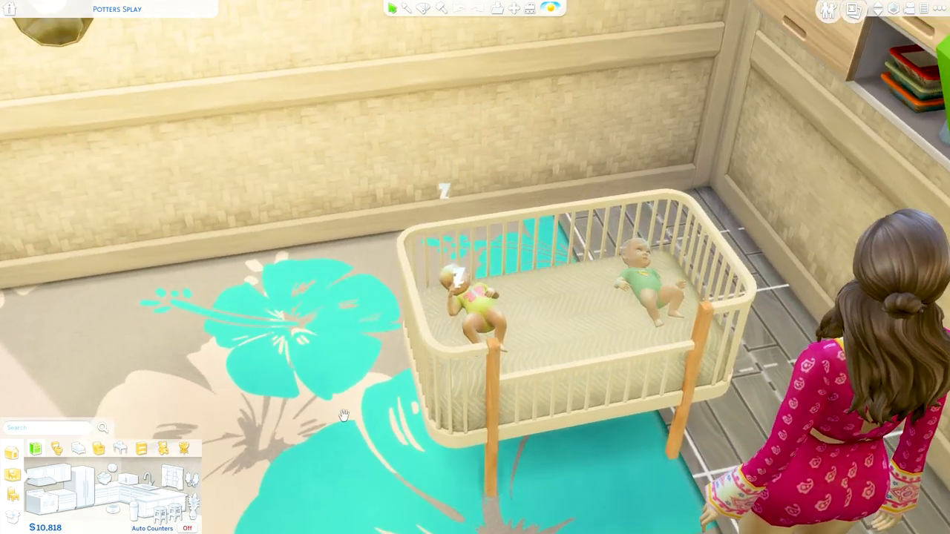
# - Search the build catalog for 'crib' to find the Victoria Nursery baby crib
pyautogui.write('cr')
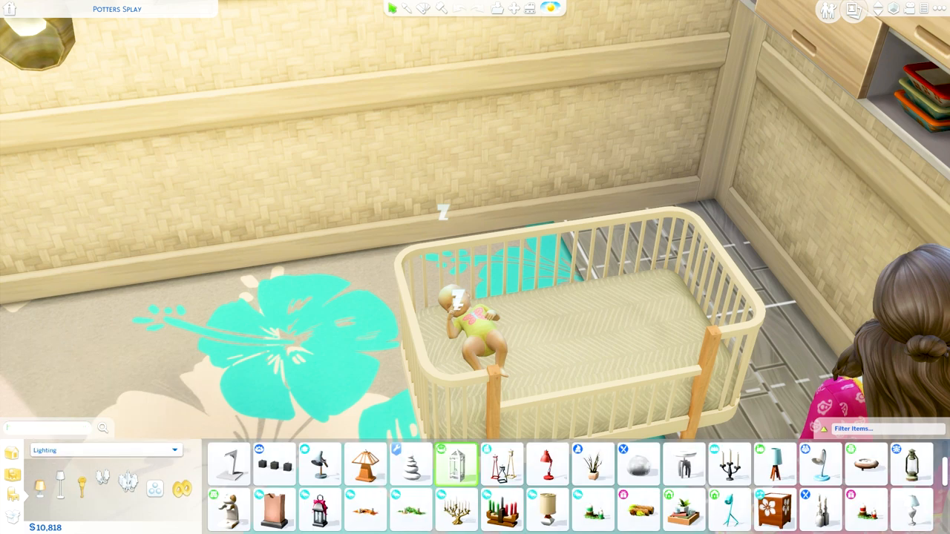
pyautogui.write('crib')
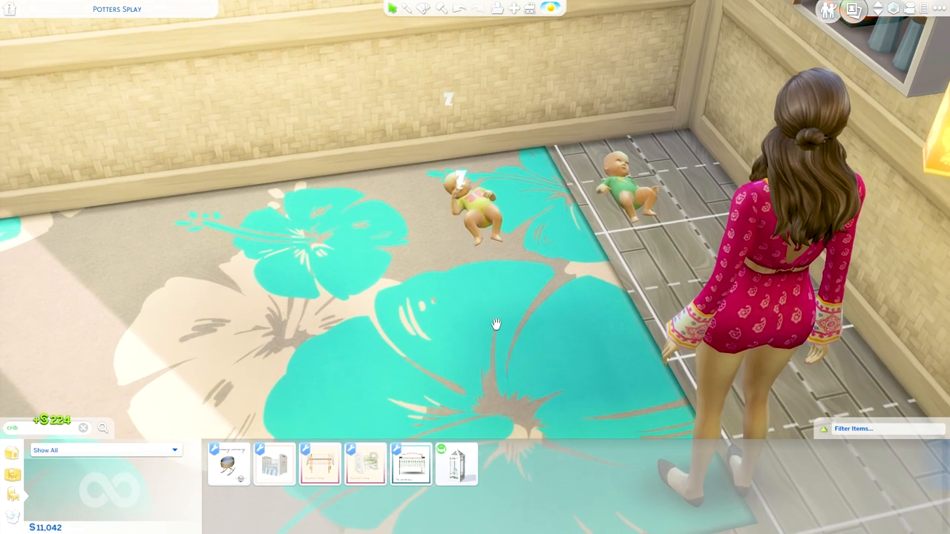
pyautogui.moveTo(364, 464)
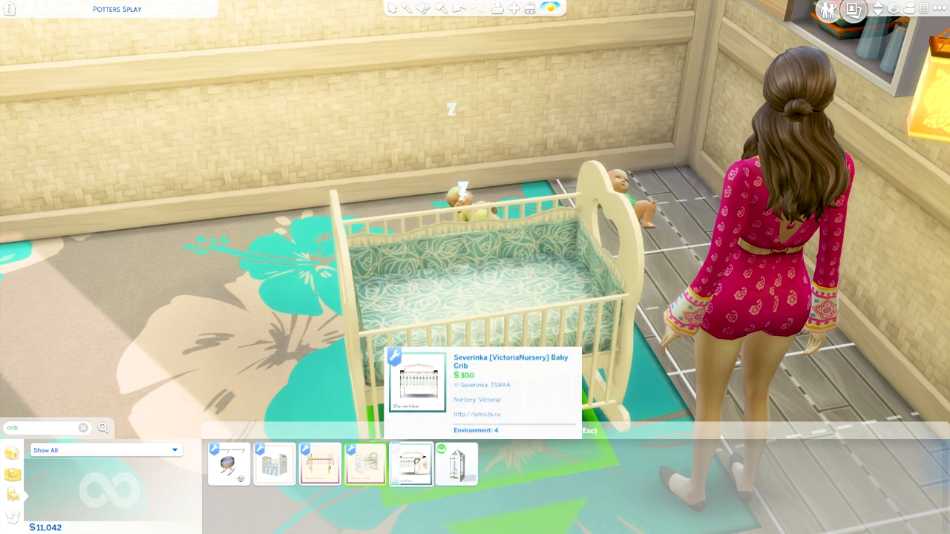
# - Place the Severinka VictoriaNursery Baby Crib on the rug over both babies
pyautogui.click(410, 463)
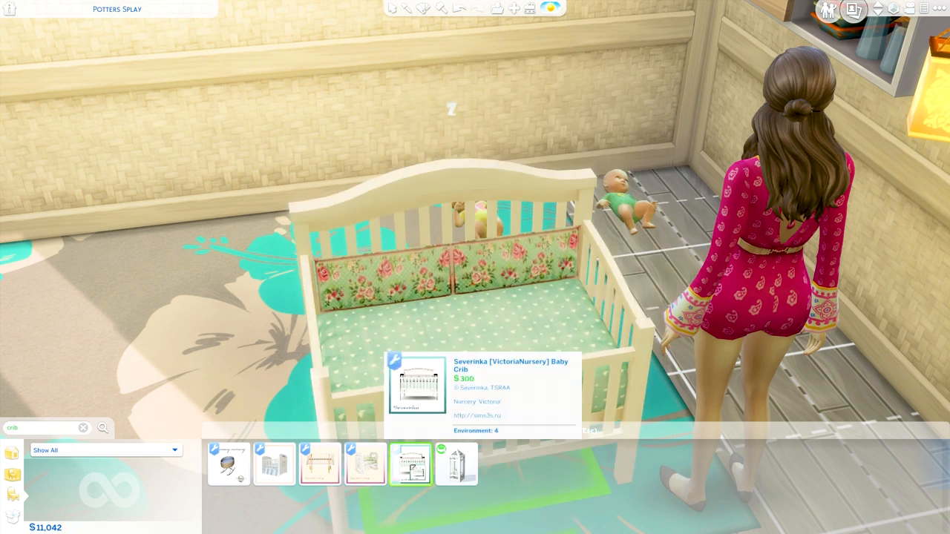
pyautogui.click(409, 467)
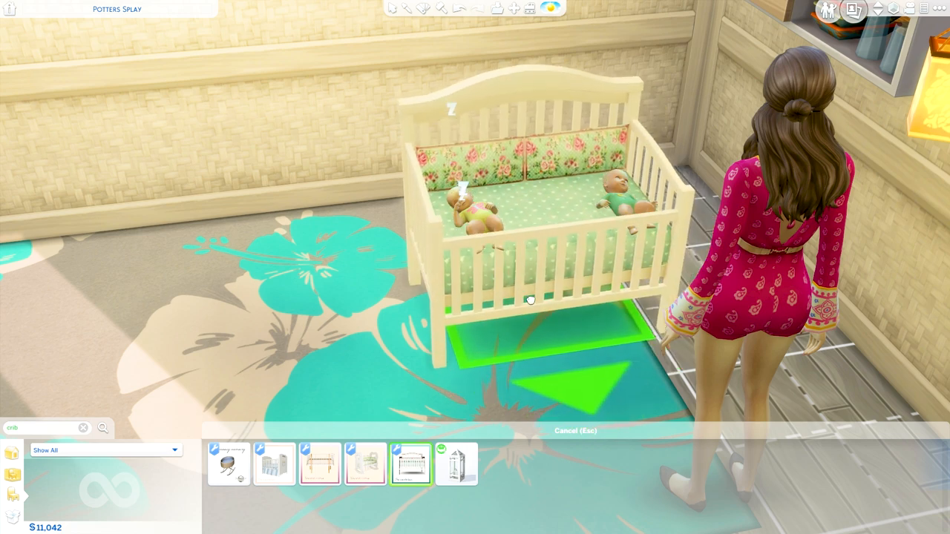
pyautogui.click(530, 300)
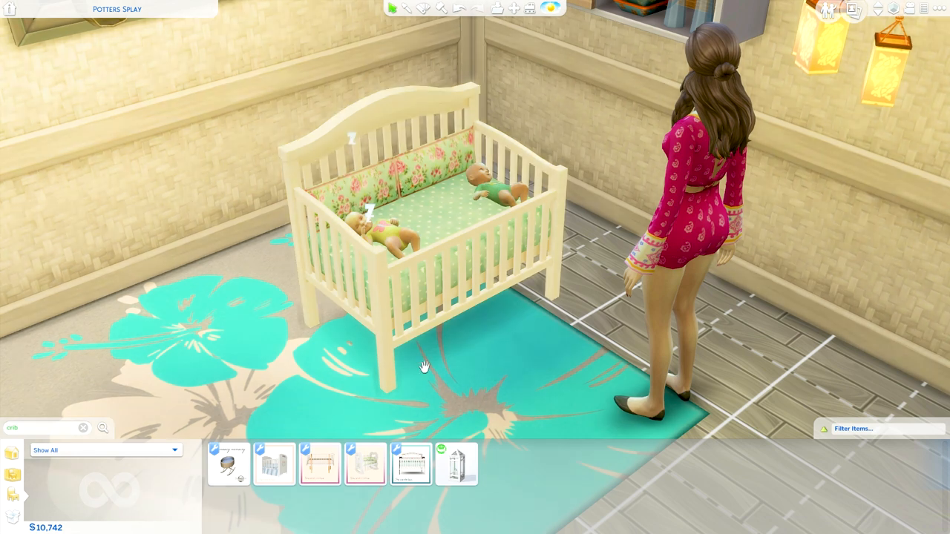
pyautogui.moveTo(348, 351)
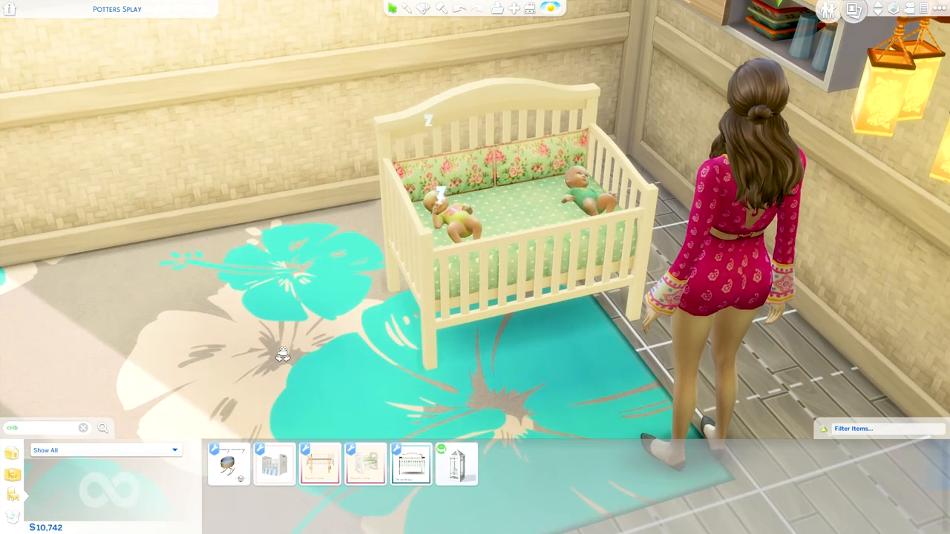
pyautogui.moveTo(275, 346)
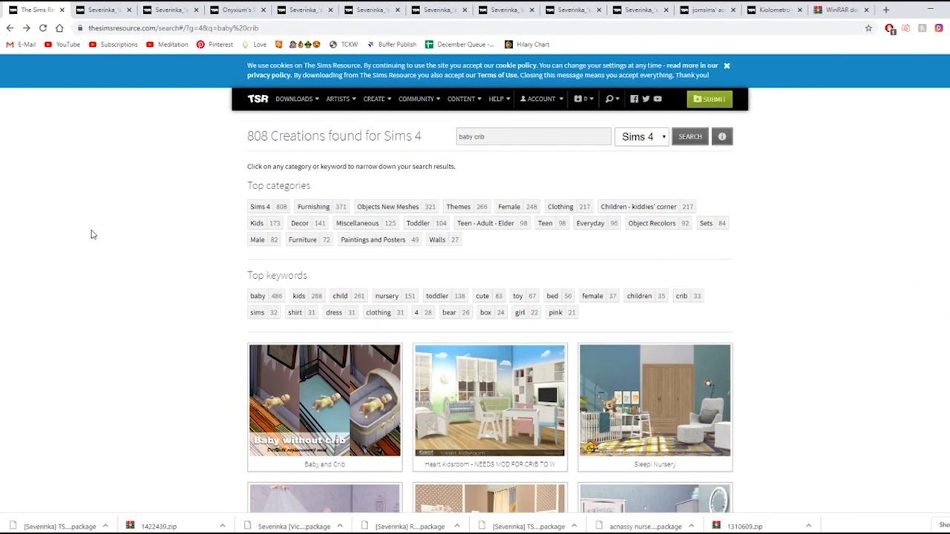
# - Browse the baby crib search results down to page 2 on The Sims Resource
pyautogui.scroll(-3)
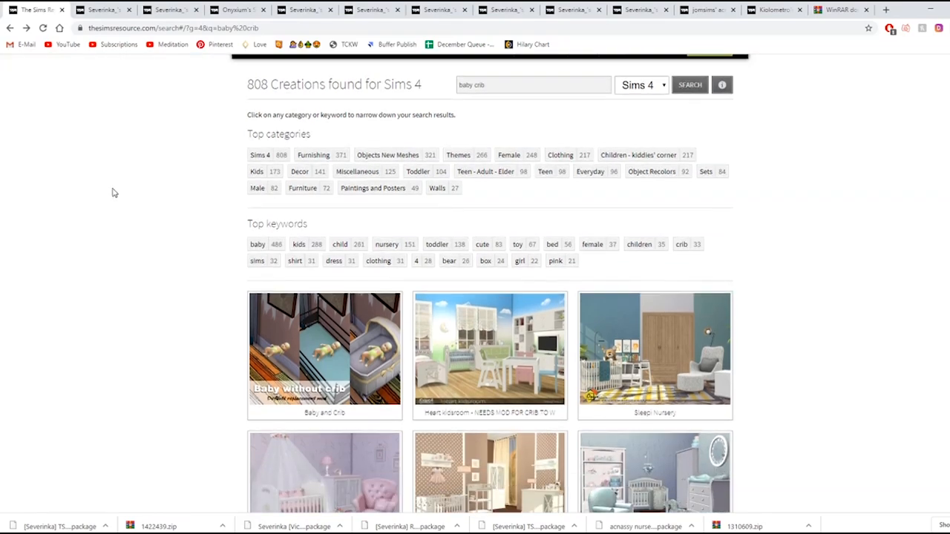
pyautogui.moveTo(104, 195)
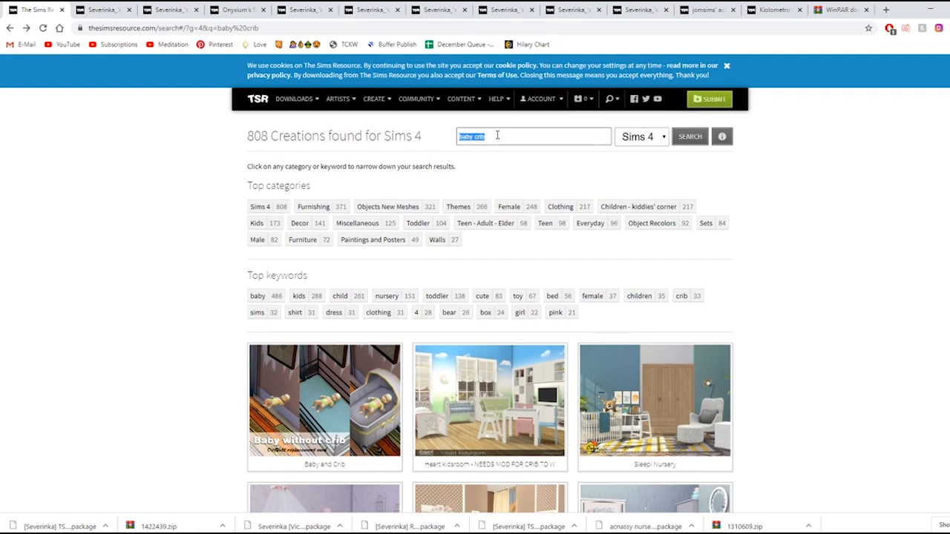
pyautogui.moveTo(505, 140)
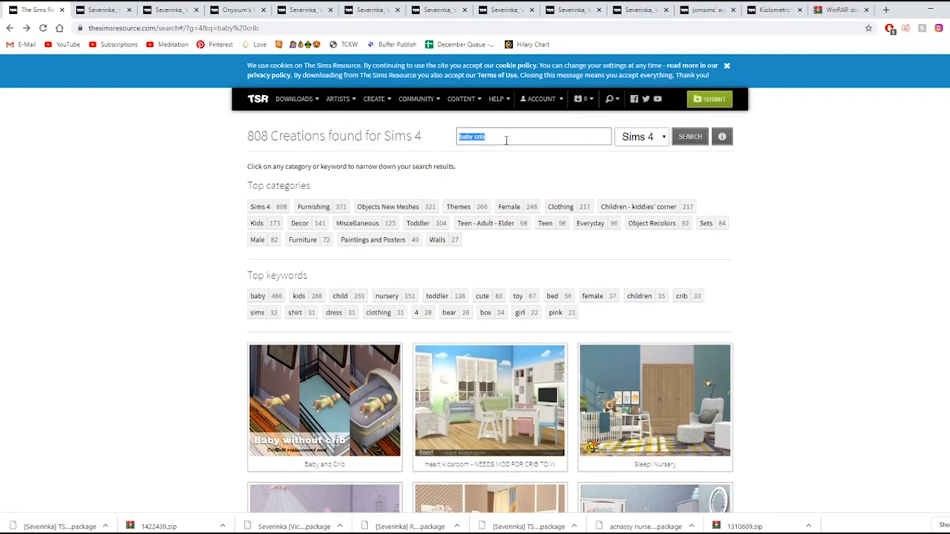
pyautogui.moveTo(161, 231)
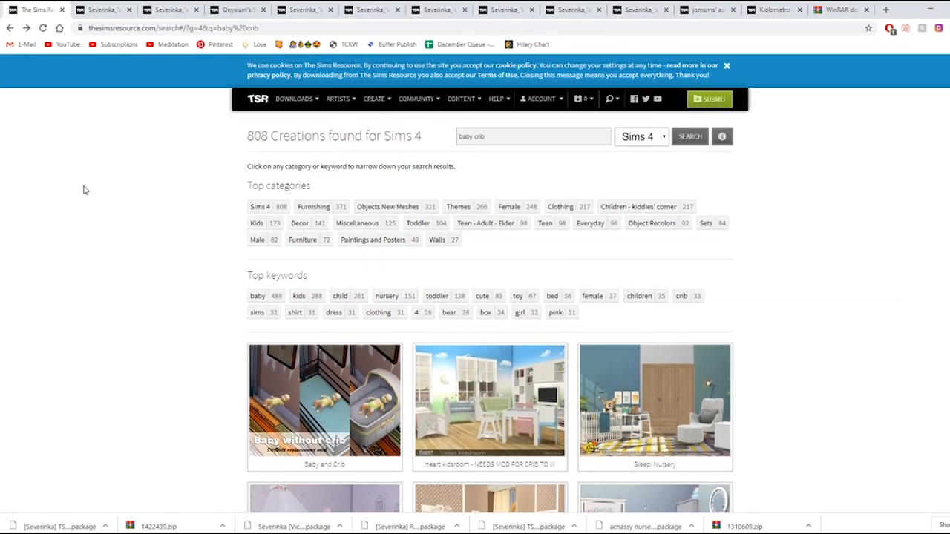
pyautogui.scroll(-3)
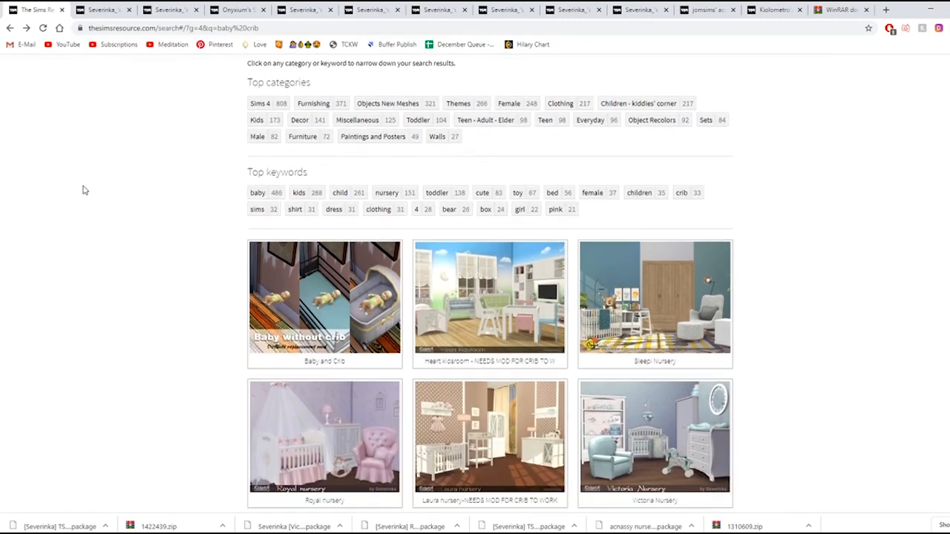
pyautogui.scroll(3)
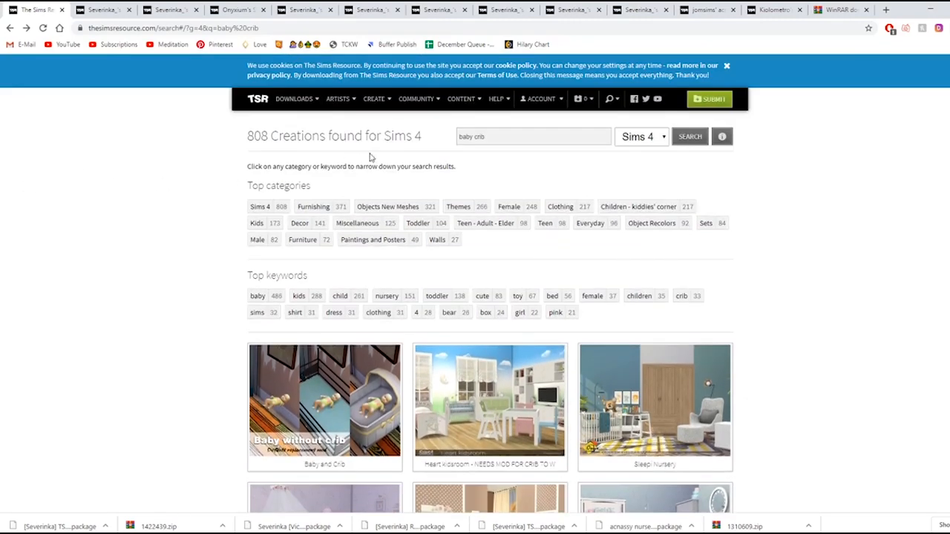
pyautogui.moveTo(166, 225)
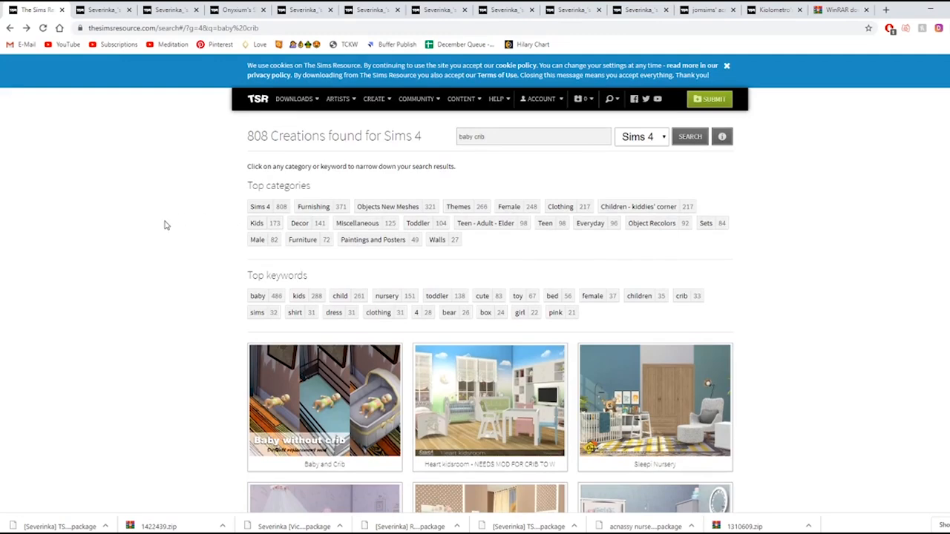
pyautogui.scroll(-3)
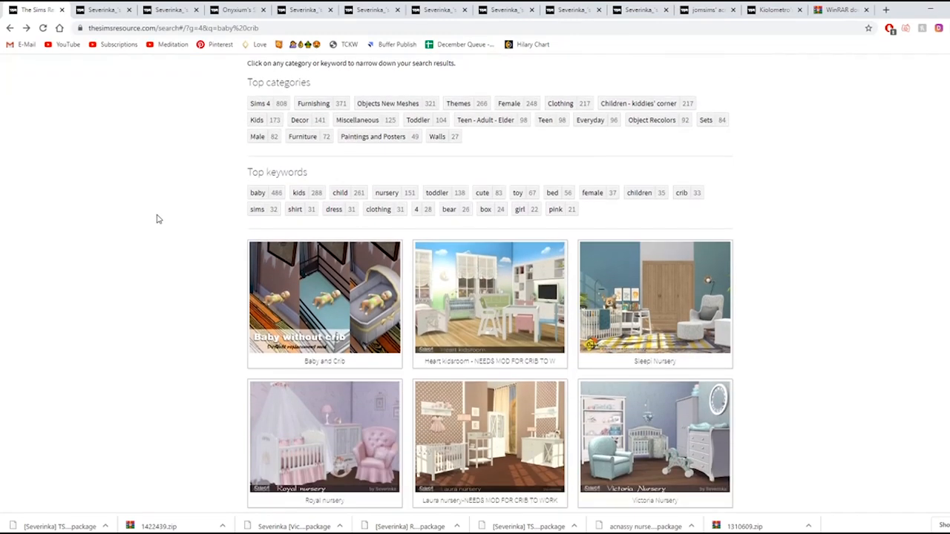
pyautogui.scroll(-3)
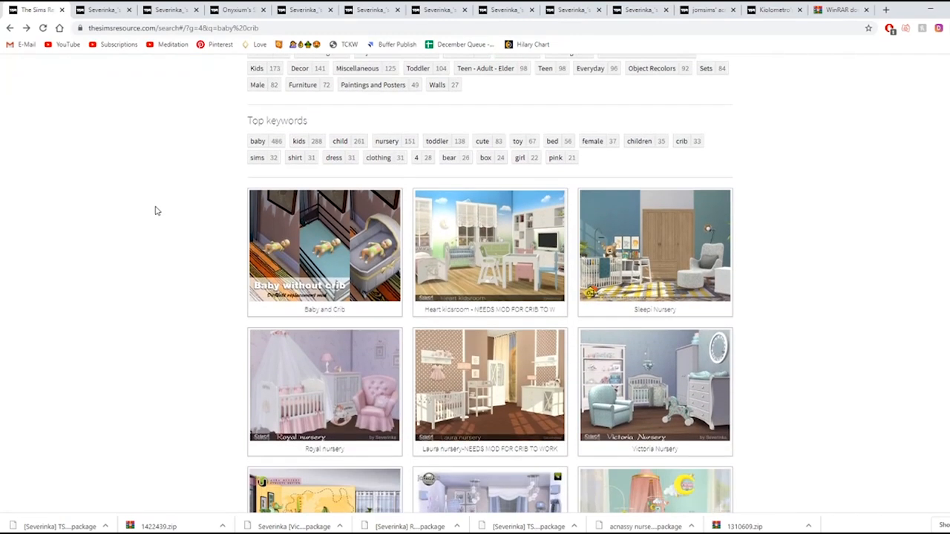
pyautogui.scroll(-3)
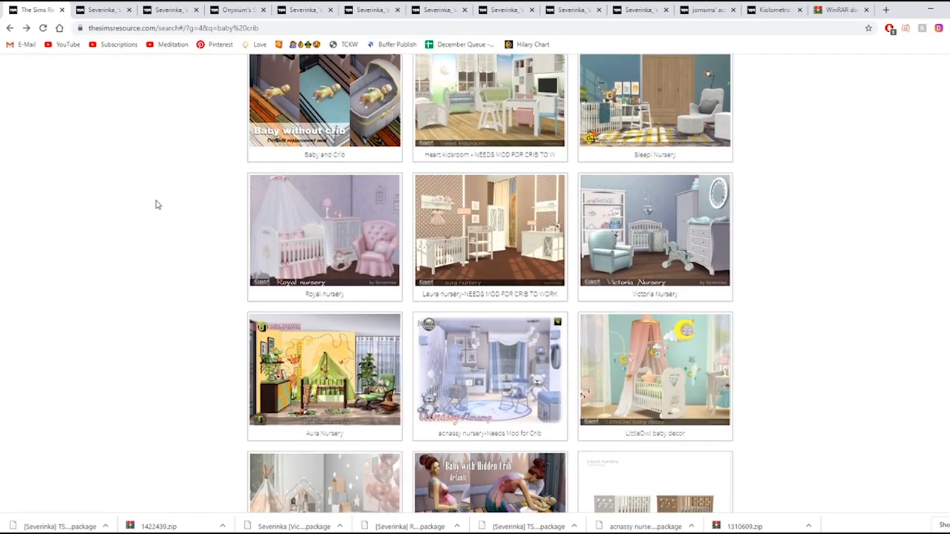
pyautogui.scroll(3)
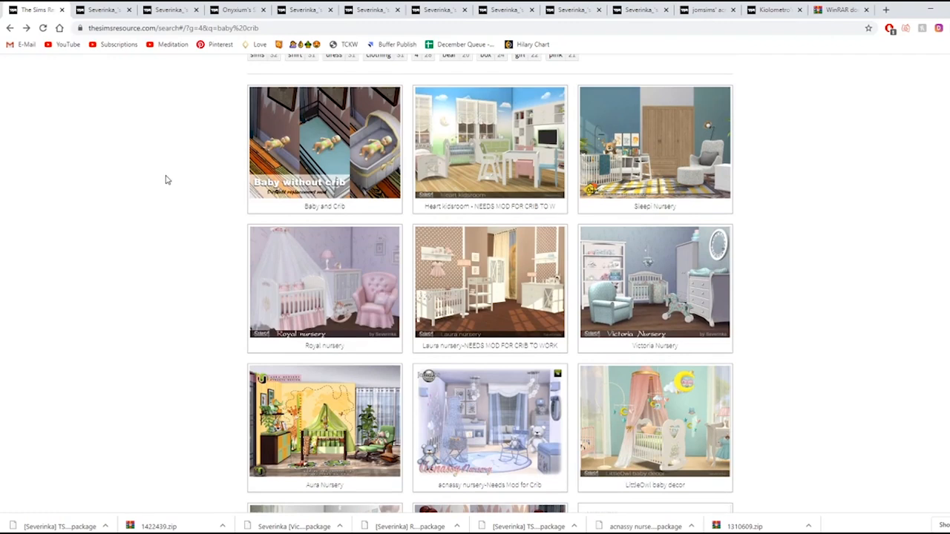
pyautogui.scroll(-3)
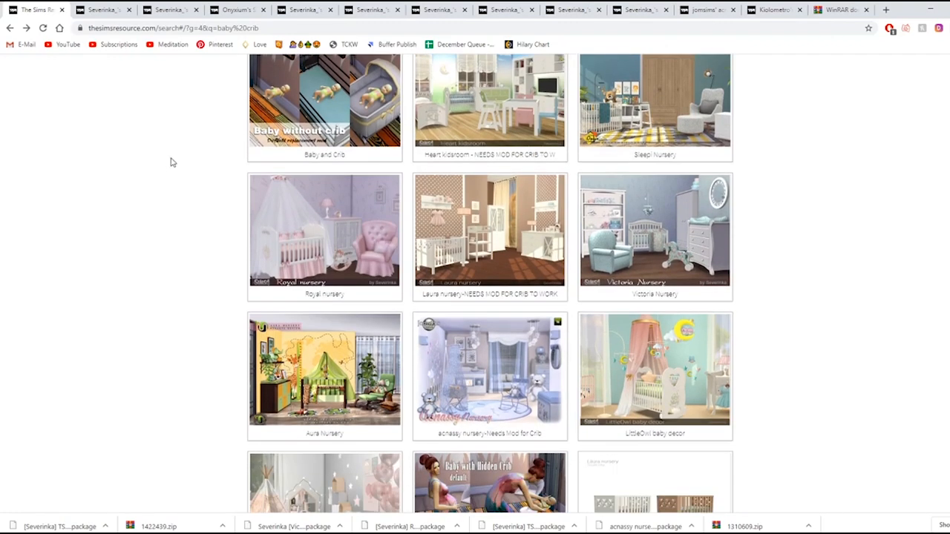
pyautogui.moveTo(519, 298)
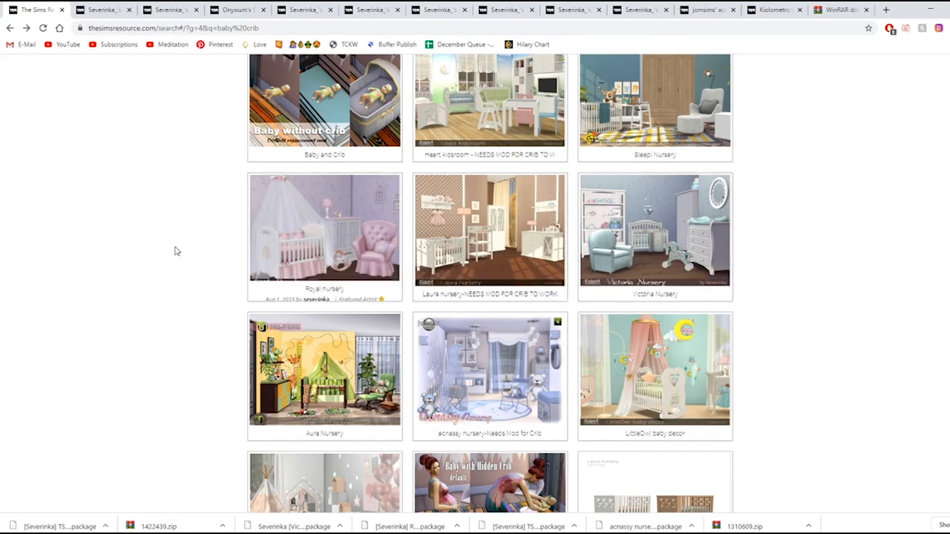
pyautogui.scroll(-3)
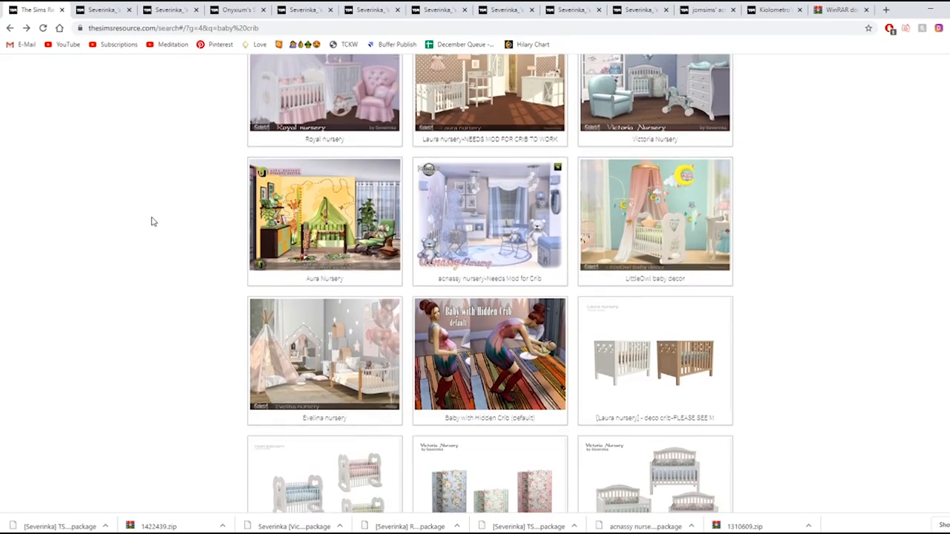
pyautogui.scroll(-3)
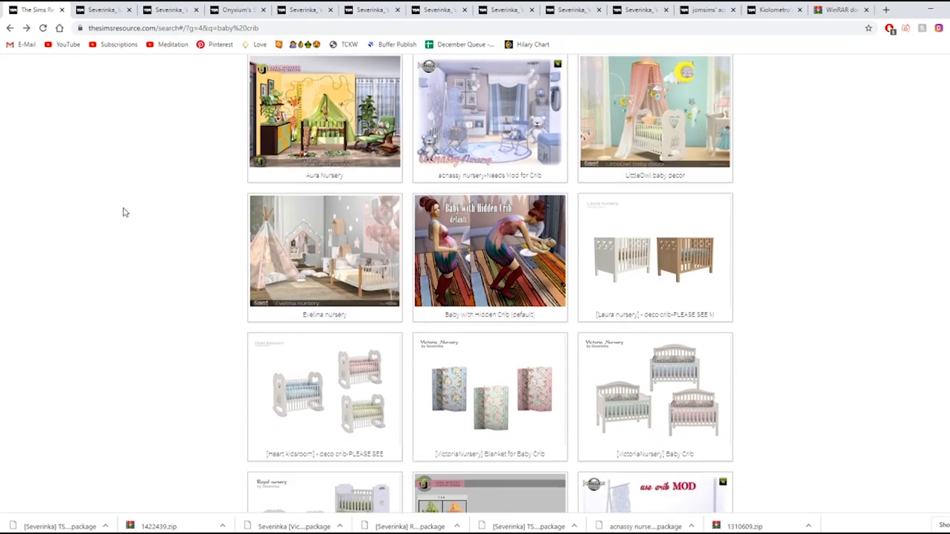
pyautogui.scroll(-3)
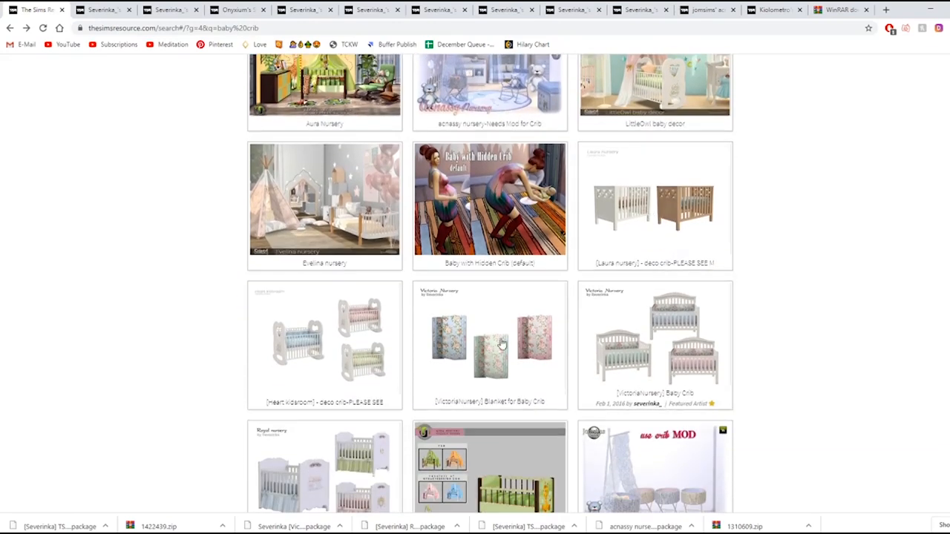
pyautogui.scroll(-3)
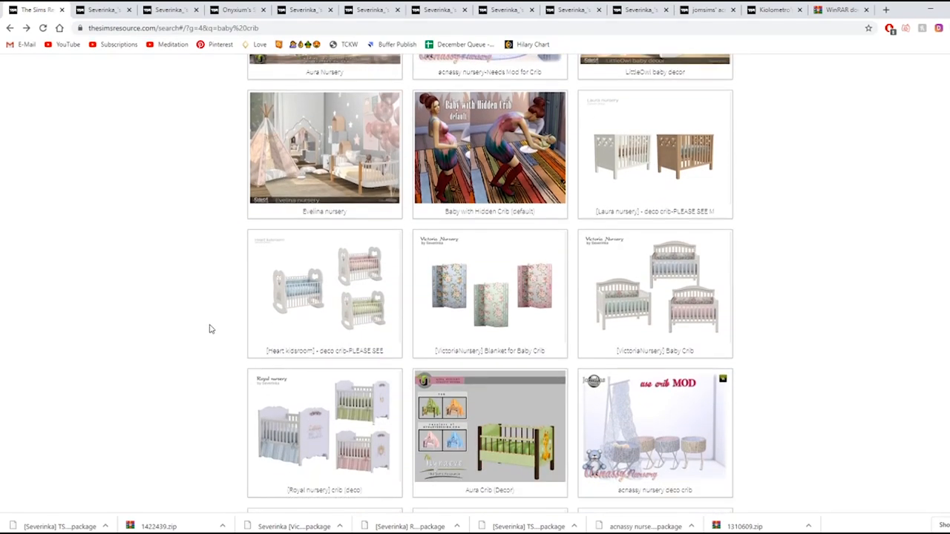
pyautogui.moveTo(425, 288)
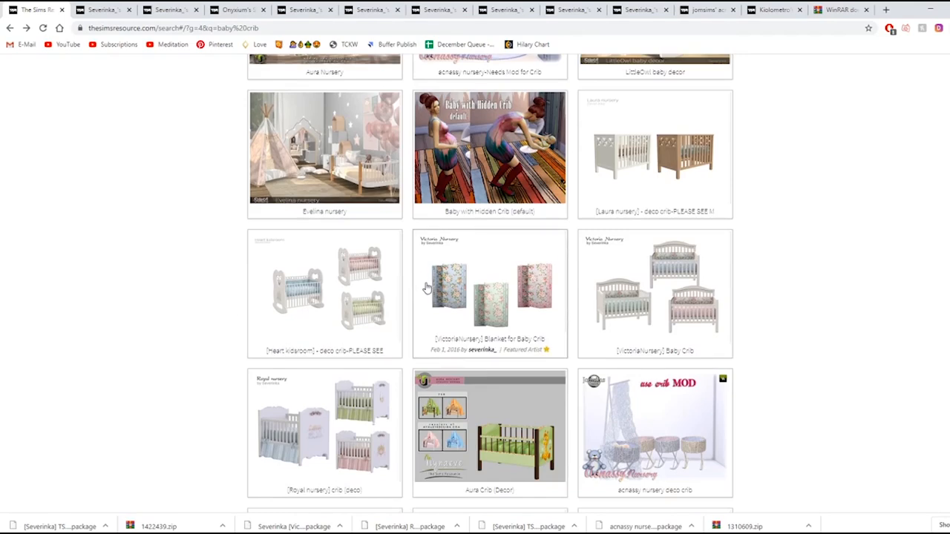
pyautogui.scroll(-3)
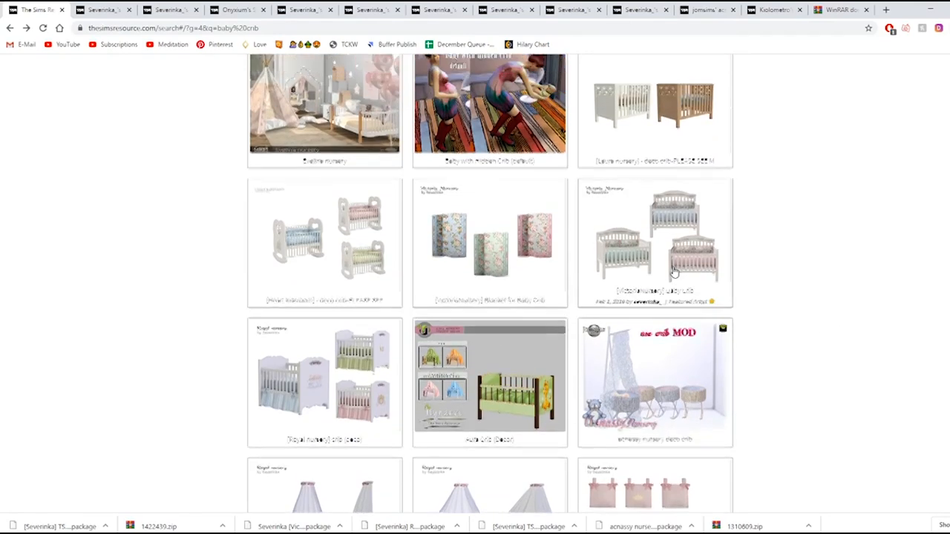
pyautogui.scroll(-3)
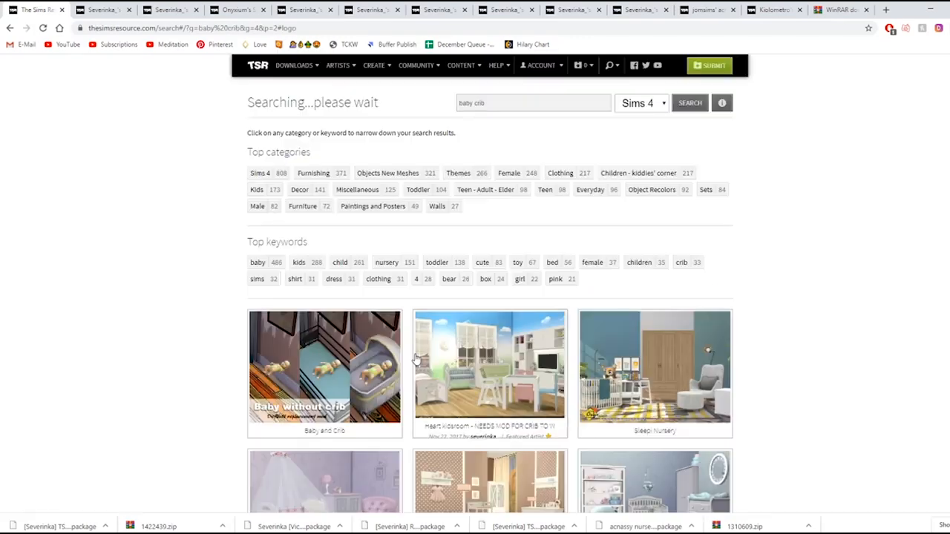
pyautogui.scroll(-3)
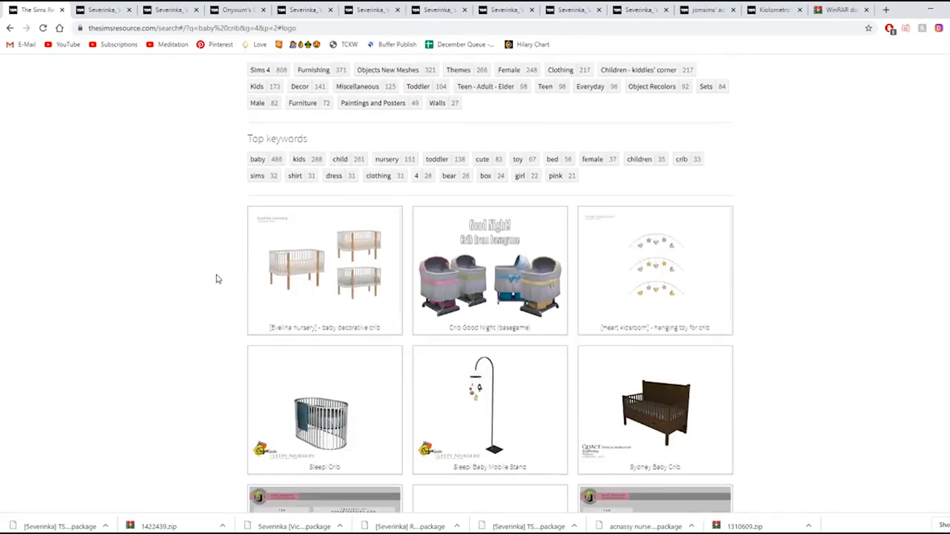
pyautogui.moveTo(321, 251)
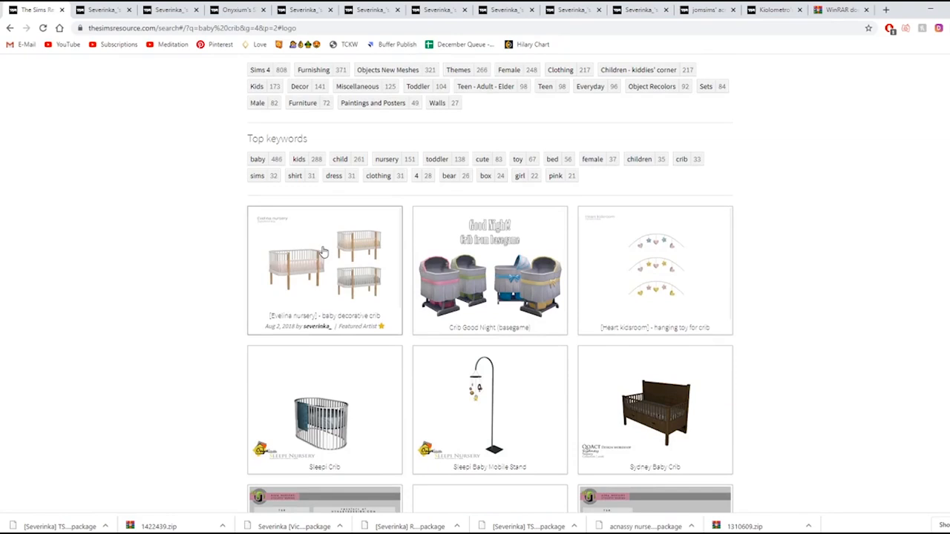
# - Download the Evelina nursery baby decorative crib package from its details page
pyautogui.click(323, 262)
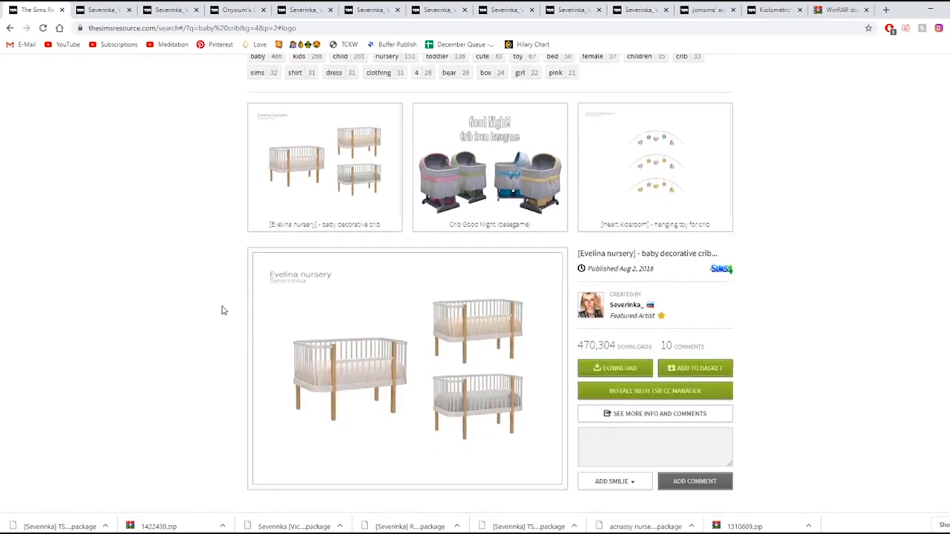
pyautogui.scroll(-3)
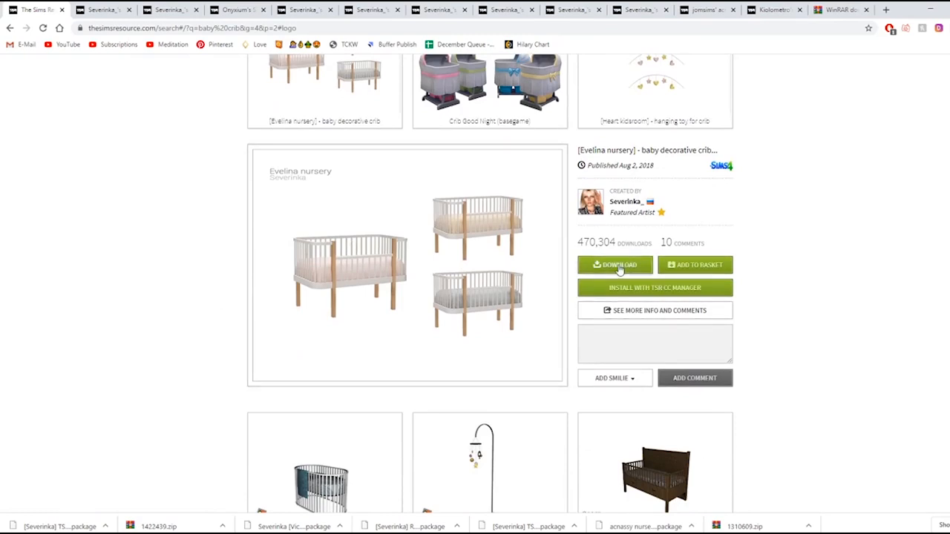
pyautogui.click(614, 265)
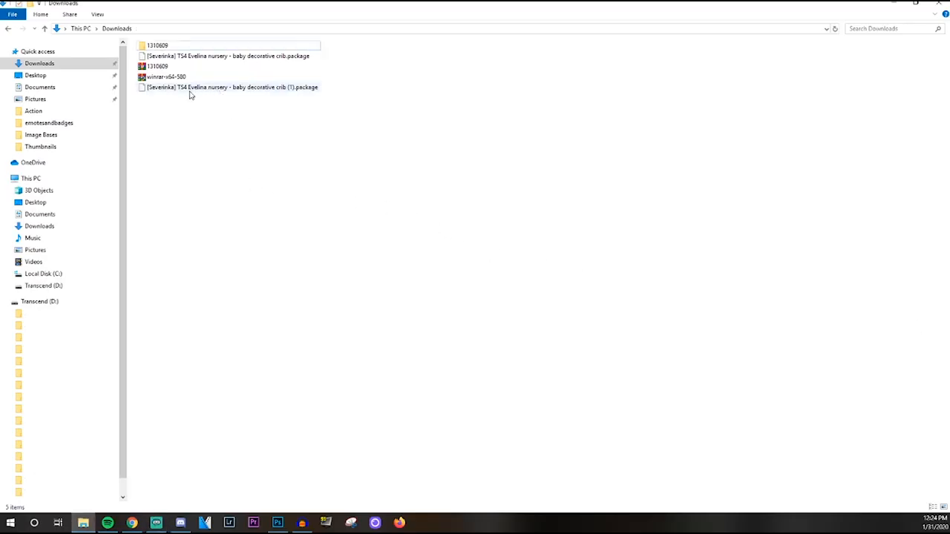
pyautogui.moveTo(209, 87)
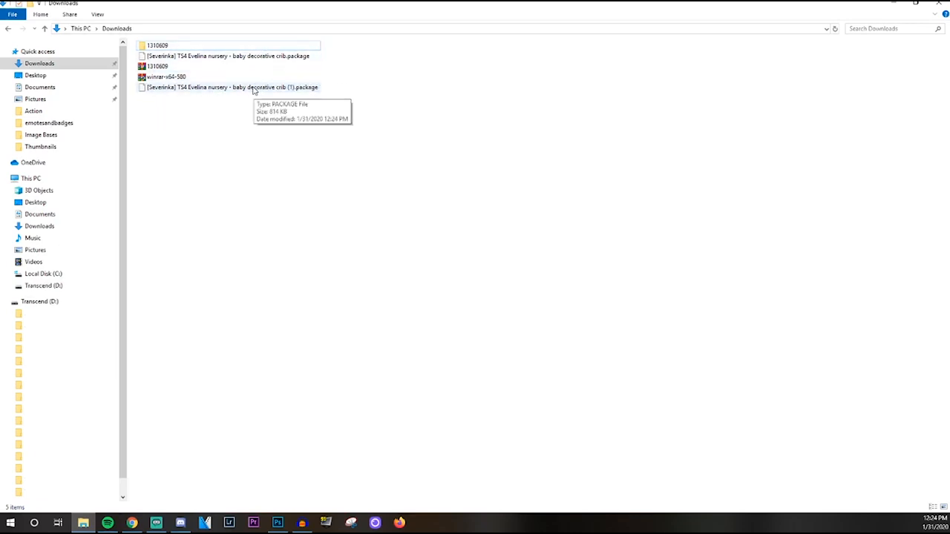
# - Cut the Evelina crib .package from Downloads and paste it into Documents > Electronic Arts > The Sims 4 > Mods
pyautogui.rightClick(230, 56)
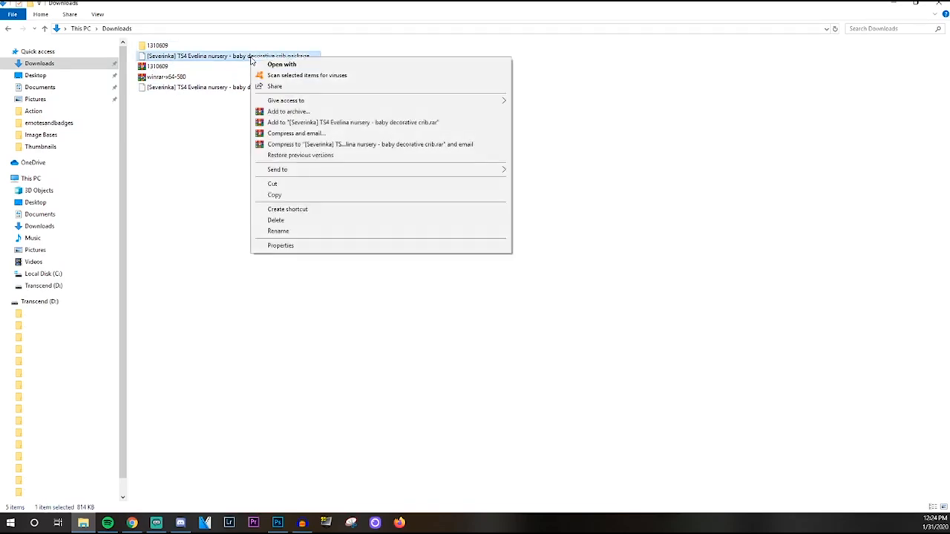
pyautogui.moveTo(301, 184)
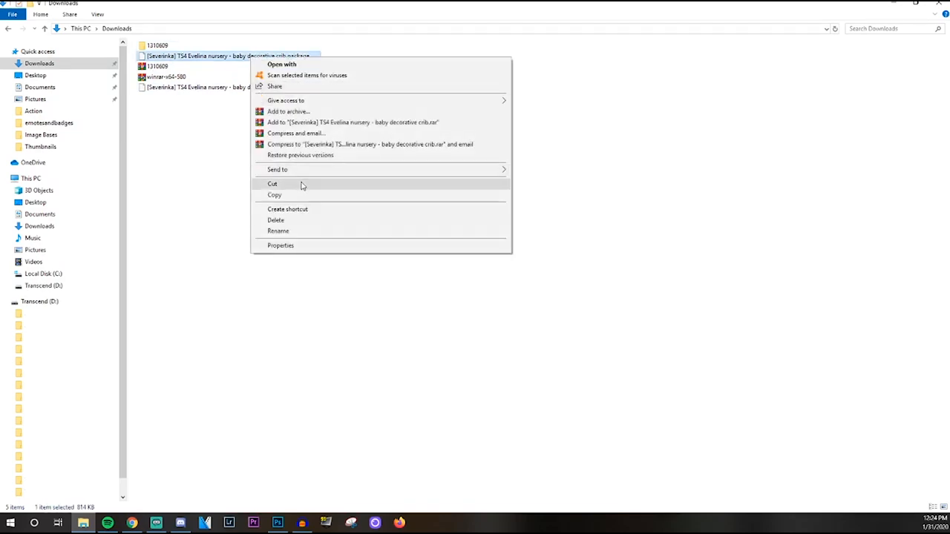
pyautogui.click(40, 98)
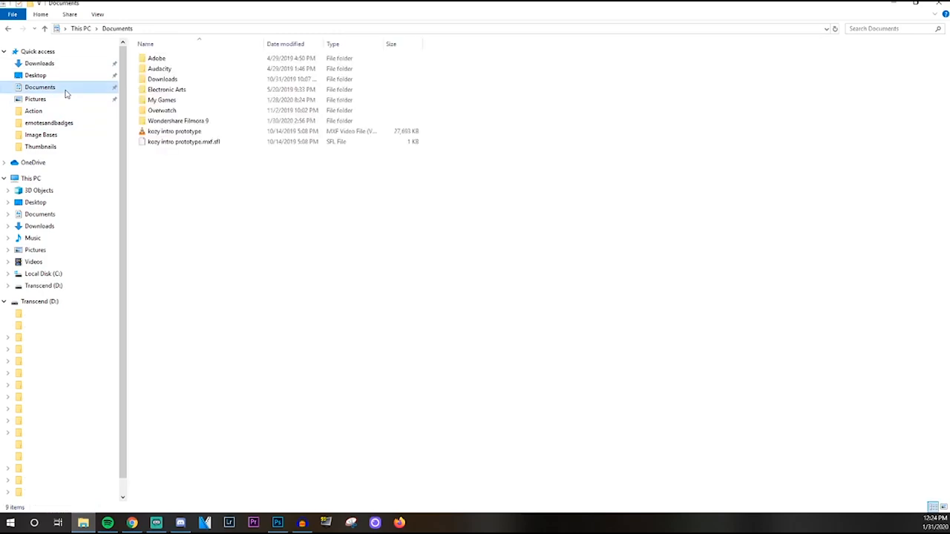
pyautogui.doubleClick(166, 89)
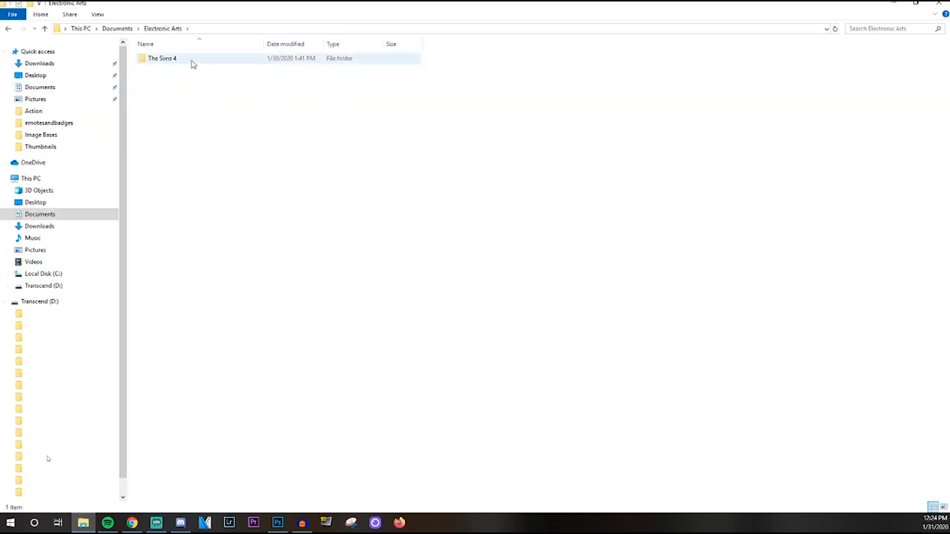
pyautogui.doubleClick(161, 58)
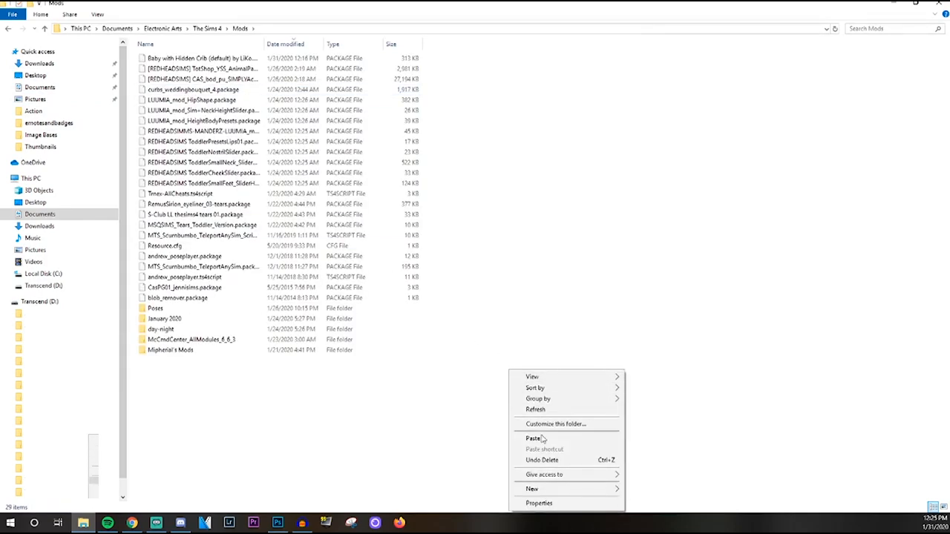
pyautogui.click(533, 437)
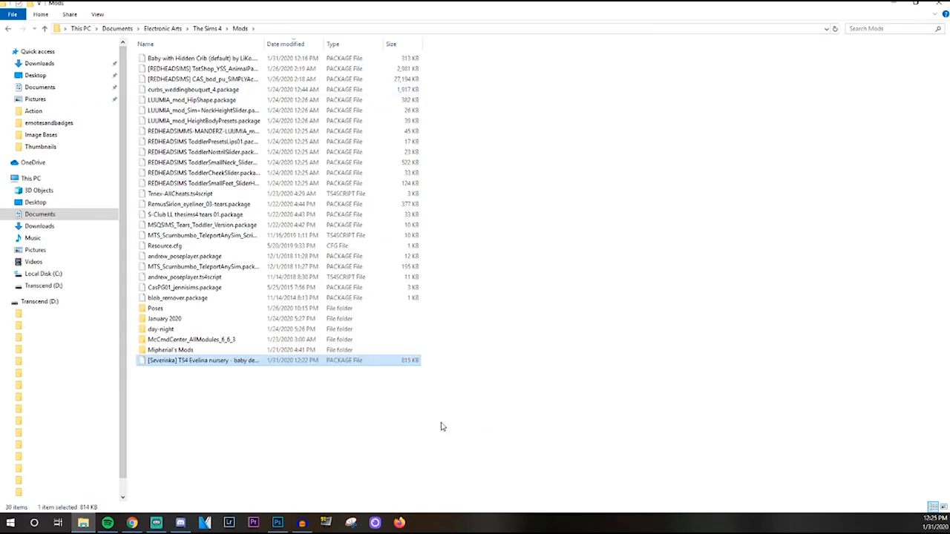
pyautogui.moveTo(281, 370)
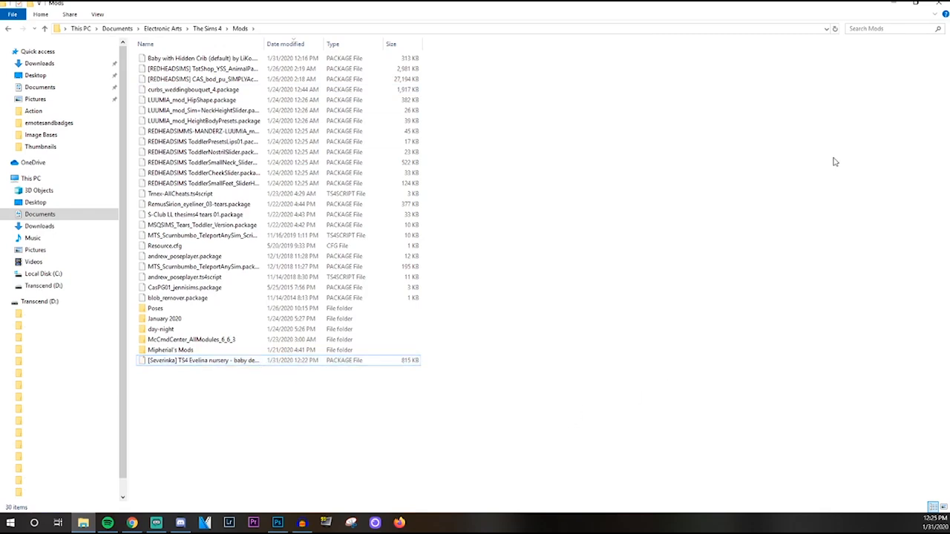
pyautogui.moveTo(834, 154)
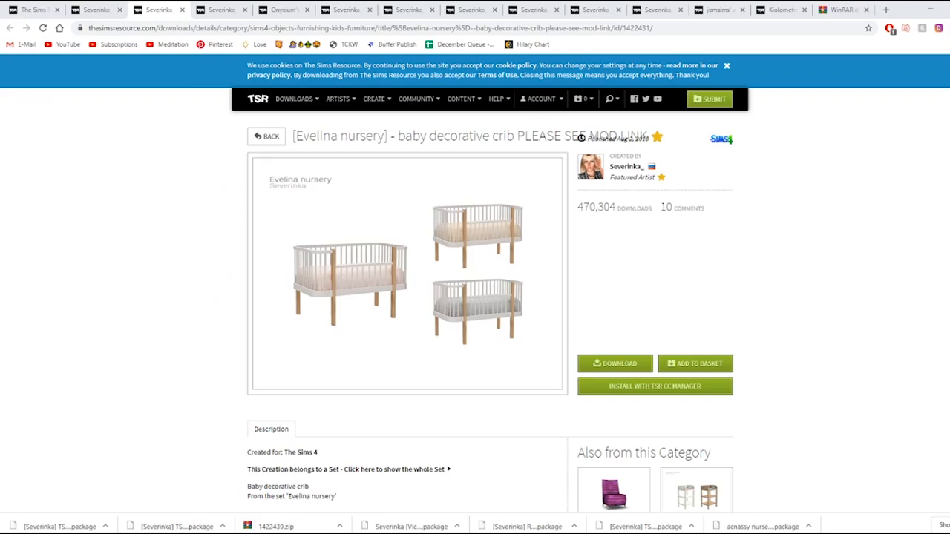
pyautogui.moveTo(95, 66)
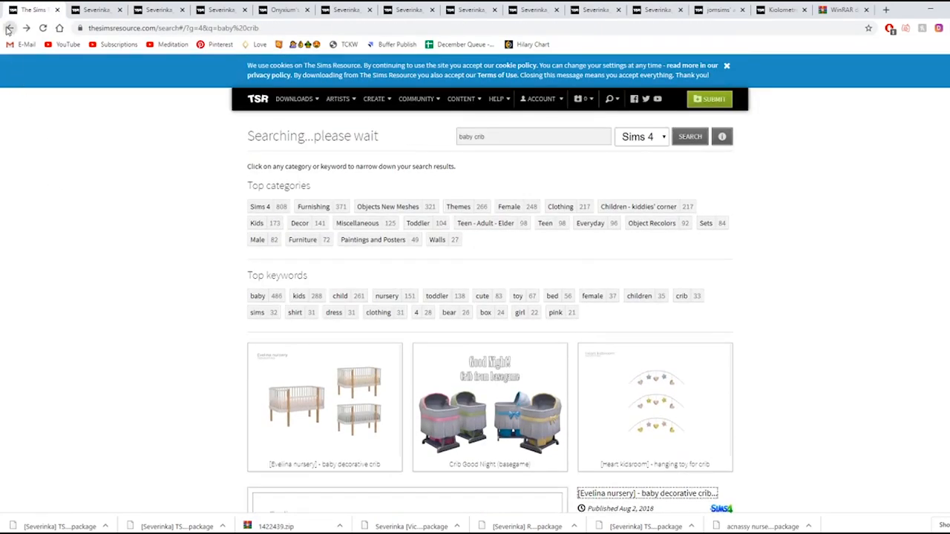
# - Open the full Evelina nursery set page and download its 1422439 archive
pyautogui.scroll(-3)
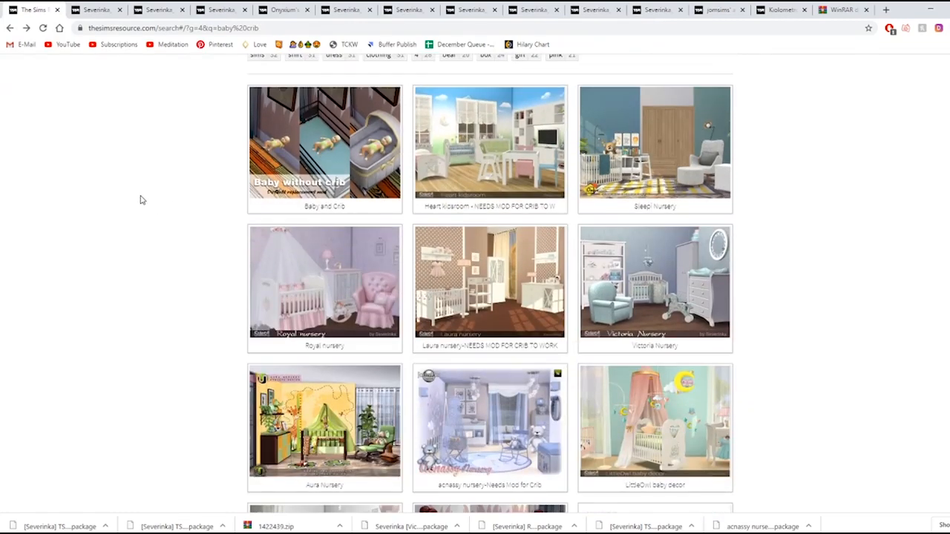
pyautogui.scroll(-3)
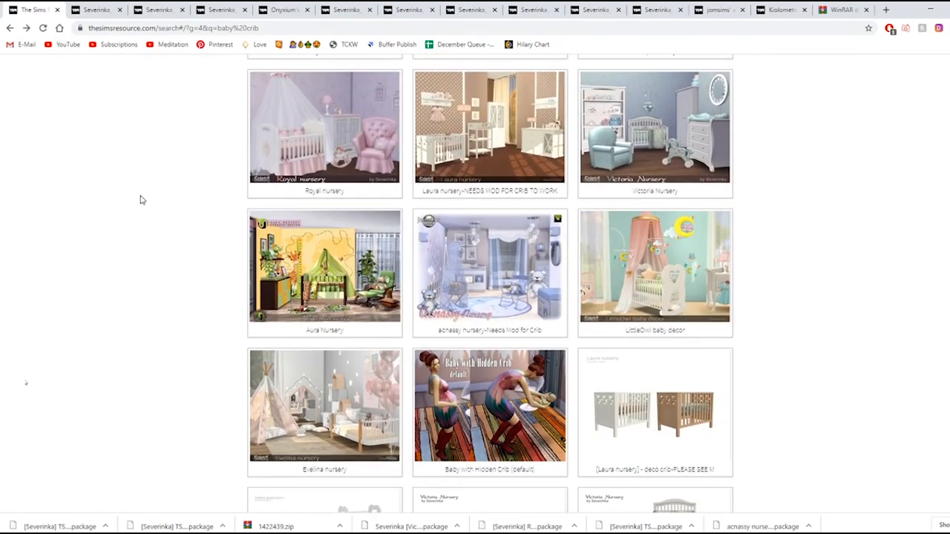
pyautogui.moveTo(265, 375)
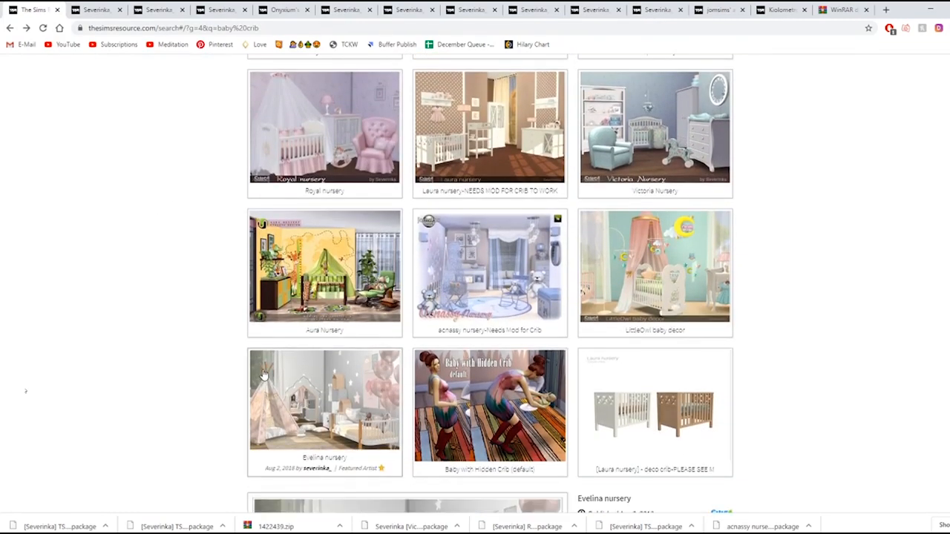
pyautogui.scroll(-3)
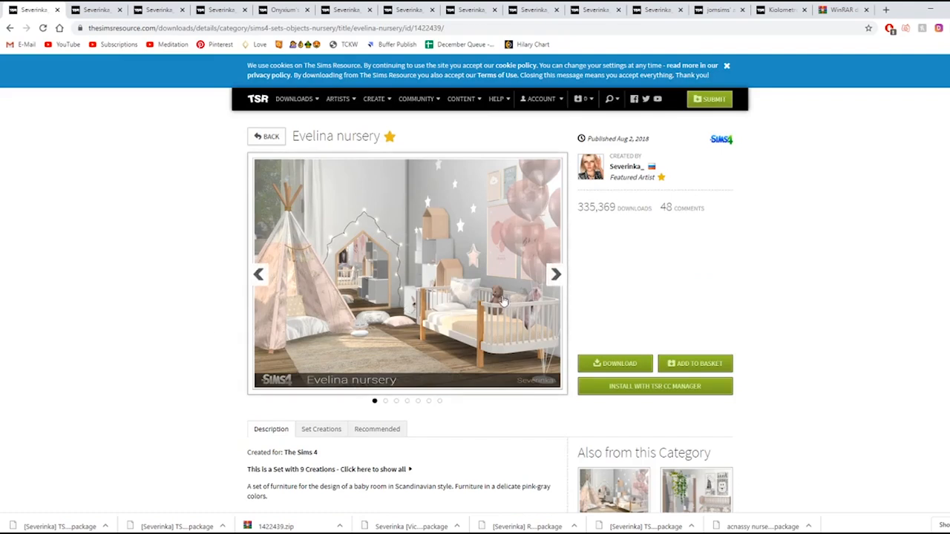
pyautogui.click(555, 274)
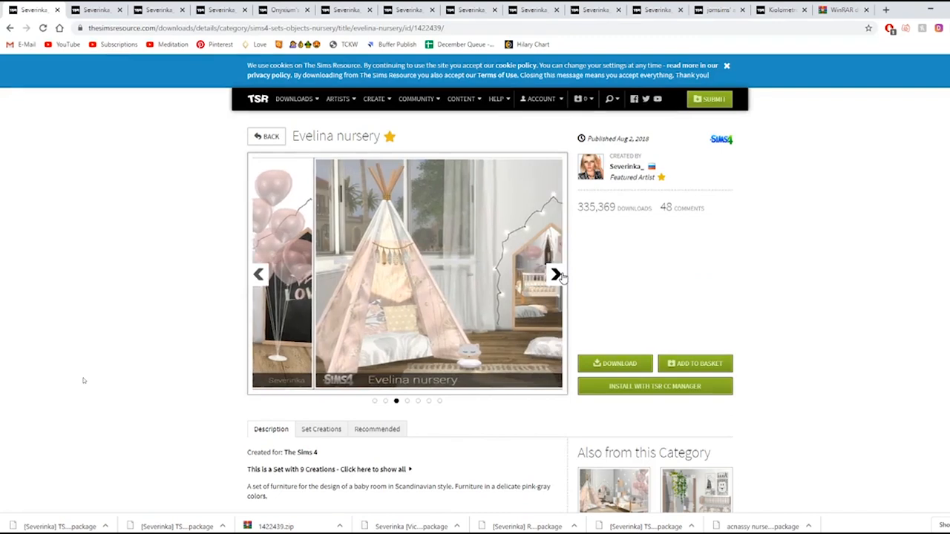
pyautogui.click(555, 274)
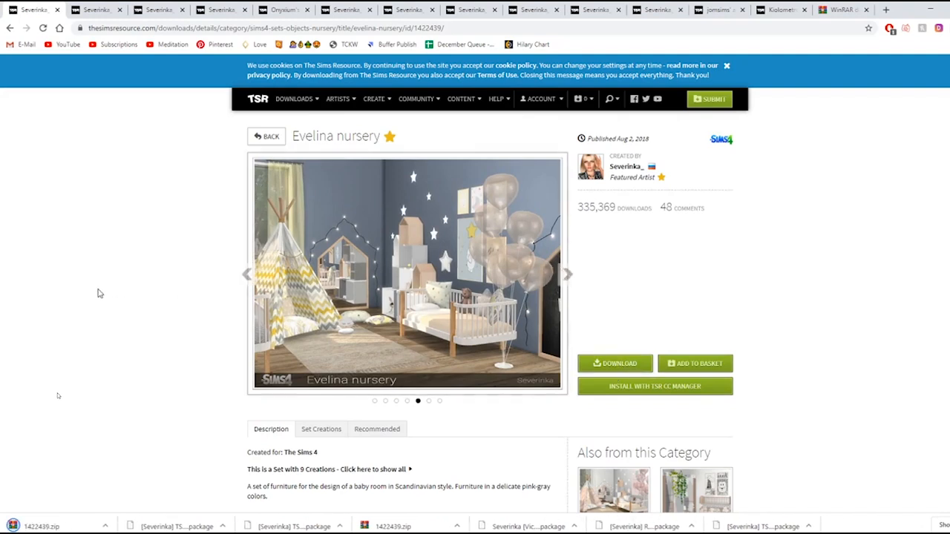
pyautogui.moveTo(145, 129)
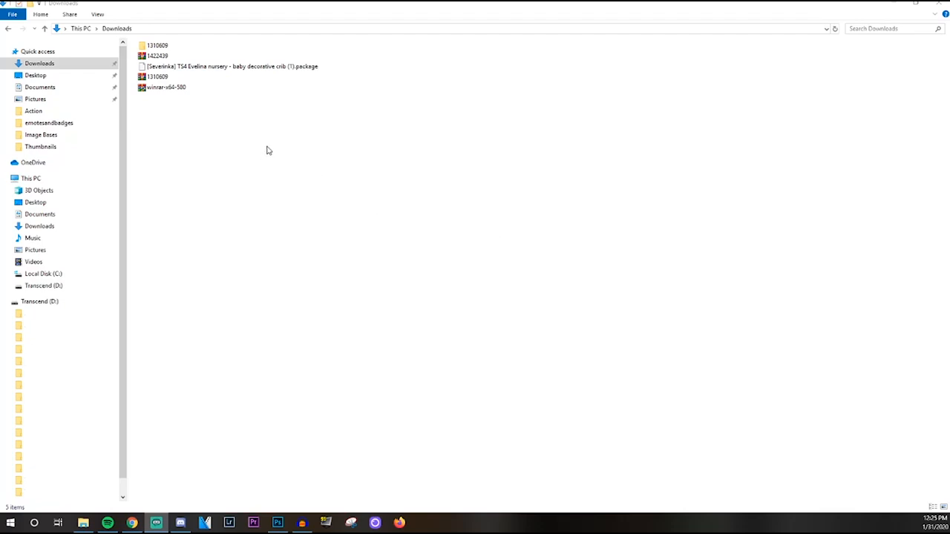
# - Extract 1422439.zip into its own Downloads folder and open it to show the nine nursery packages
pyautogui.click(157, 58)
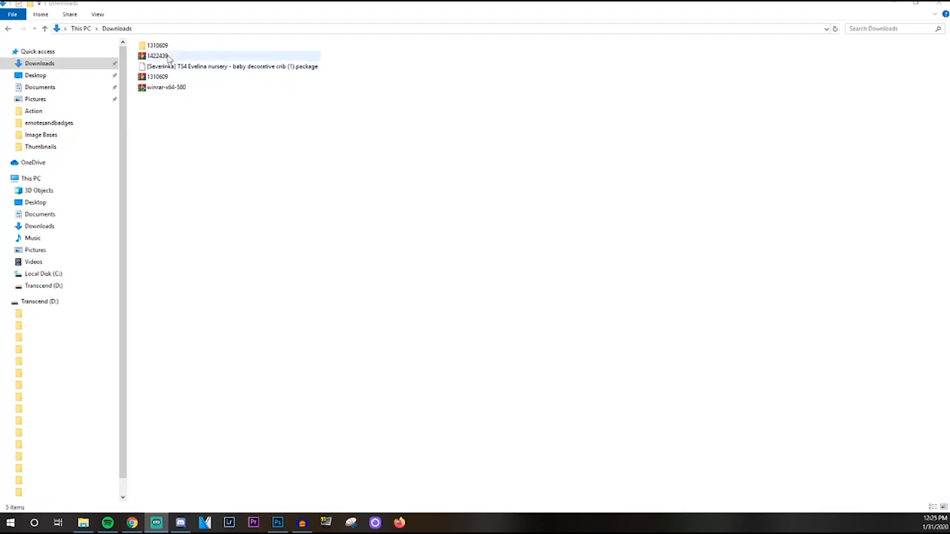
pyautogui.click(157, 56)
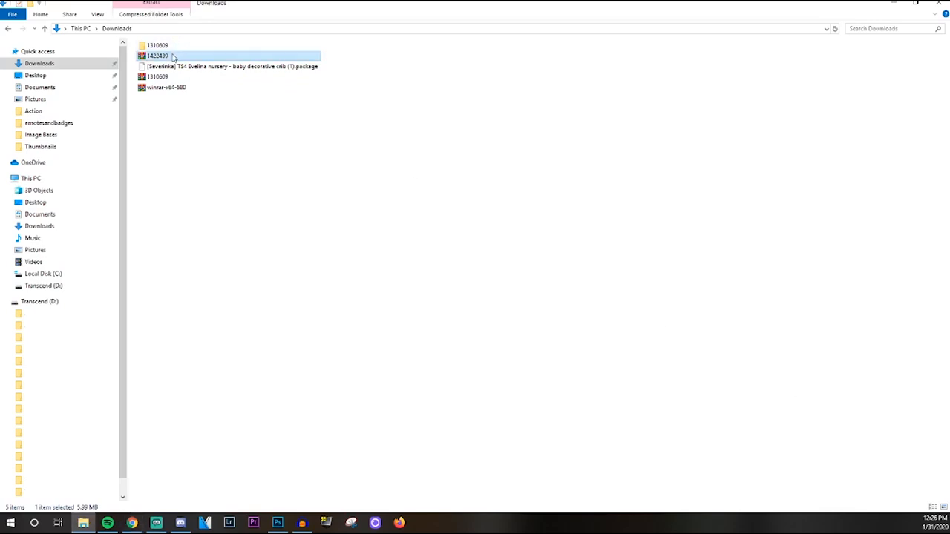
pyautogui.rightClick(169, 56)
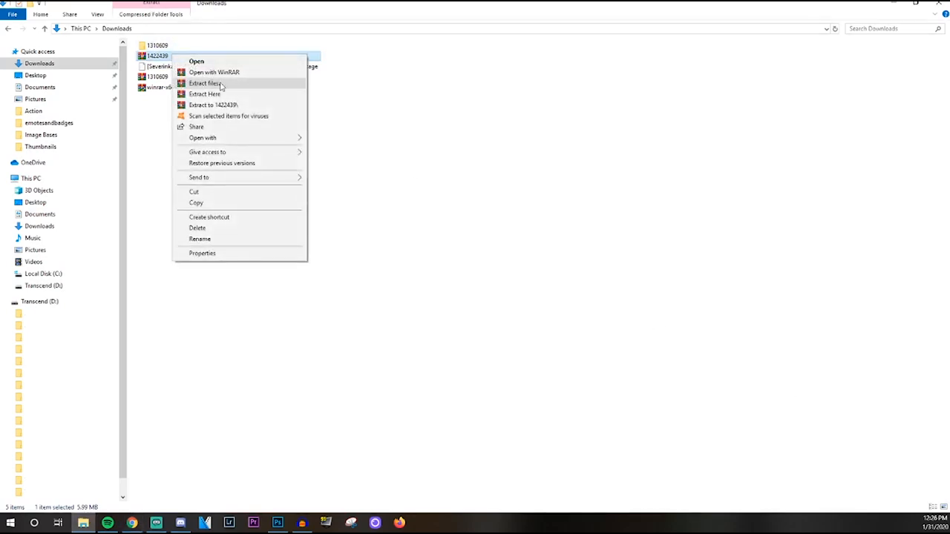
pyautogui.click(205, 83)
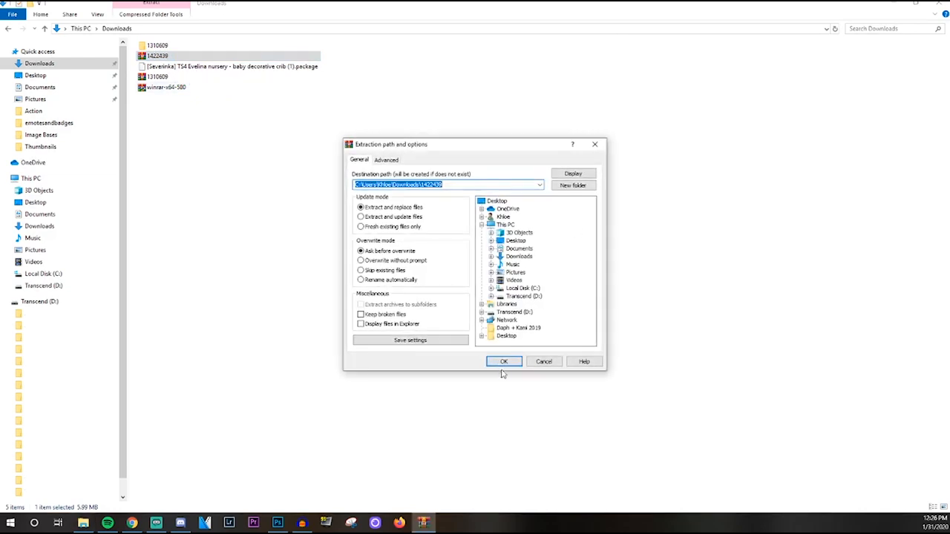
pyautogui.click(504, 361)
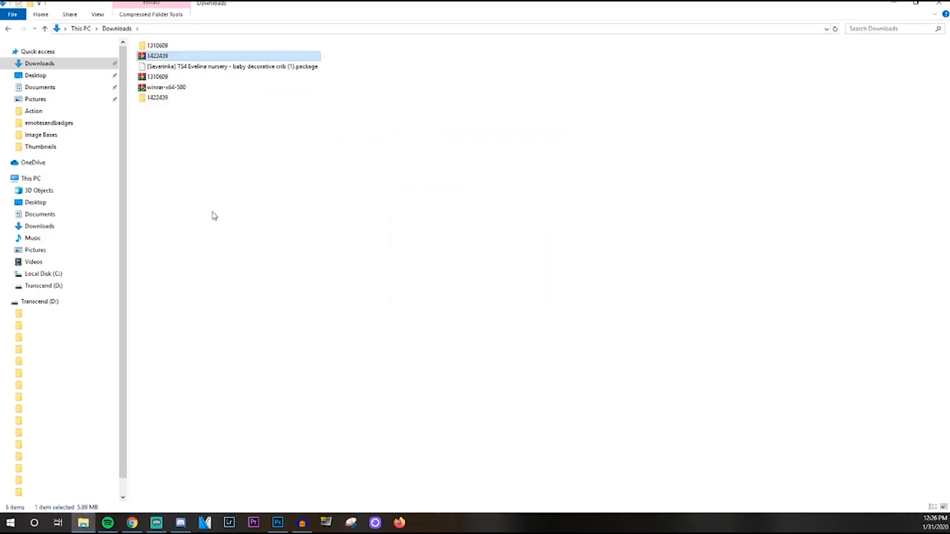
pyautogui.click(158, 97)
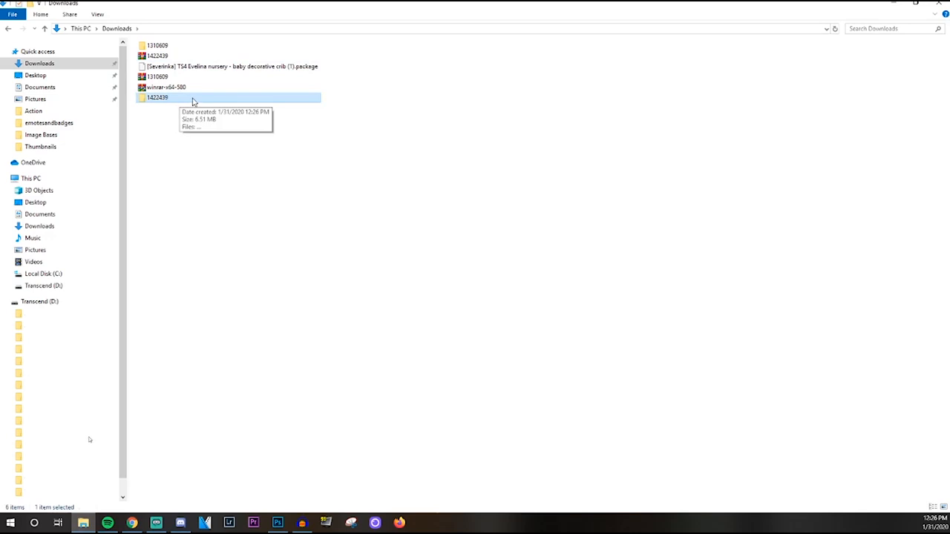
pyautogui.doubleClick(156, 97)
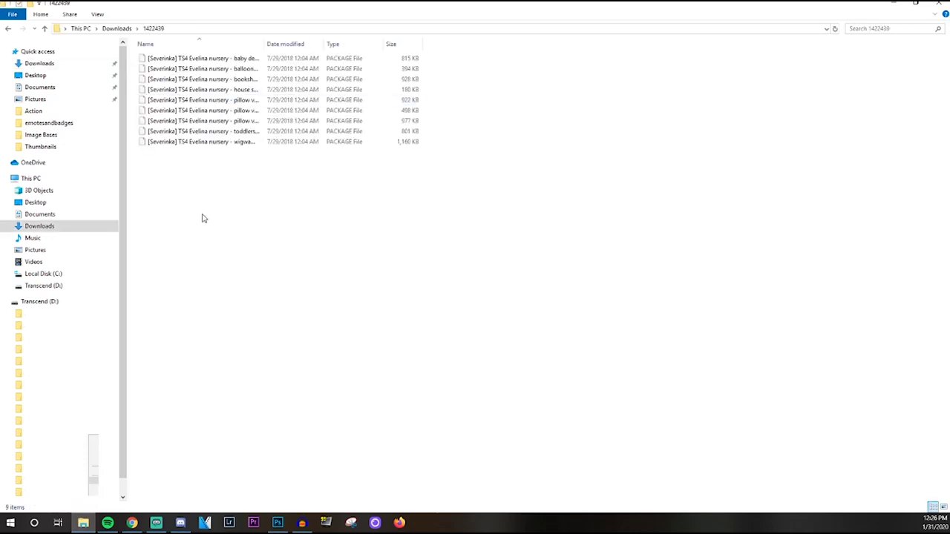
pyautogui.moveTo(228, 219)
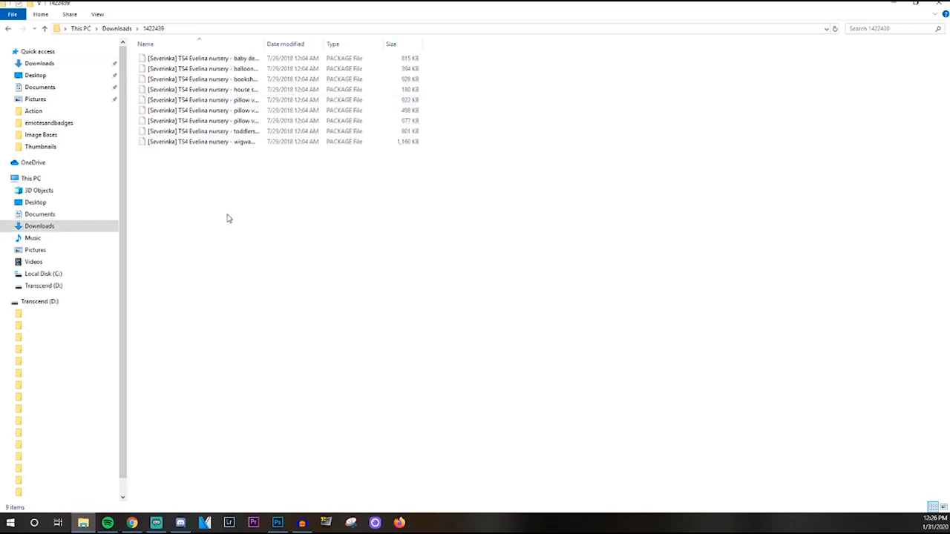
# - Move all nine Evelina nursery packages into The Sims 4 Mods folder, replacing the existing decorative crib package
pyautogui.click(201, 141)
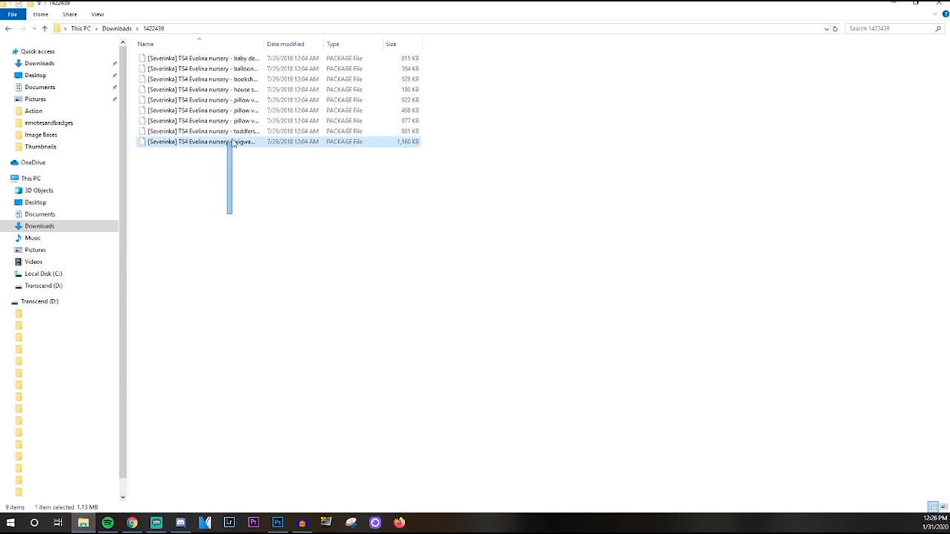
pyautogui.press('ctrl+a')
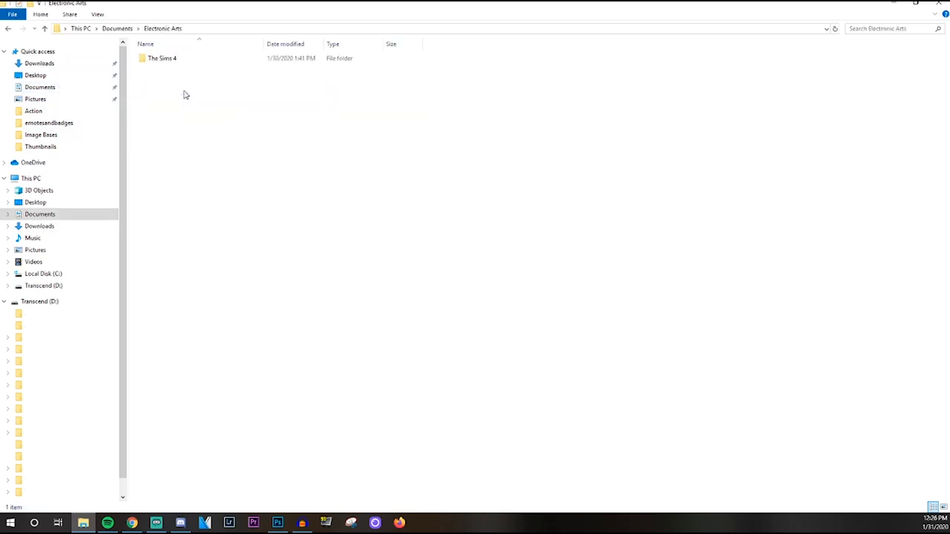
pyautogui.doubleClick(161, 58)
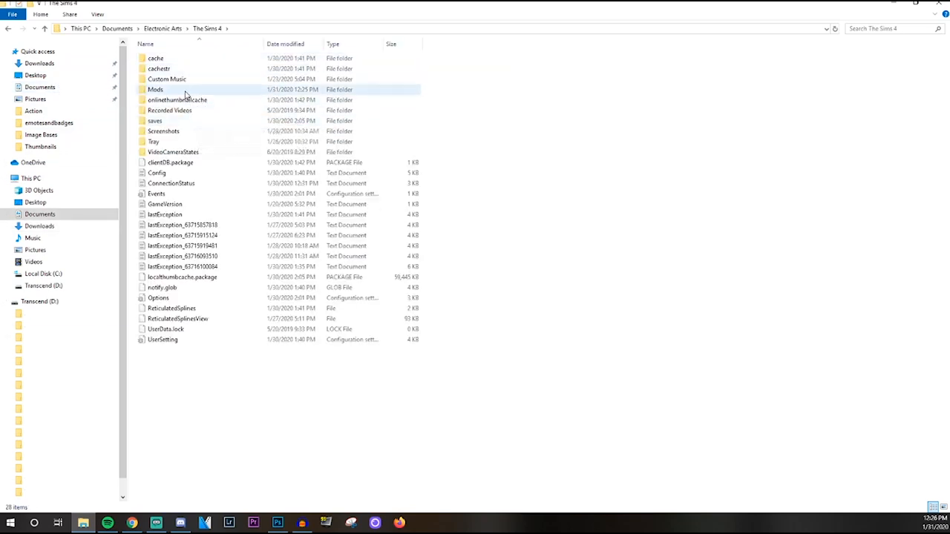
pyautogui.doubleClick(154, 89)
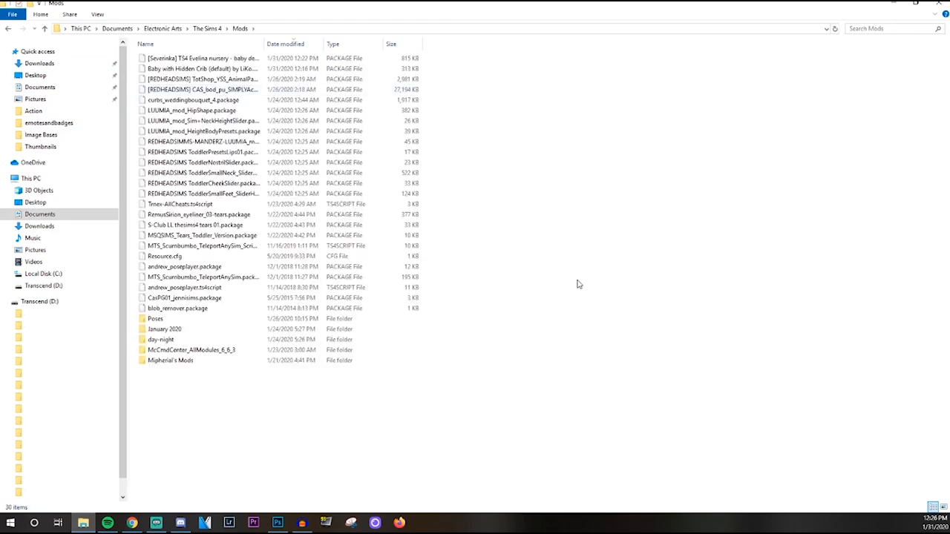
pyautogui.rightClick(579, 285)
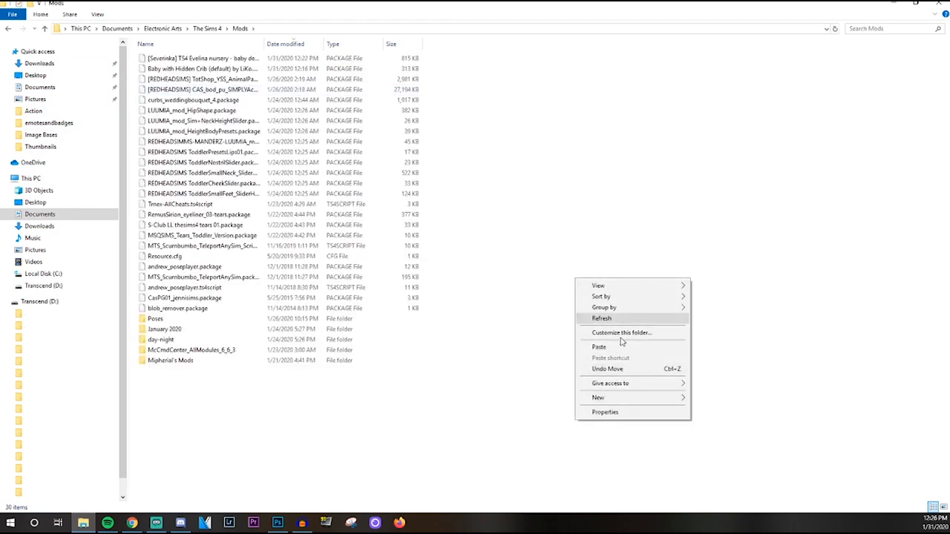
pyautogui.click(598, 347)
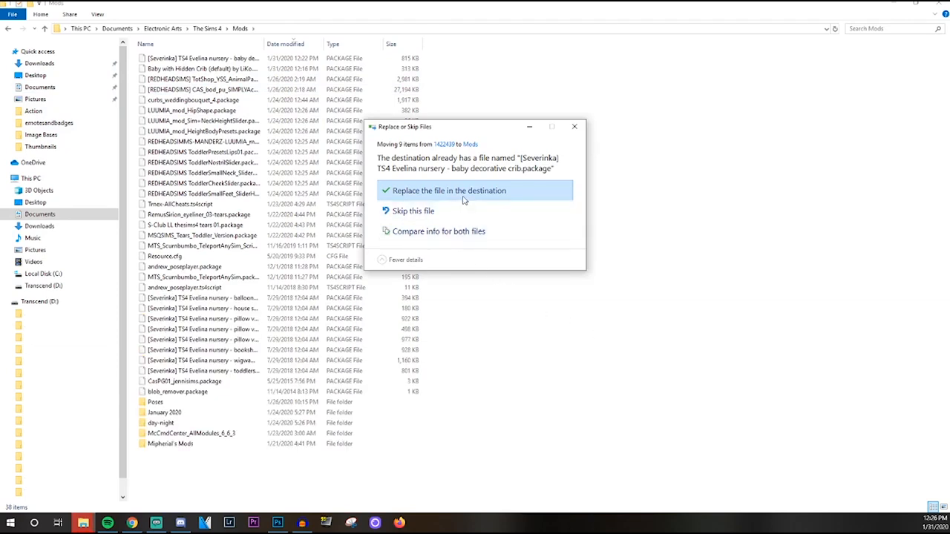
pyautogui.click(450, 190)
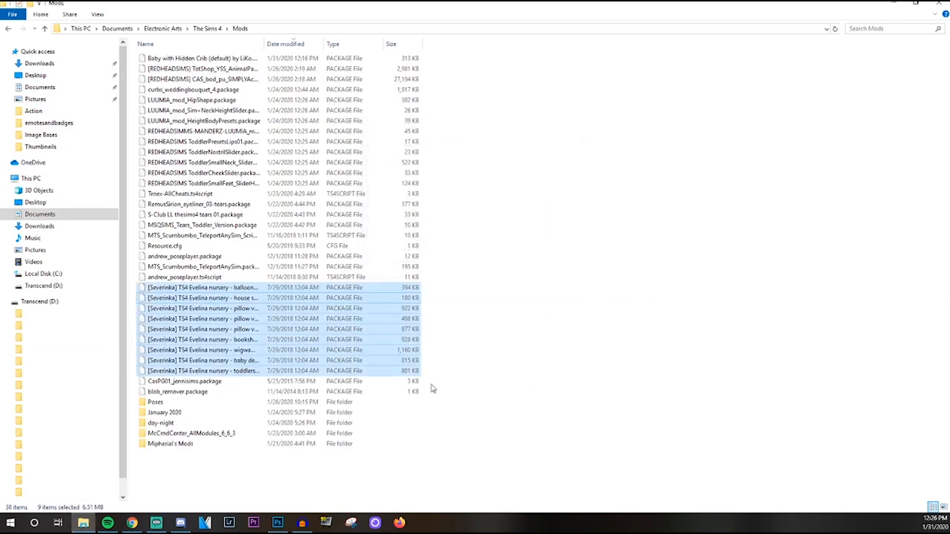
pyautogui.moveTo(184, 344)
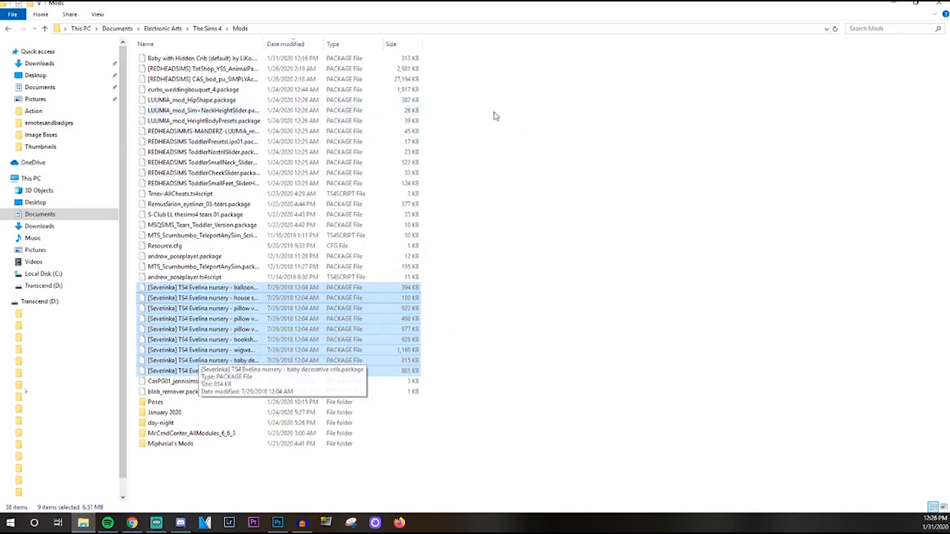
pyautogui.moveTo(524, 289)
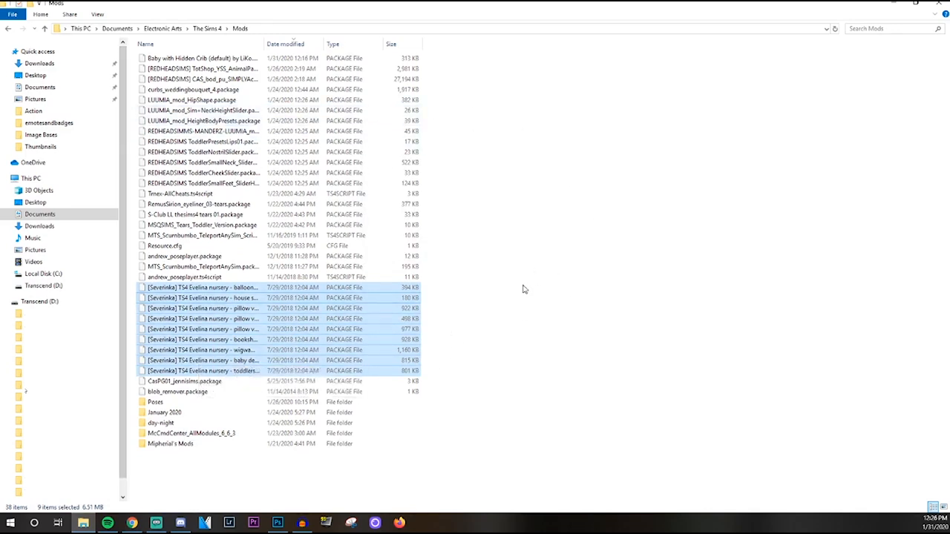